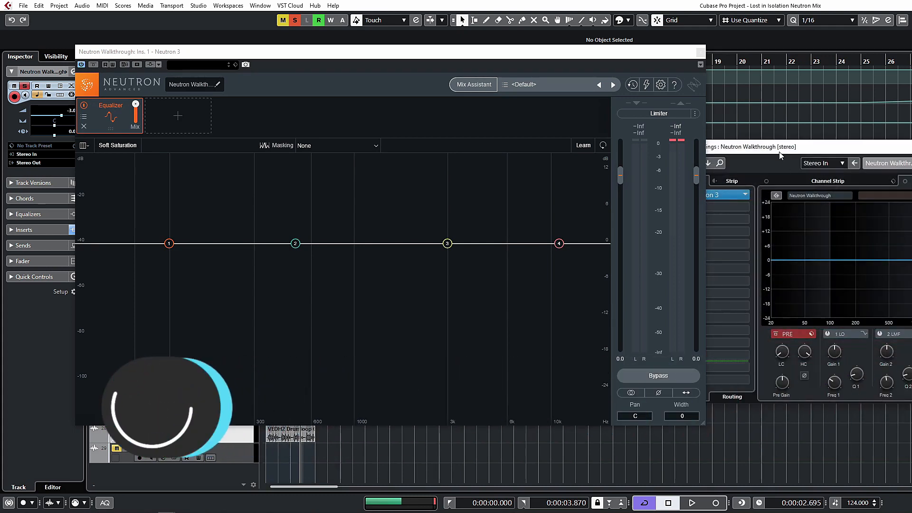
- Search the insert's plug-in list for 'neutro' and then 'relay'
{"action": "left_click", "coordinate": [750, 180]}
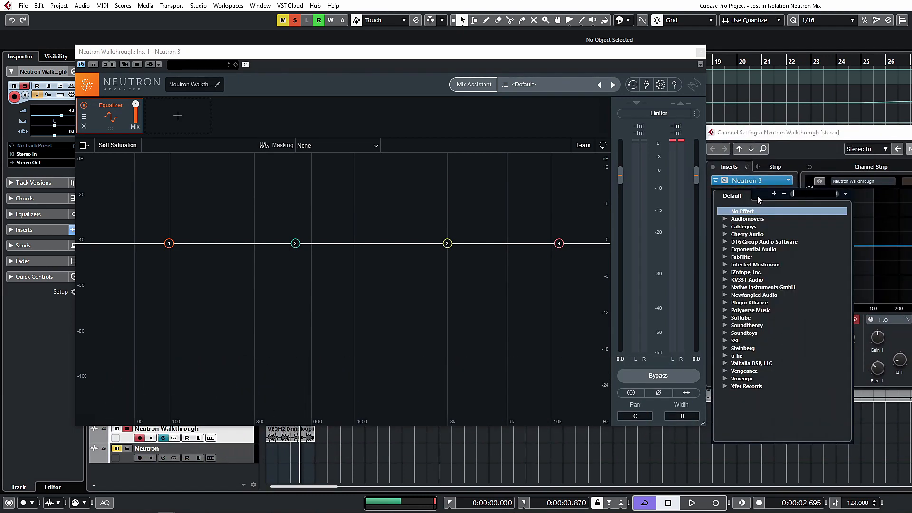
{"action": "type", "text": "neutron"}
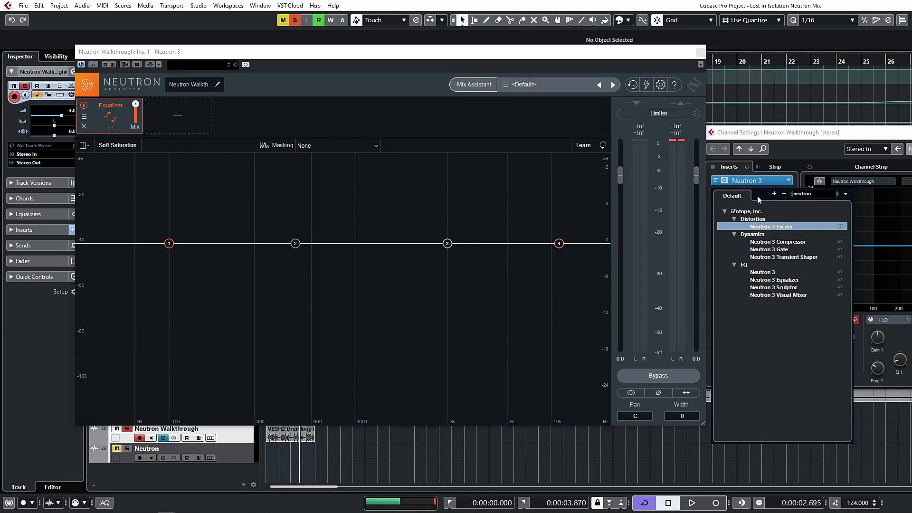
{"action": "mouse_move", "coordinate": [792, 295]}
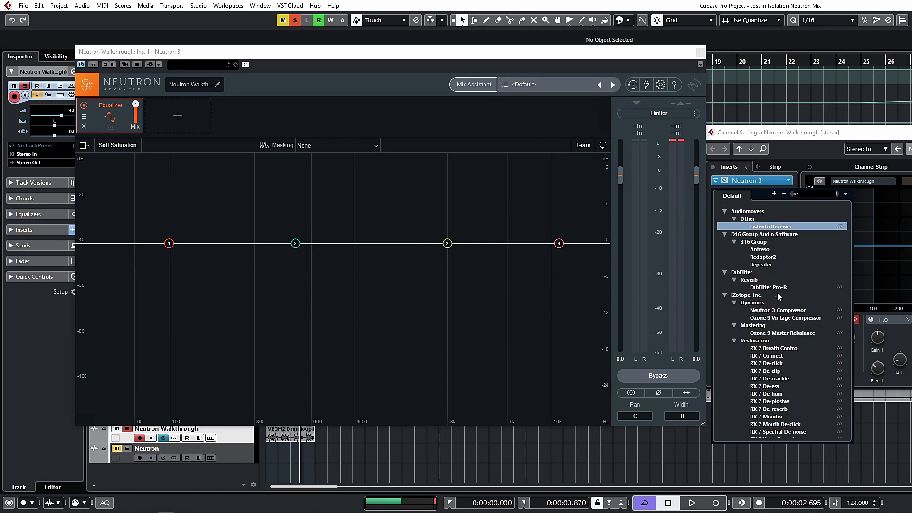
{"action": "type", "text": "relay"}
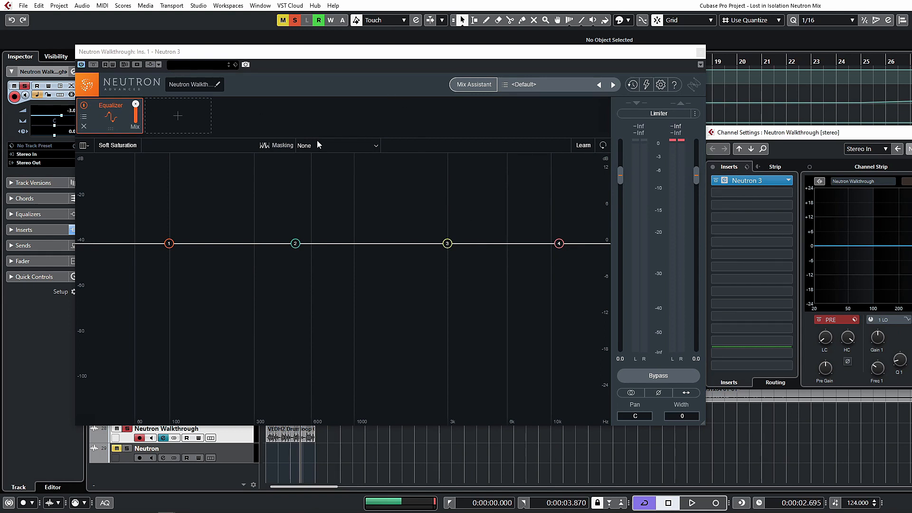
{"action": "mouse_move", "coordinate": [292, 174]}
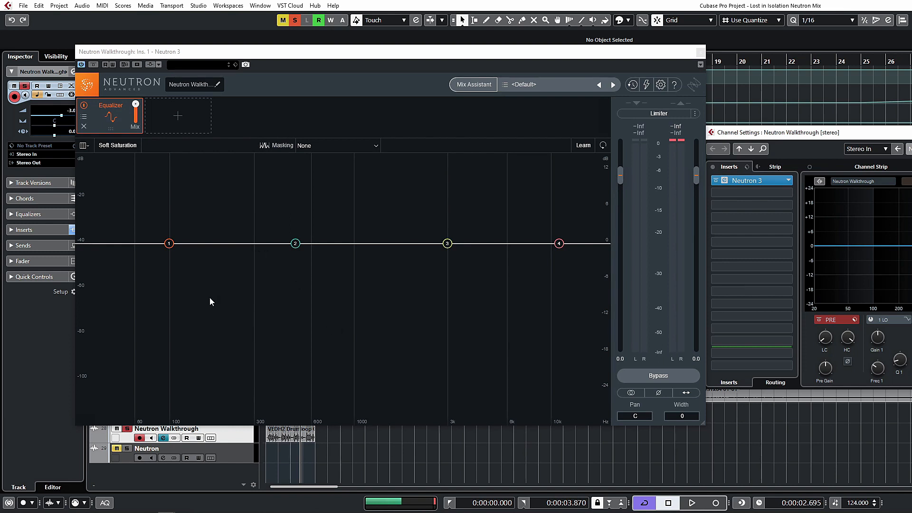
{"action": "mouse_move", "coordinate": [177, 278]}
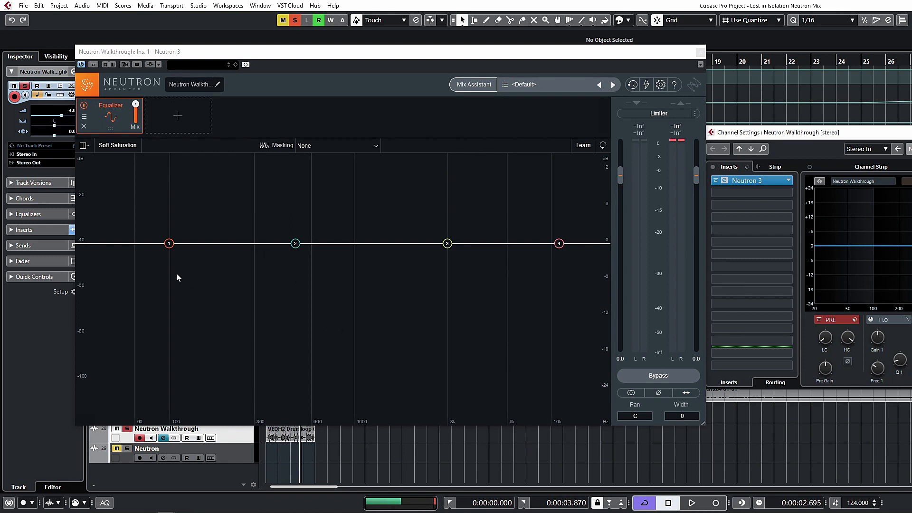
{"action": "mouse_move", "coordinate": [85, 211]}
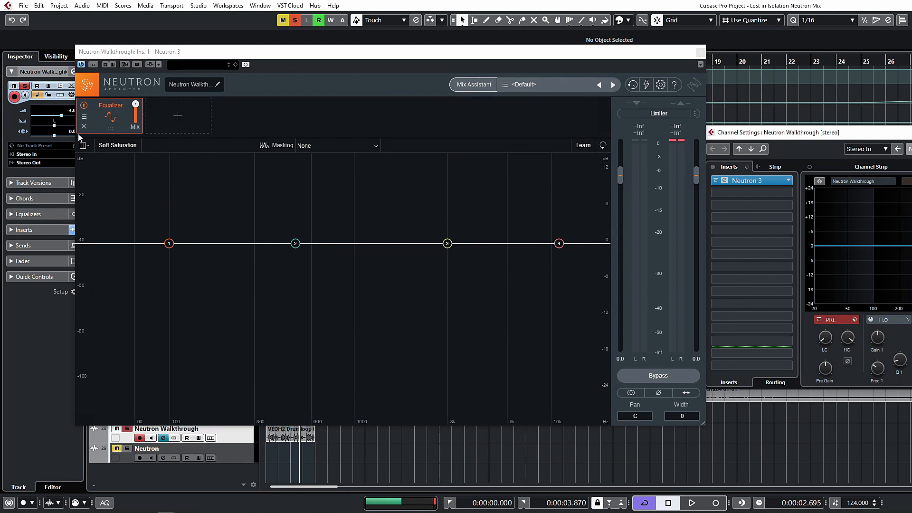
{"action": "mouse_move", "coordinate": [440, 374]}
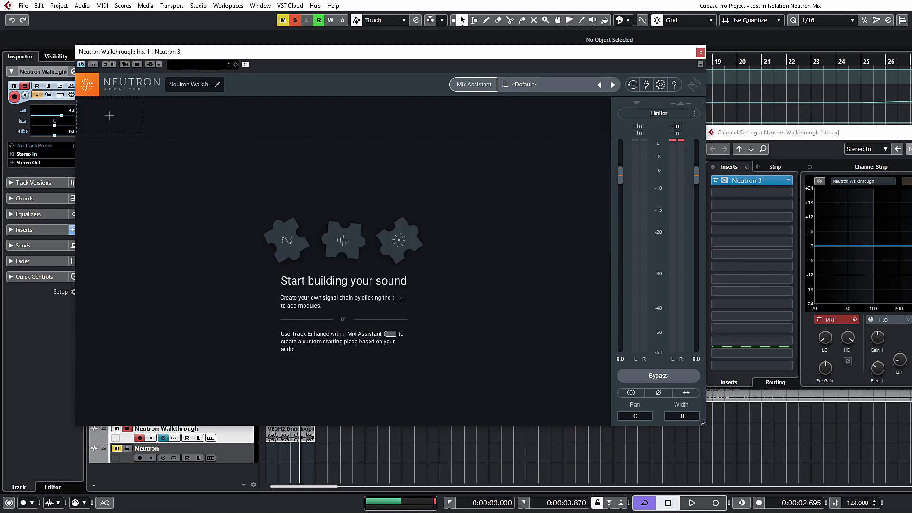
{"action": "mouse_move", "coordinate": [194, 84]}
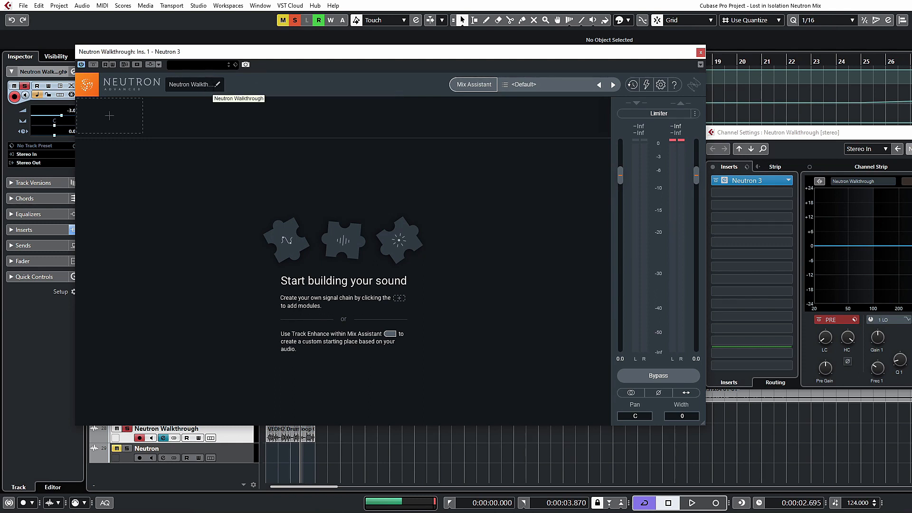
{"action": "mouse_move", "coordinate": [249, 121]}
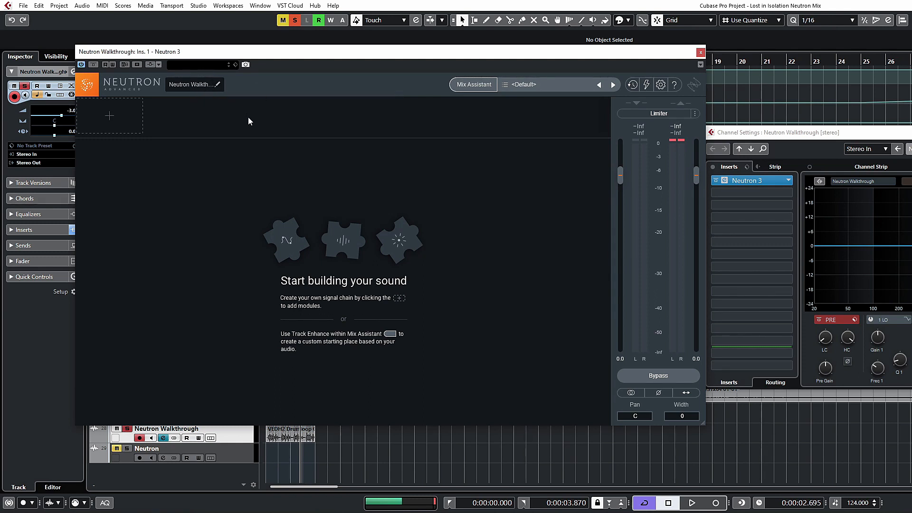
{"action": "mouse_move", "coordinate": [265, 122]}
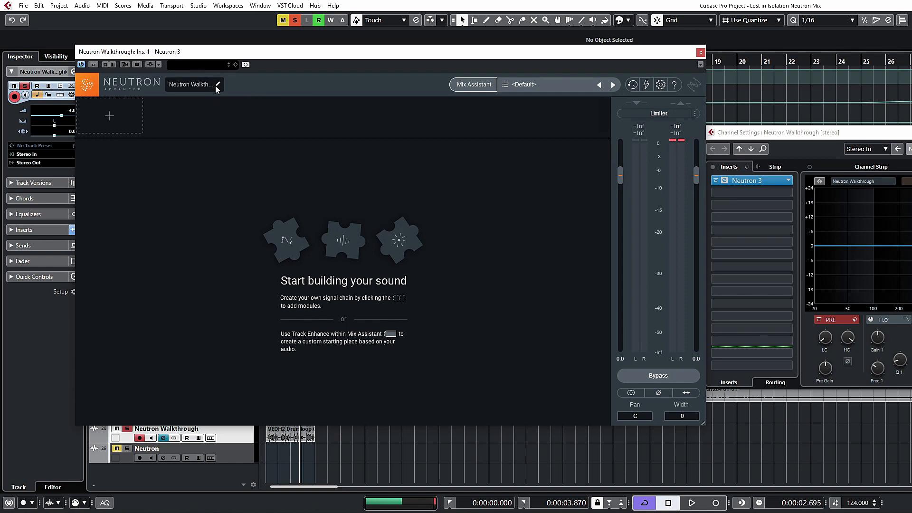
{"action": "mouse_move", "coordinate": [194, 84]}
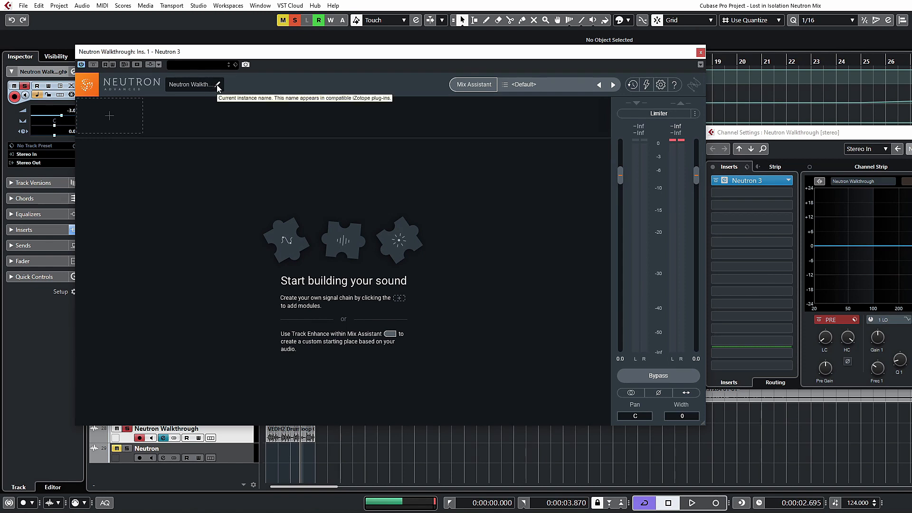
{"action": "mouse_move", "coordinate": [274, 87]}
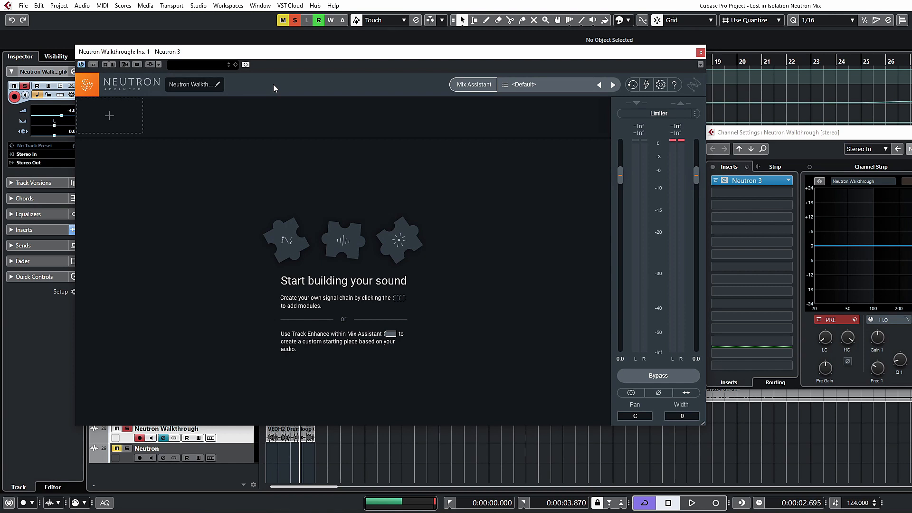
{"action": "mouse_move", "coordinate": [229, 90]}
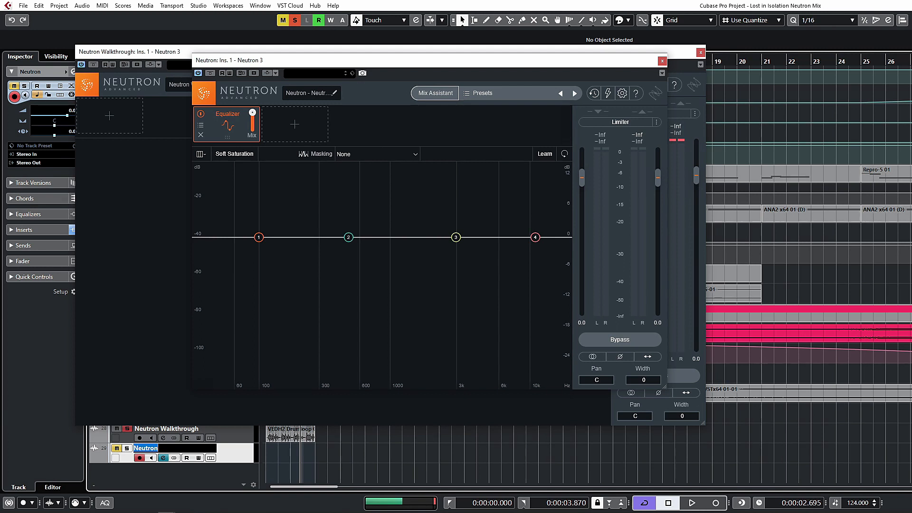
- Name the Neutron instance 'Sonic' and rename the second track 'Academy'
{"action": "type", "text": "Hello"}
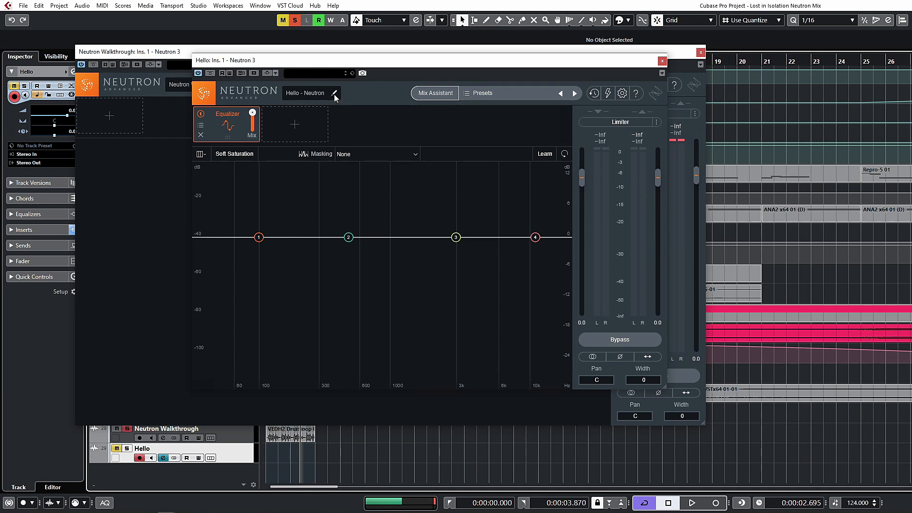
{"action": "left_click", "coordinate": [306, 93]}
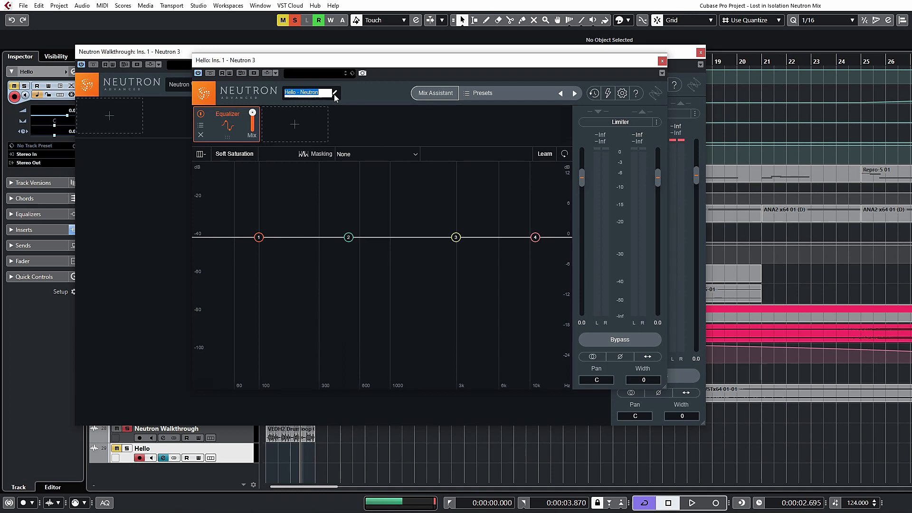
{"action": "type", "text": "Sonic"}
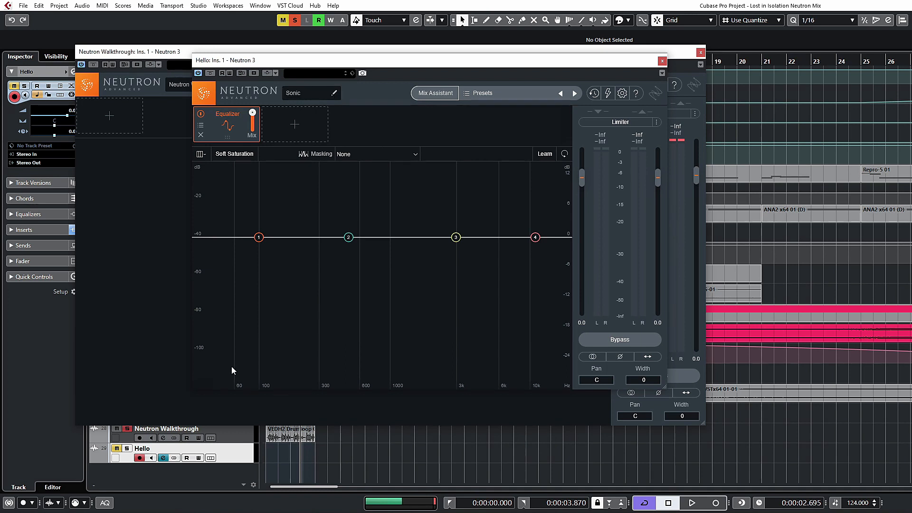
{"action": "double_click", "coordinate": [141, 448]}
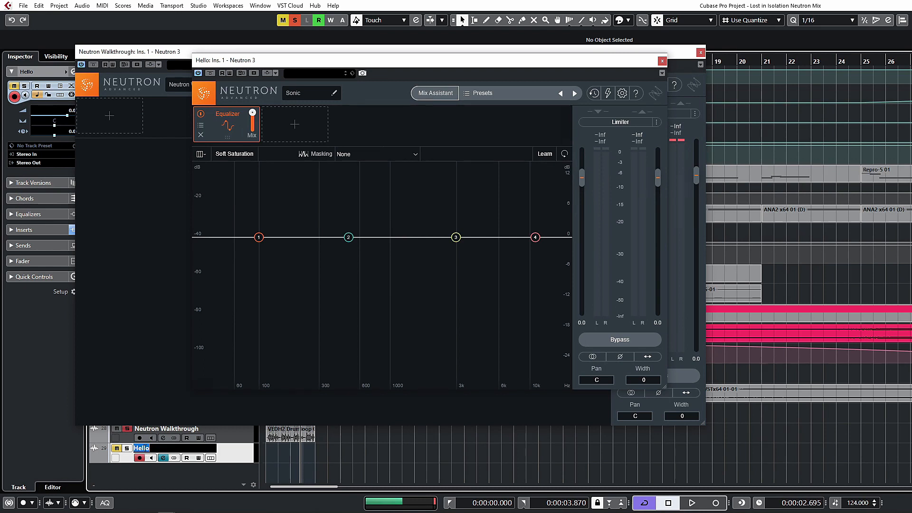
{"action": "type", "text": "Academy"}
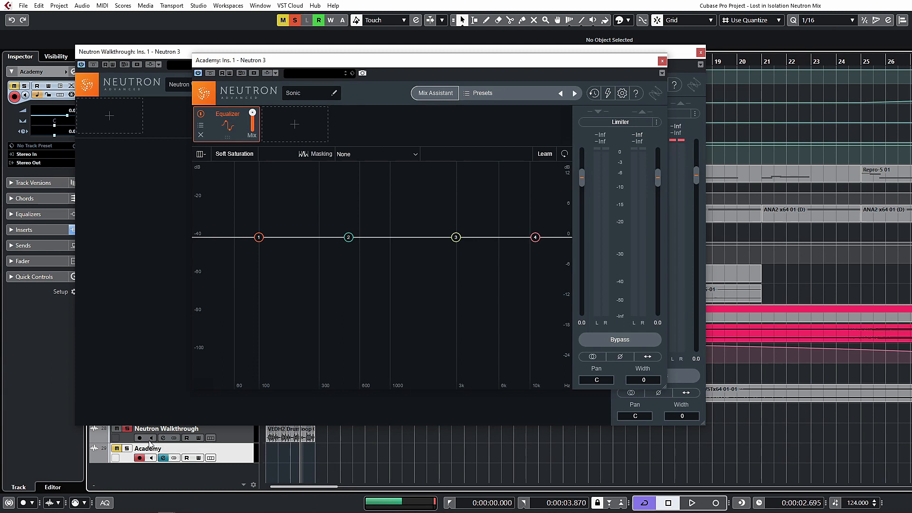
{"action": "mouse_move", "coordinate": [150, 448]}
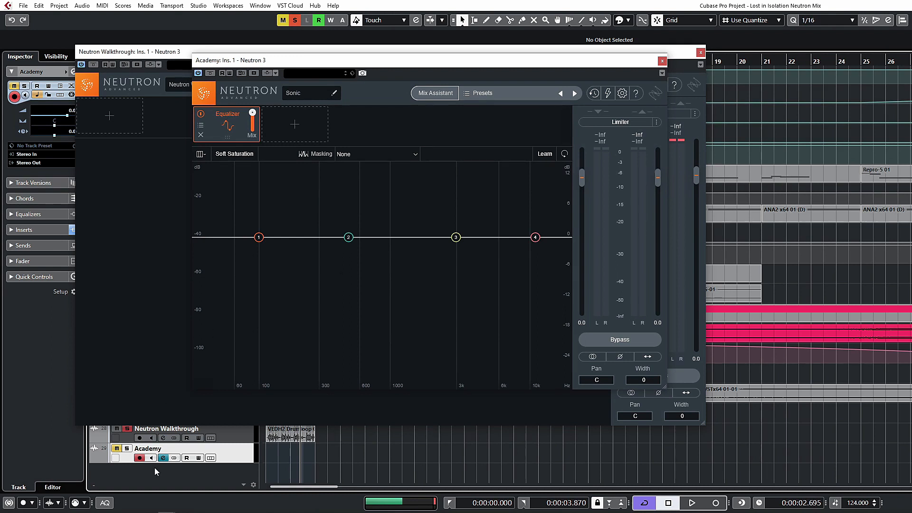
{"action": "mouse_move", "coordinate": [163, 449]}
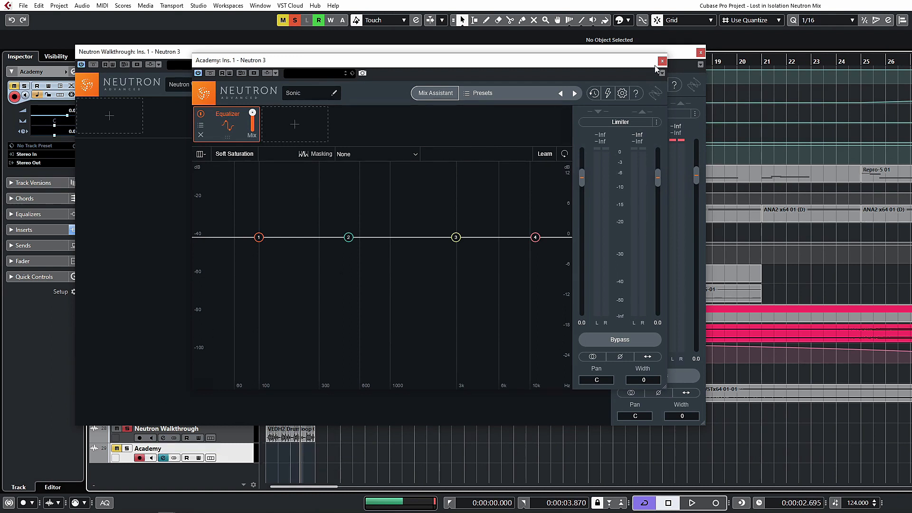
- Close the 'Academy: Ins. 1 - Neutron 3' plug-in window
{"action": "left_click", "coordinate": [661, 60]}
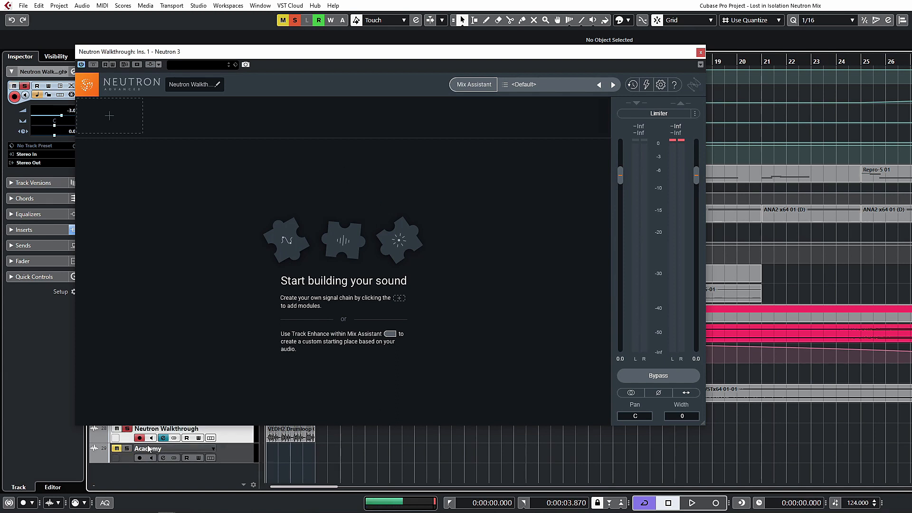
{"action": "mouse_move", "coordinate": [163, 438]}
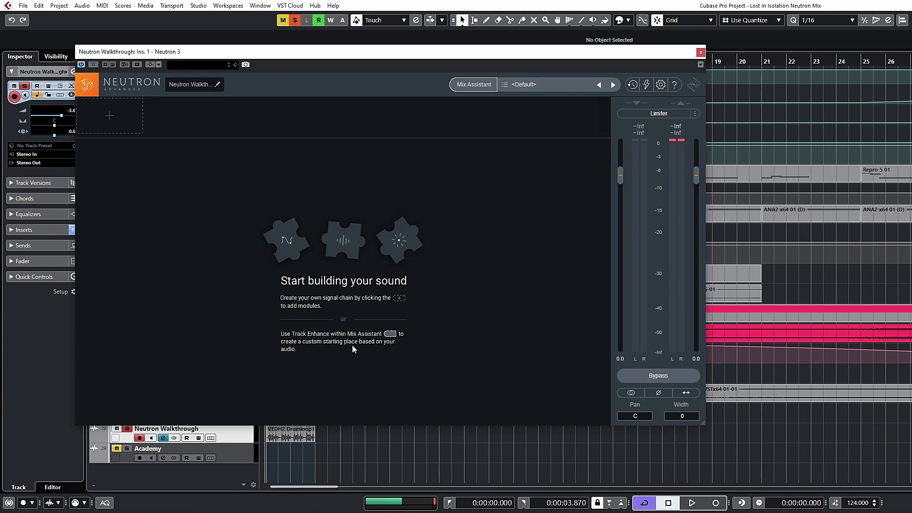
{"action": "mouse_move", "coordinate": [702, 163]}
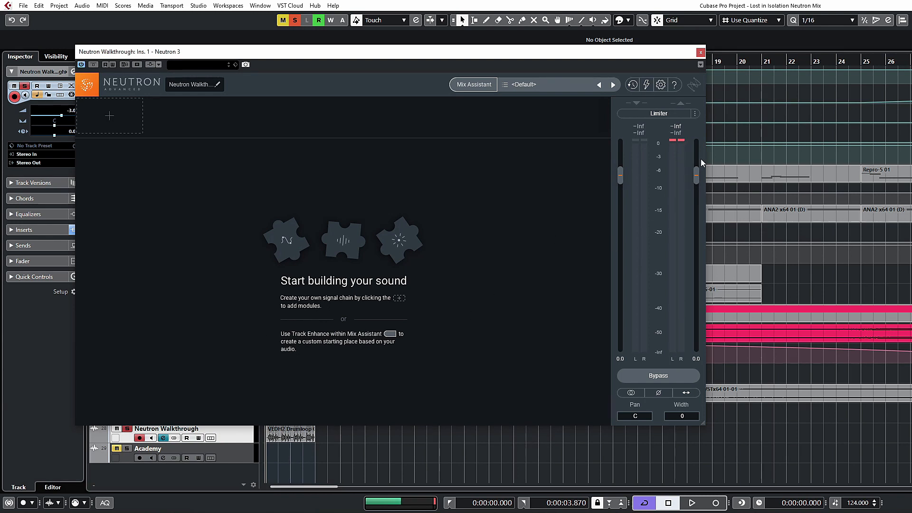
{"action": "mouse_move", "coordinate": [477, 137]}
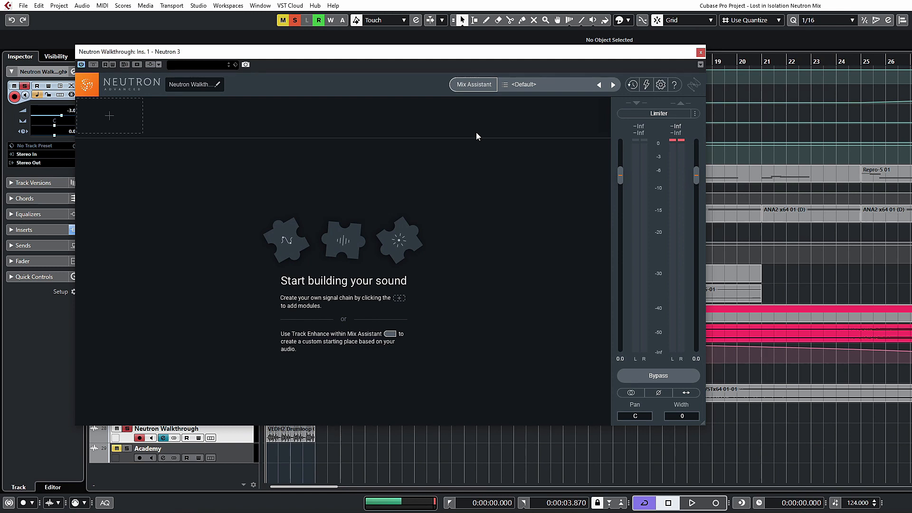
- Launch Neutron's Mix Assistant and keep Track Enhance selected
{"action": "left_click", "coordinate": [473, 84]}
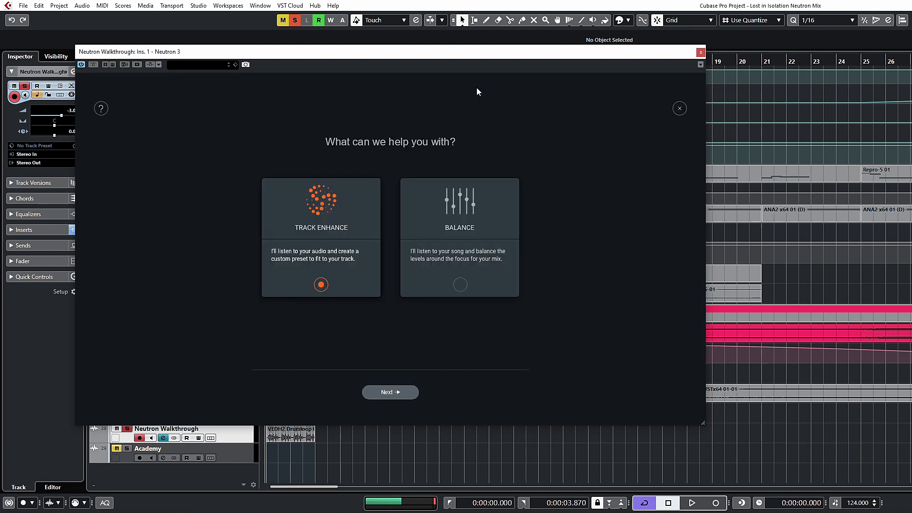
{"action": "mouse_move", "coordinate": [486, 285]}
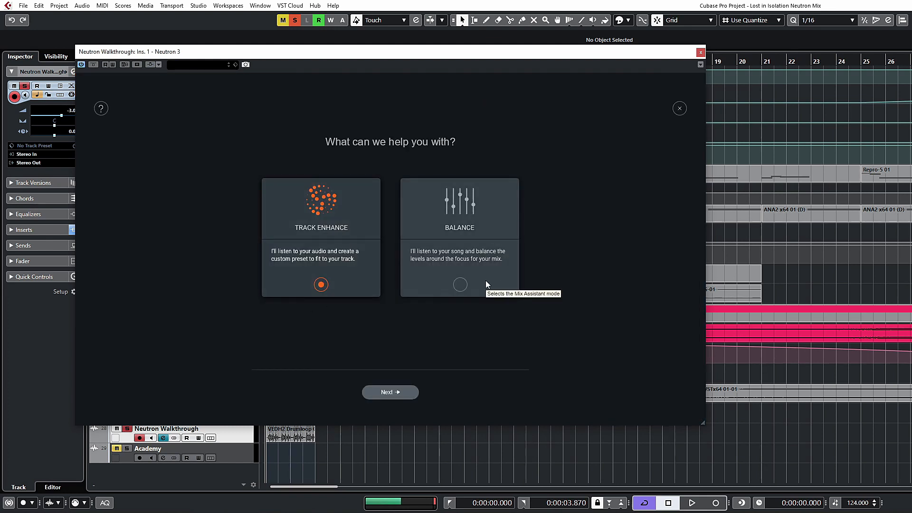
{"action": "mouse_move", "coordinate": [301, 238]}
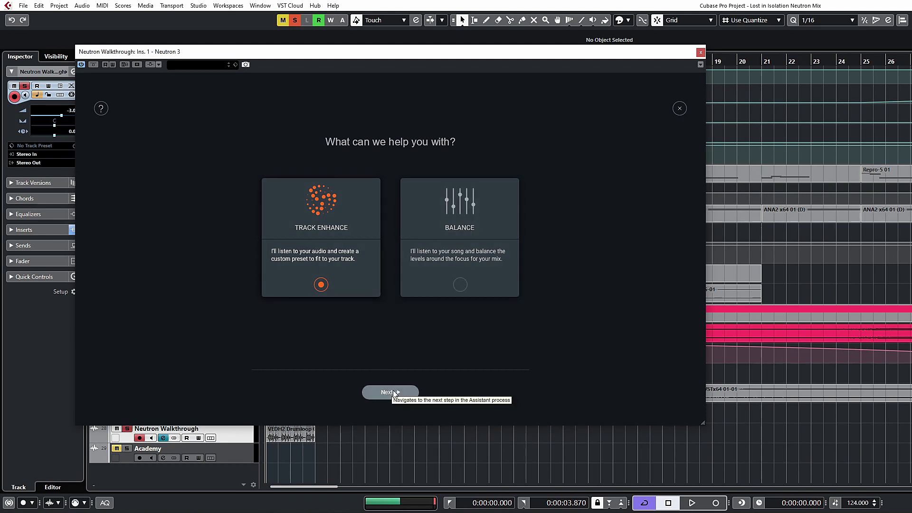
{"action": "left_click", "coordinate": [691, 502]}
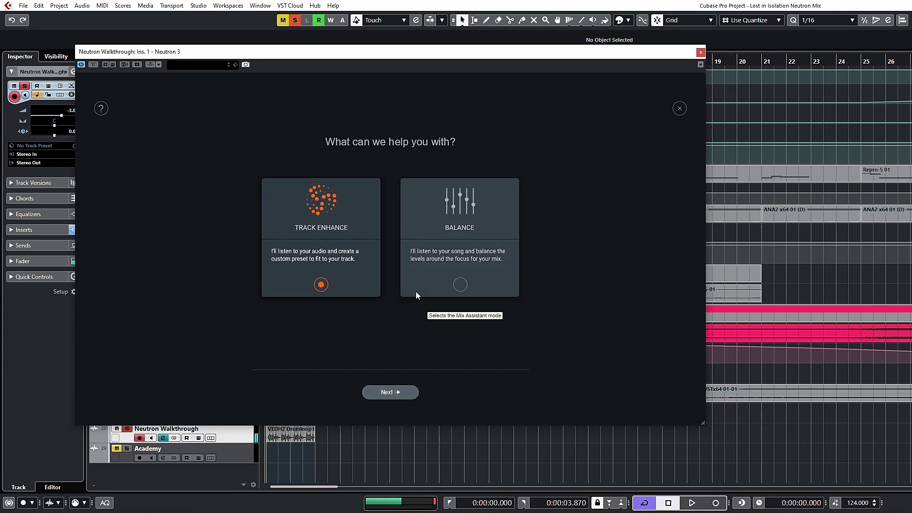
- Analyze the playing drum loop with Track Enhance, Upfront style and High intensity
{"action": "left_click", "coordinate": [389, 392]}
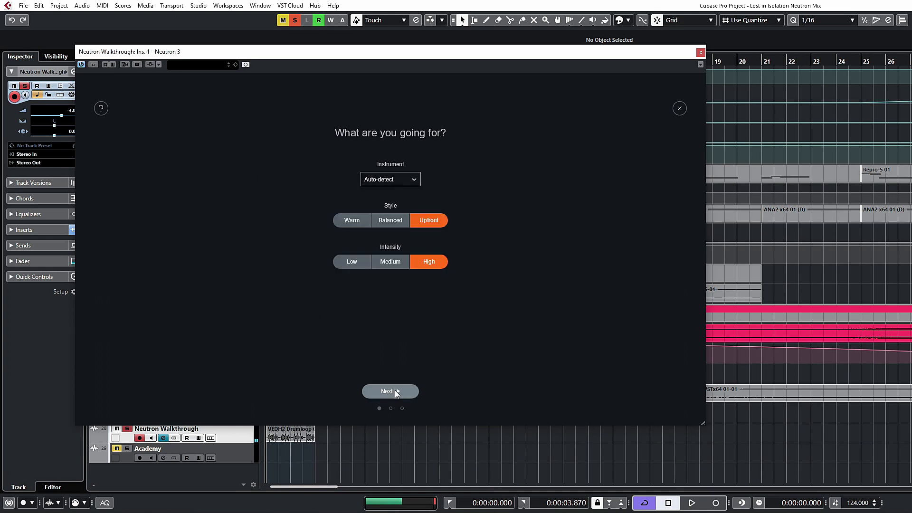
{"action": "mouse_move", "coordinate": [388, 200]}
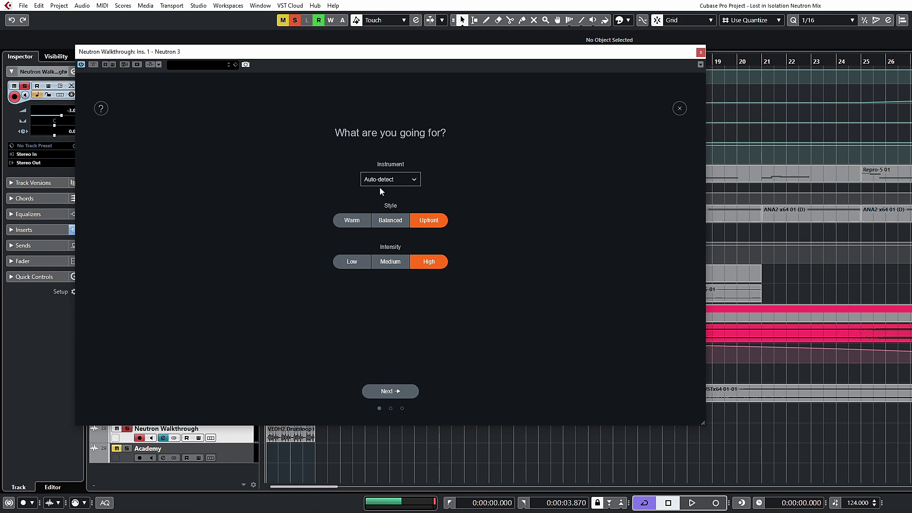
{"action": "mouse_move", "coordinate": [400, 250]}
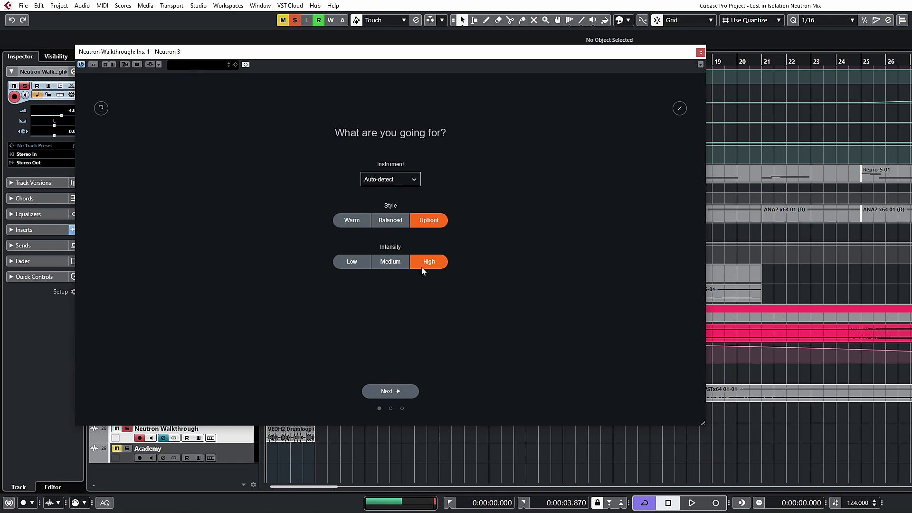
{"action": "mouse_move", "coordinate": [428, 261]}
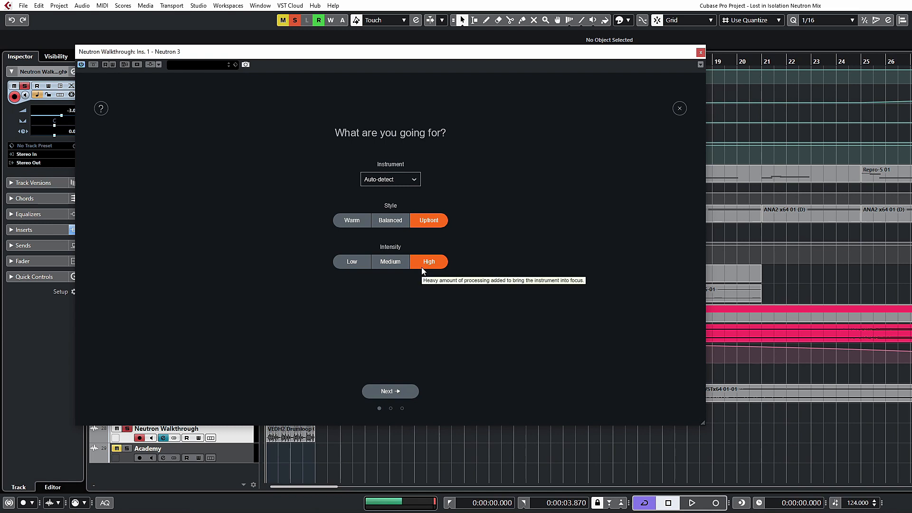
{"action": "mouse_move", "coordinate": [410, 391]}
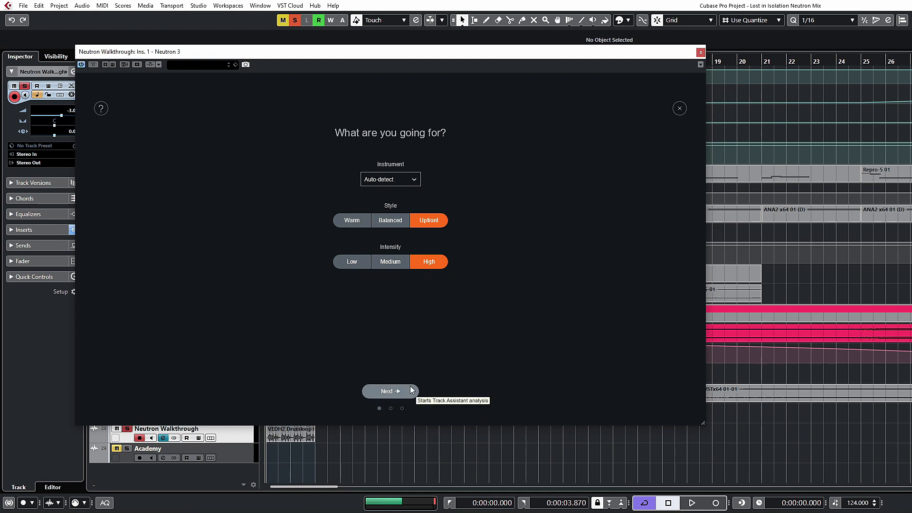
{"action": "left_click", "coordinate": [389, 391]}
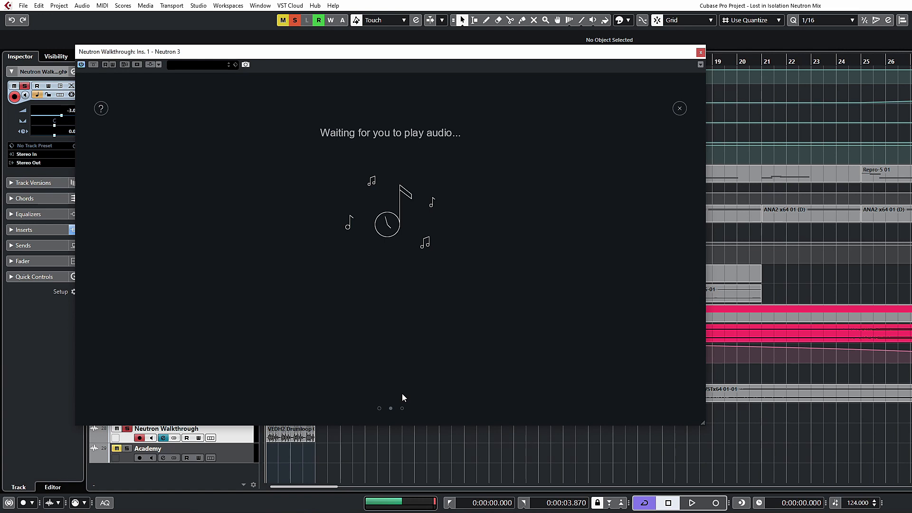
{"action": "left_click", "coordinate": [691, 502]}
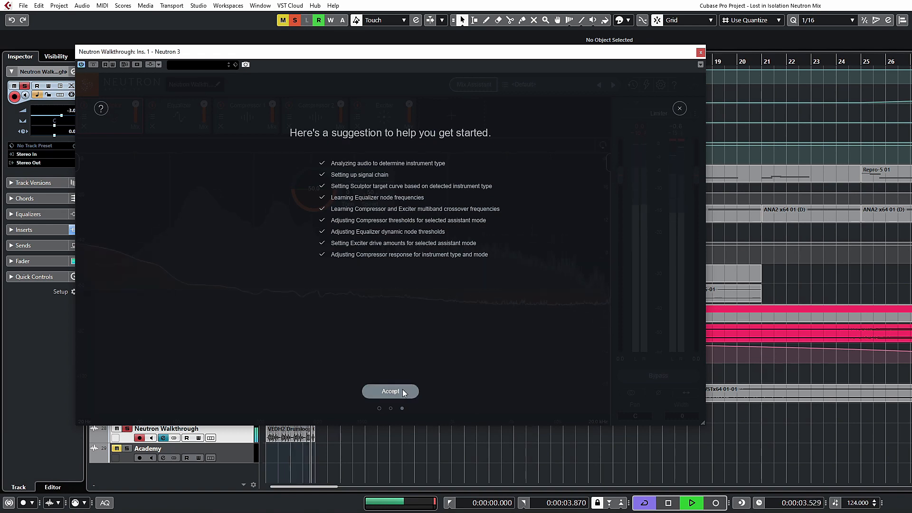
- Accept the suggested chain, then toggle Bypass on and off to compare
{"action": "left_click", "coordinate": [389, 391]}
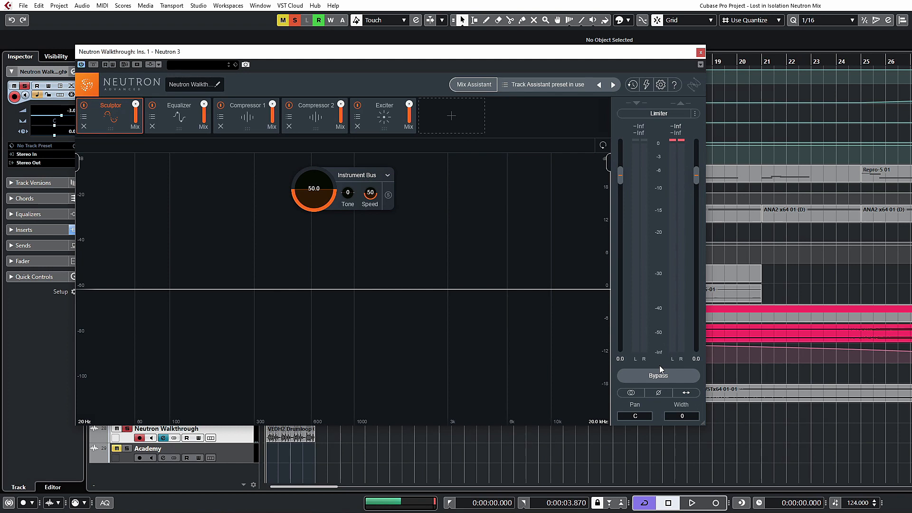
{"action": "mouse_move", "coordinate": [658, 392]}
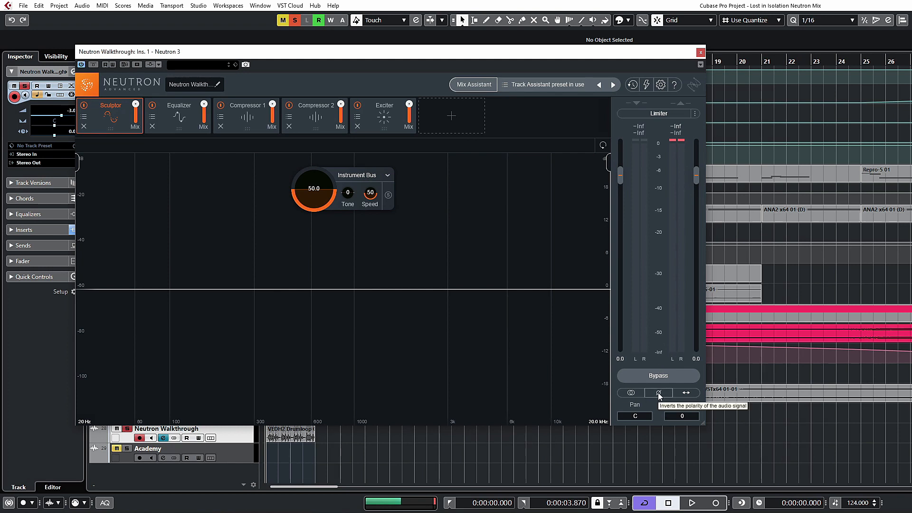
{"action": "mouse_move", "coordinate": [680, 369]}
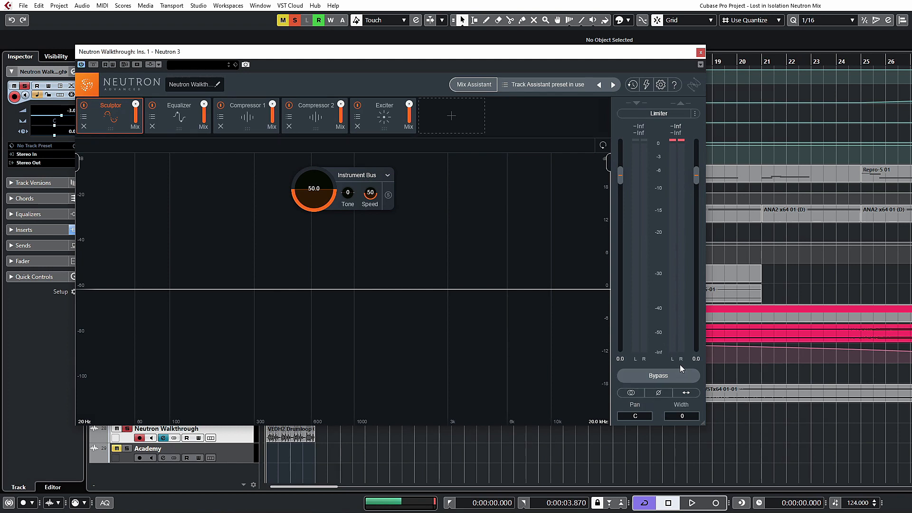
{"action": "mouse_move", "coordinate": [675, 375]}
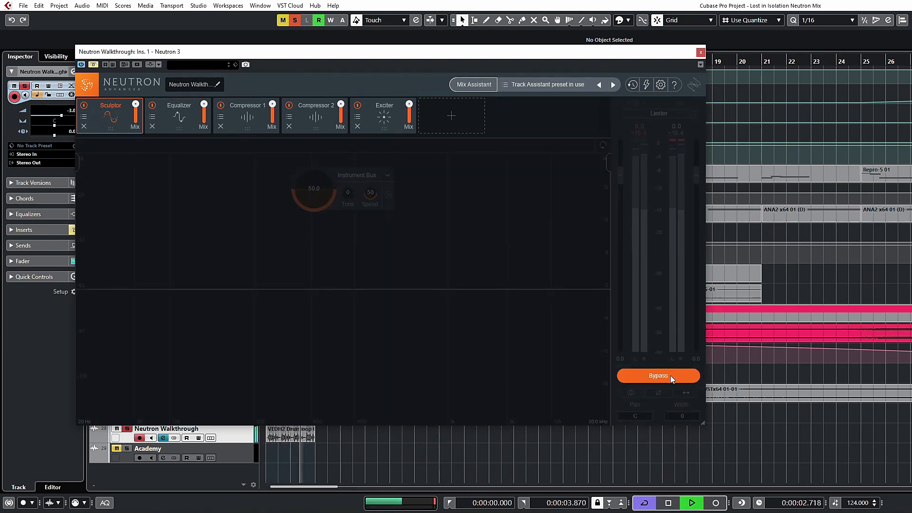
{"action": "left_click", "coordinate": [657, 375]}
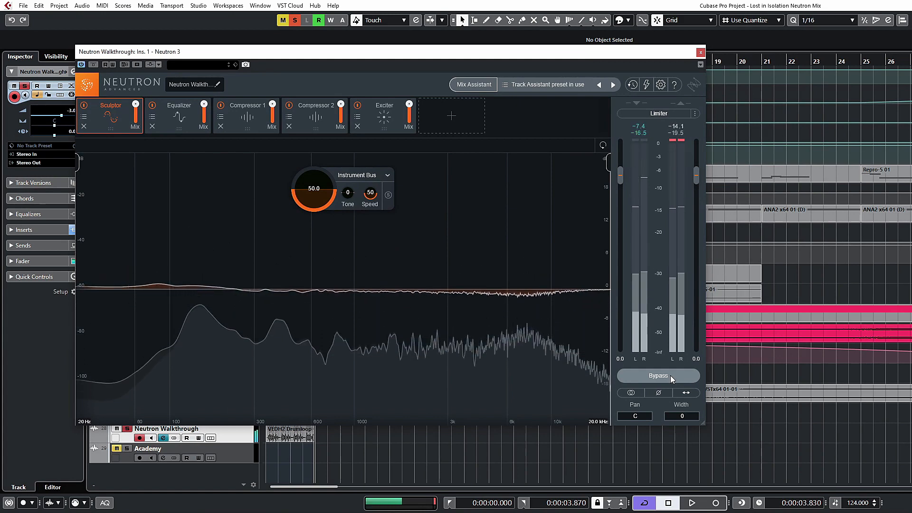
{"action": "left_click", "coordinate": [658, 375]}
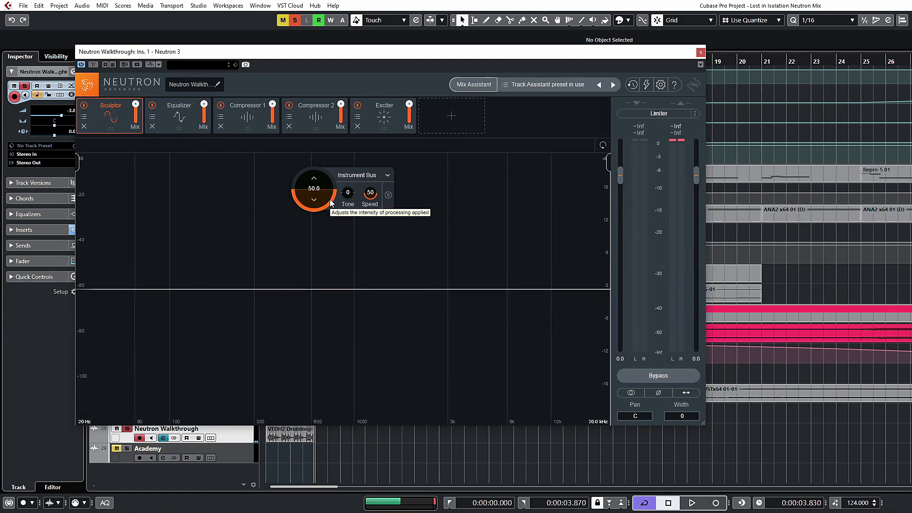
{"action": "mouse_move", "coordinate": [484, 94]}
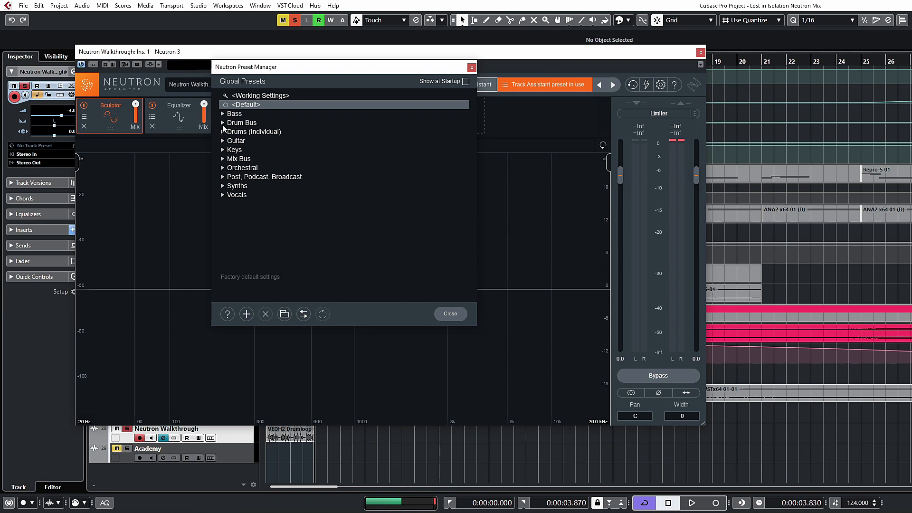
- Browse the Drum Bus, Drums (Individual), Bass, Kick and Post/Podcast/Broadcast preset folders
{"action": "left_click", "coordinate": [223, 122]}
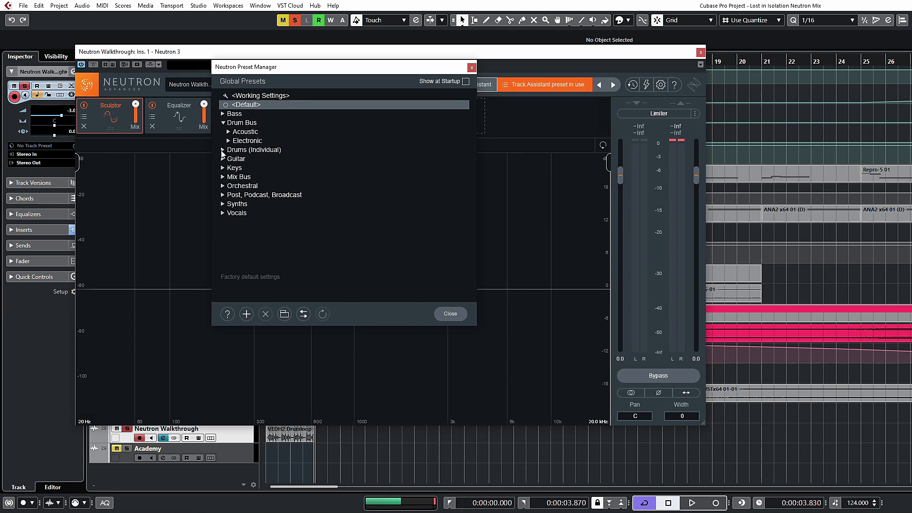
{"action": "left_click", "coordinate": [222, 150]}
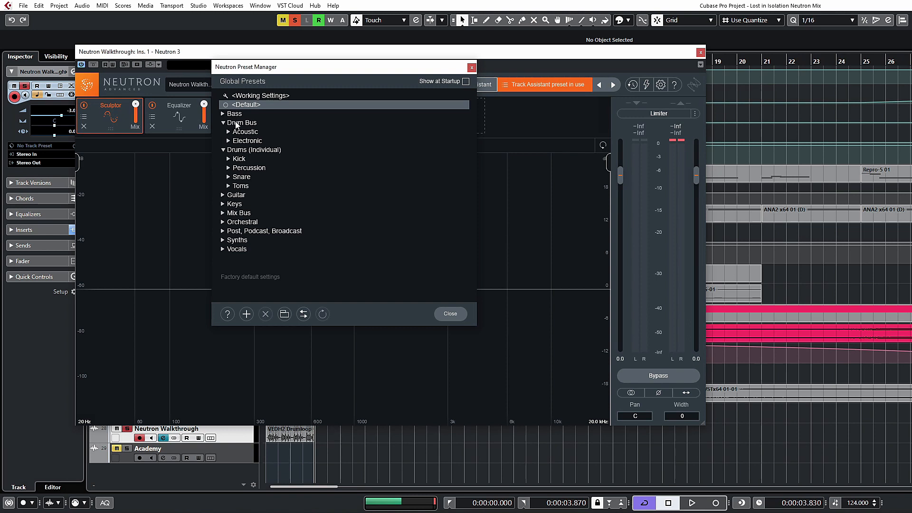
{"action": "left_click", "coordinate": [223, 123]}
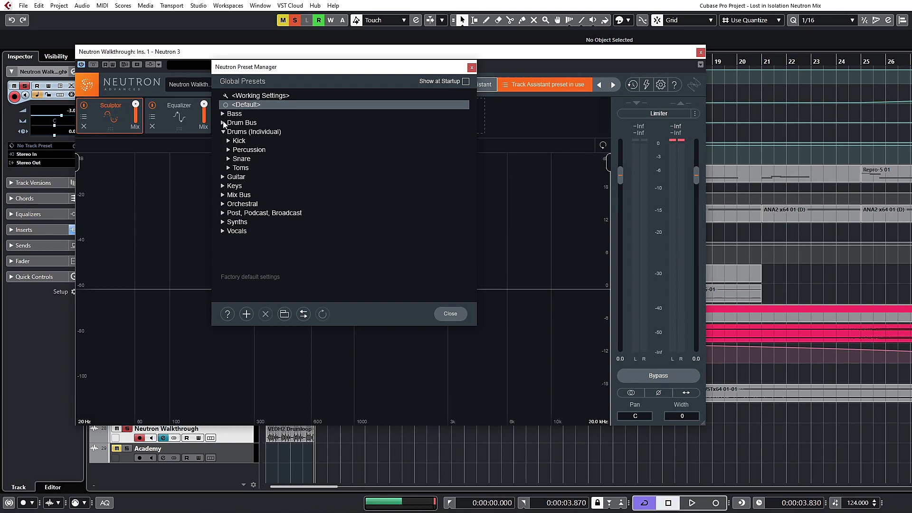
{"action": "left_click", "coordinate": [223, 113]}
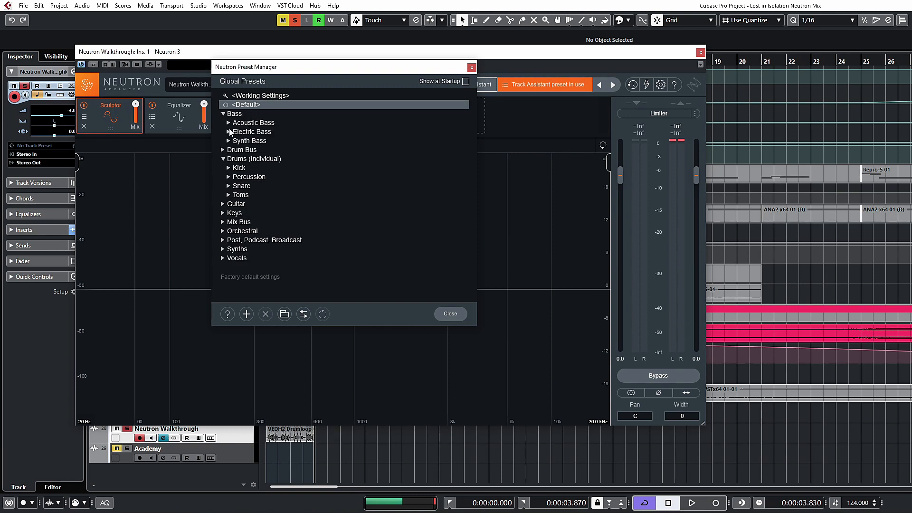
{"action": "left_click", "coordinate": [222, 140]}
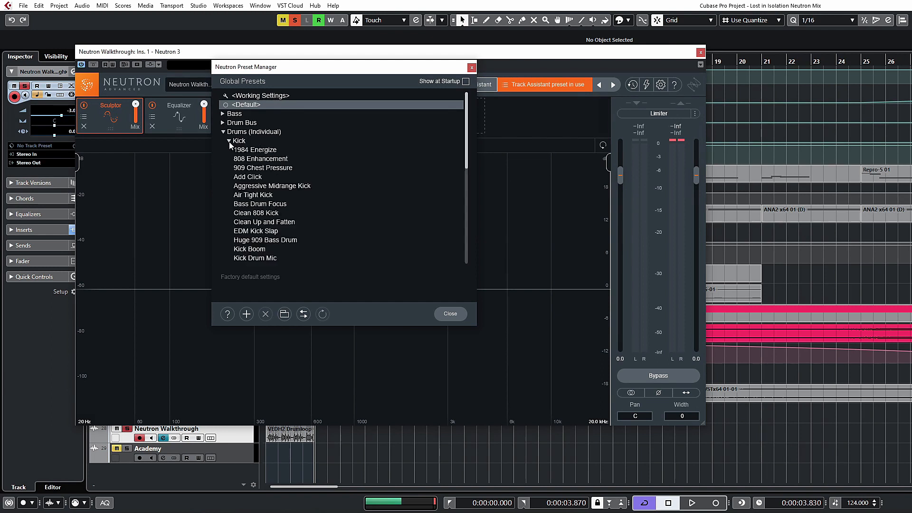
{"action": "scroll", "scroll_direction": "down", "scroll_amount": 3}
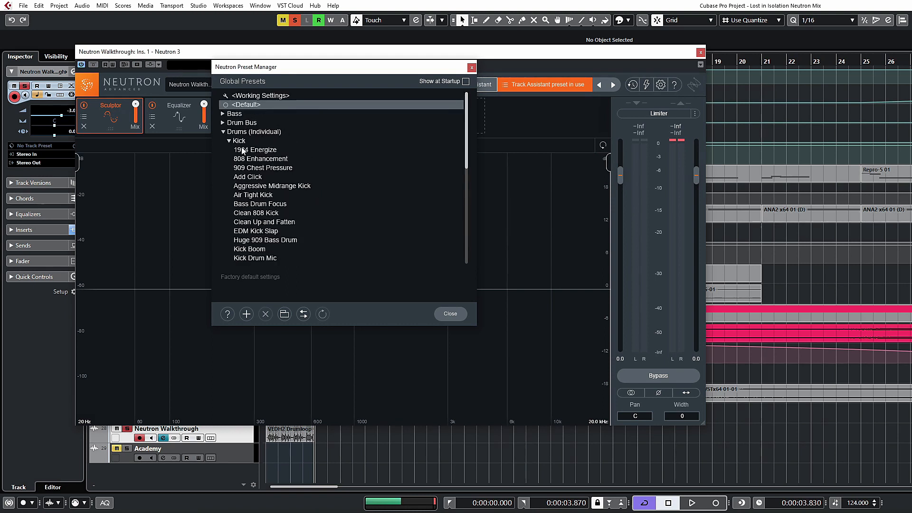
{"action": "left_click", "coordinate": [237, 140]}
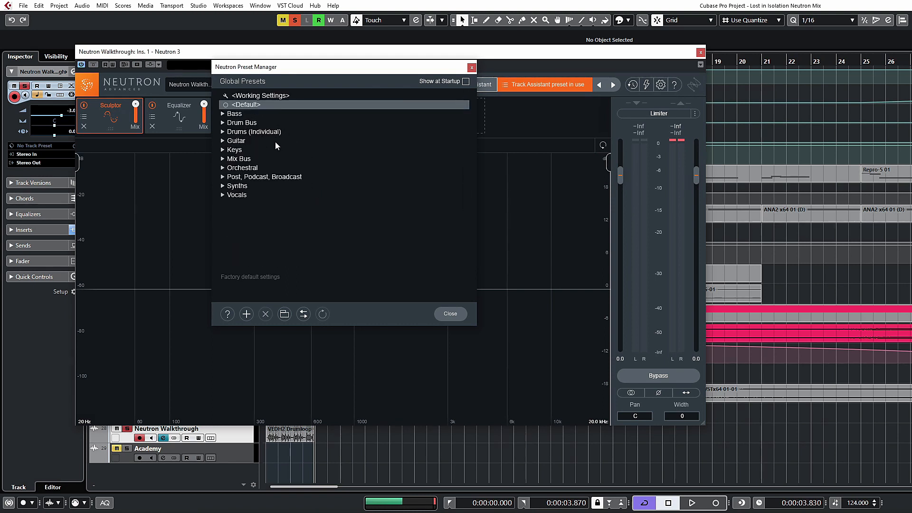
{"action": "mouse_move", "coordinate": [541, 97]}
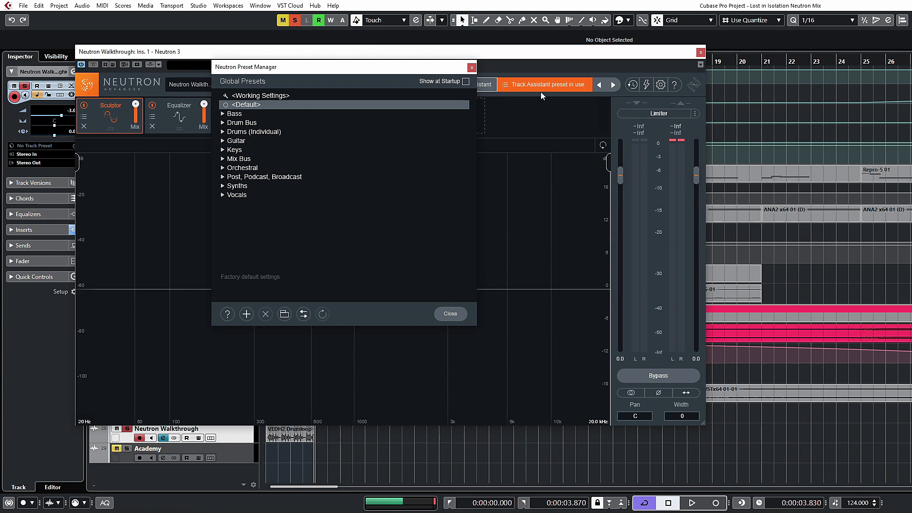
{"action": "mouse_move", "coordinate": [541, 93]}
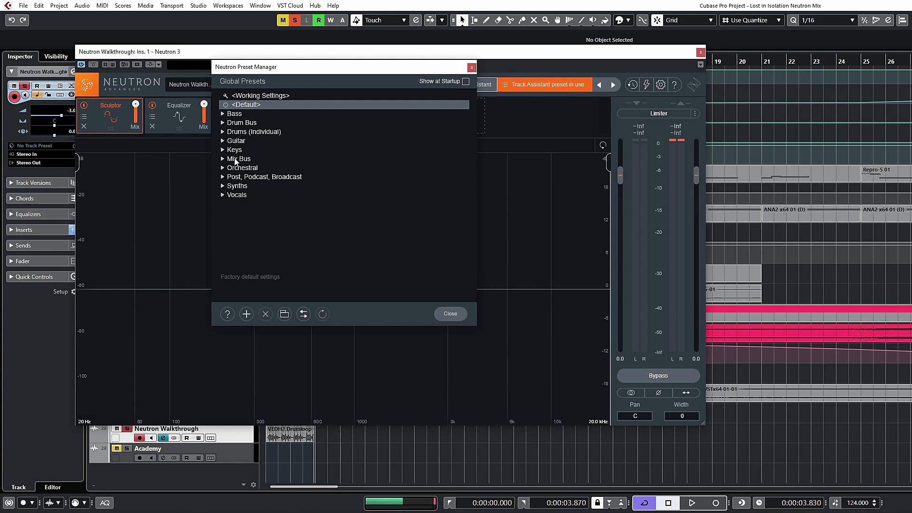
{"action": "mouse_move", "coordinate": [341, 222]}
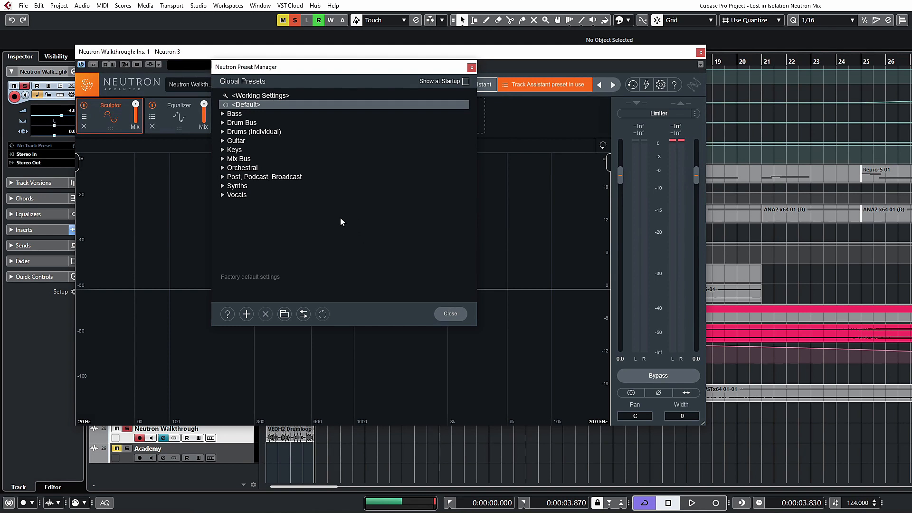
{"action": "left_click", "coordinate": [222, 176]}
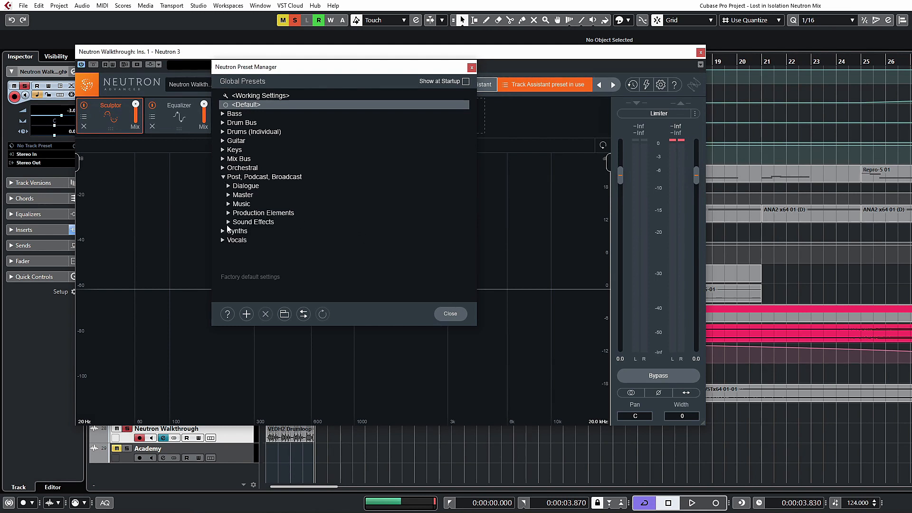
{"action": "scroll", "scroll_direction": "down", "scroll_amount": 3}
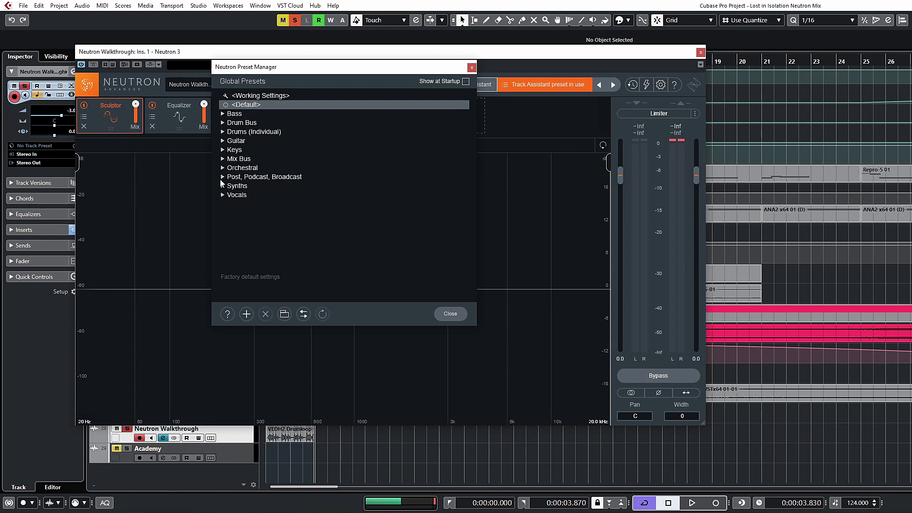
{"action": "mouse_move", "coordinate": [232, 208]}
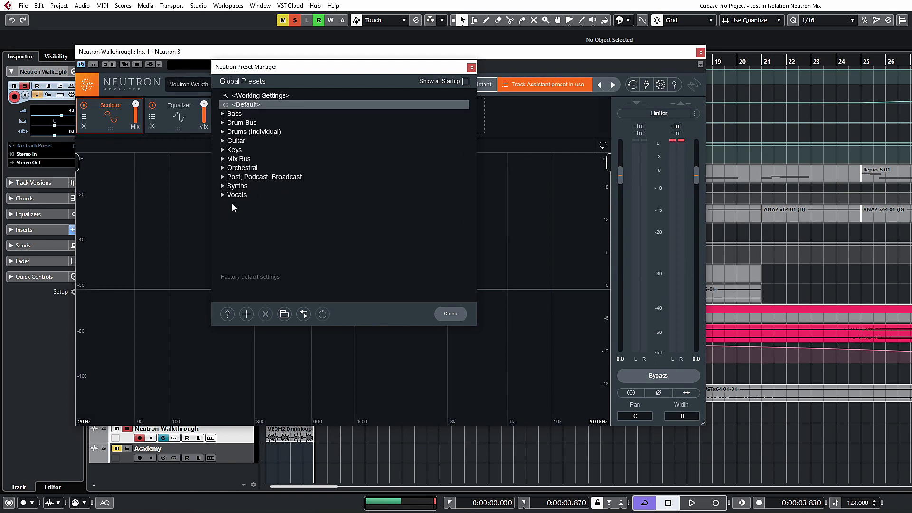
{"action": "mouse_move", "coordinate": [241, 239]}
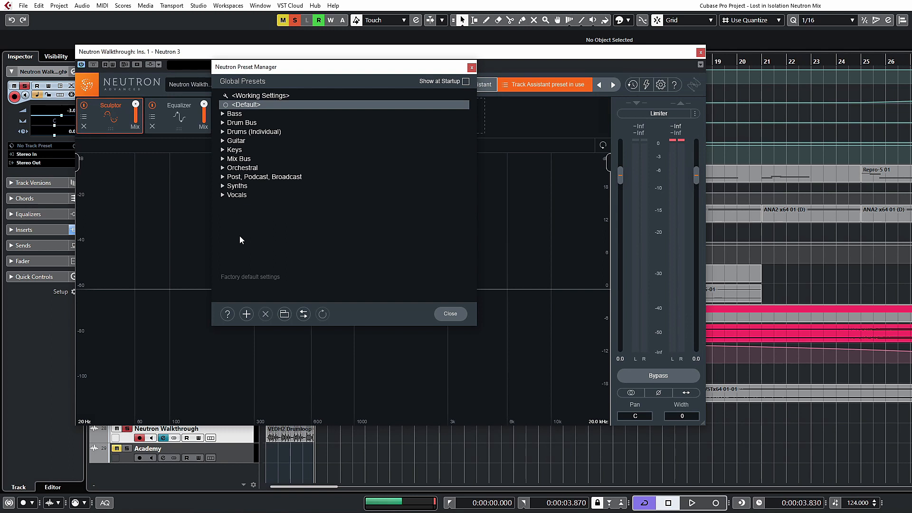
- Close the Preset Manager, then open and close Neutron's undo History
{"action": "left_click", "coordinate": [450, 313]}
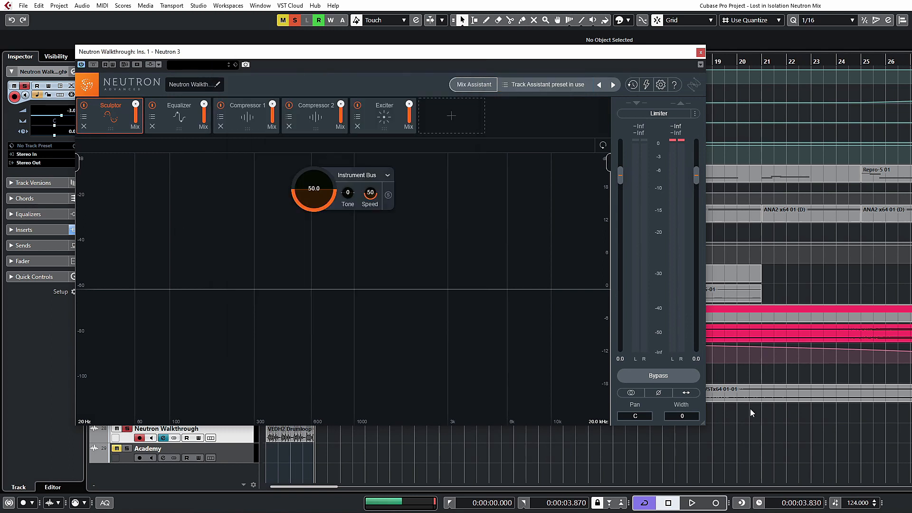
{"action": "mouse_move", "coordinate": [637, 97]}
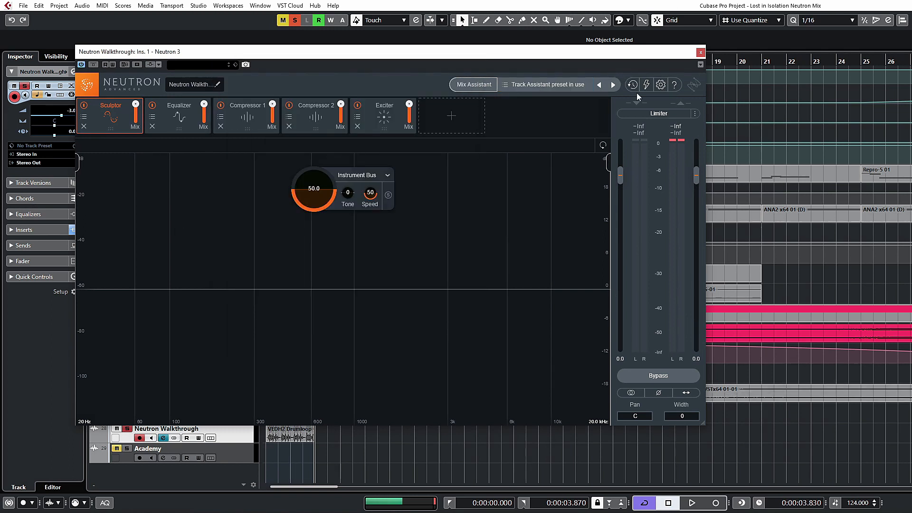
{"action": "mouse_move", "coordinate": [632, 85]}
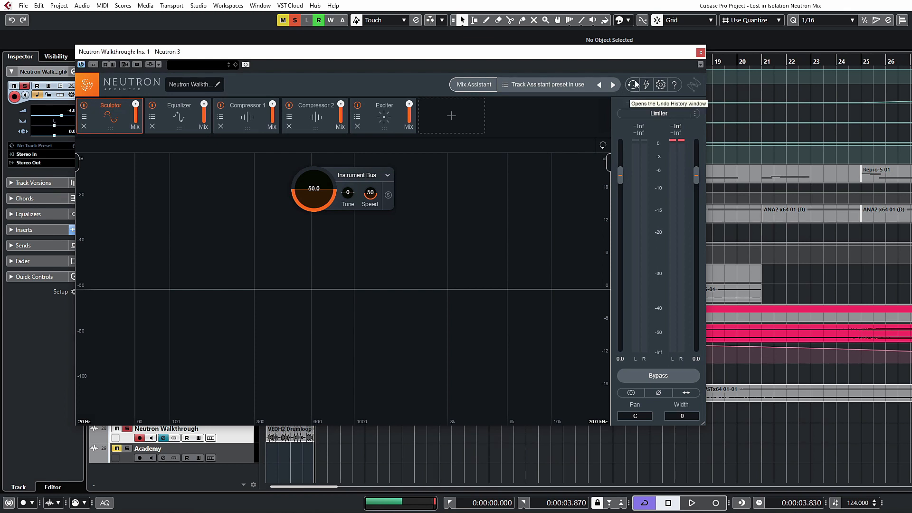
{"action": "left_click", "coordinate": [632, 85]}
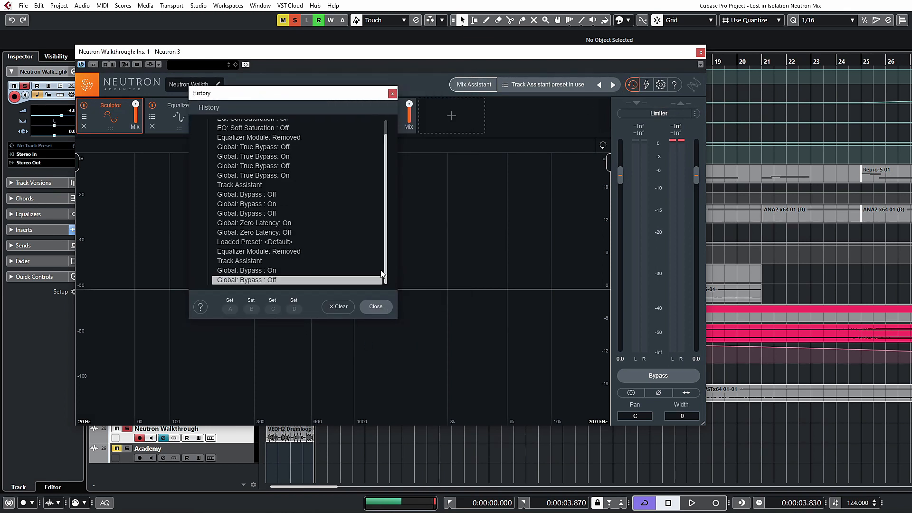
{"action": "mouse_move", "coordinate": [236, 143]}
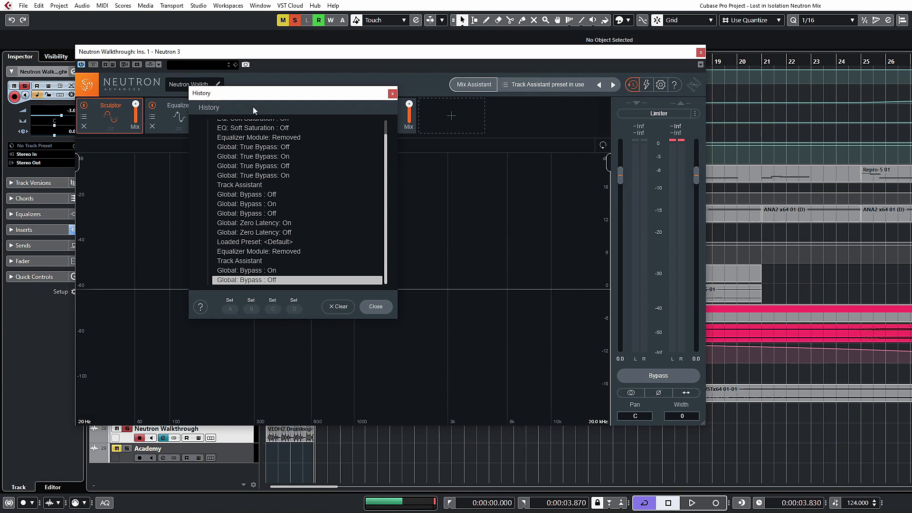
{"action": "mouse_move", "coordinate": [409, 324]}
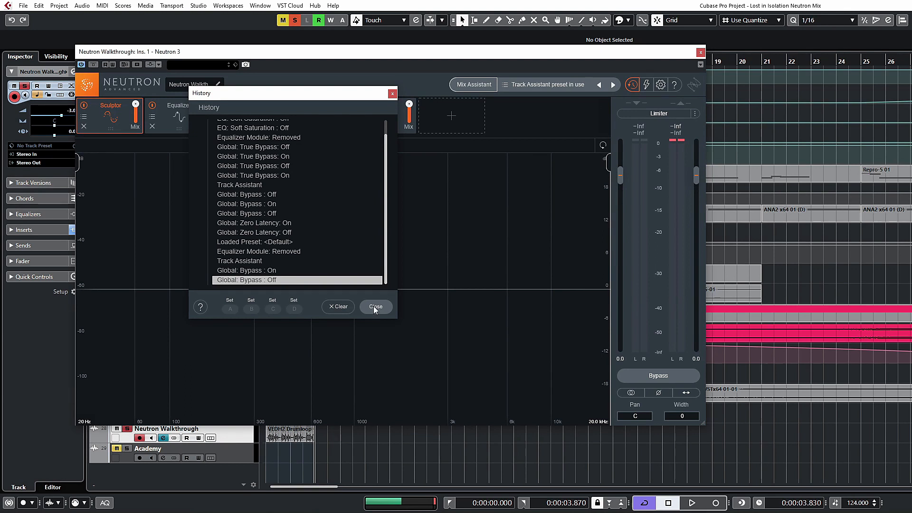
{"action": "left_click", "coordinate": [375, 307]}
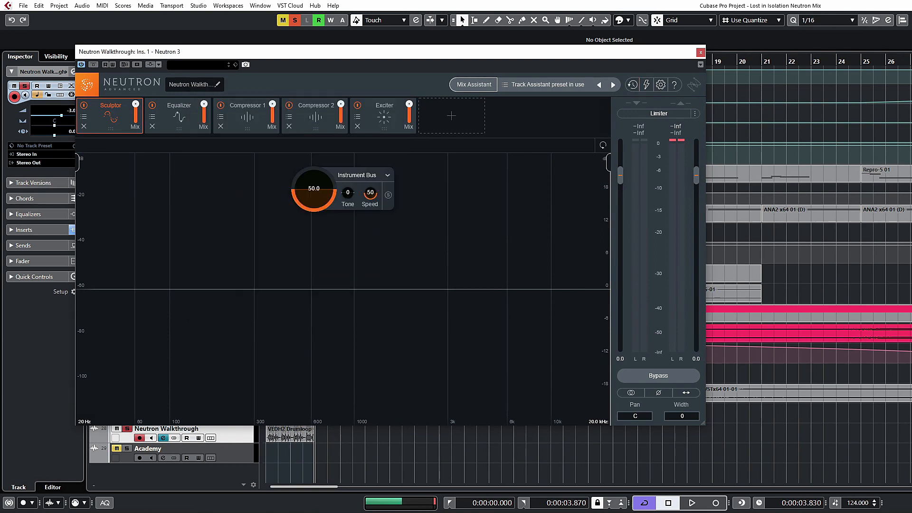
{"action": "mouse_move", "coordinate": [646, 85]}
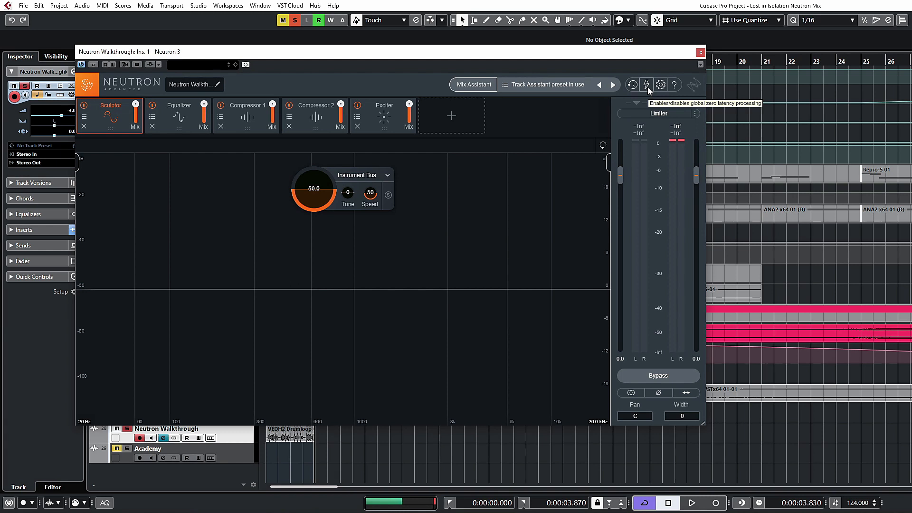
- Enable Neutron's Zero Latency mode, which makes Sculptor unavailable
{"action": "left_click", "coordinate": [645, 85]}
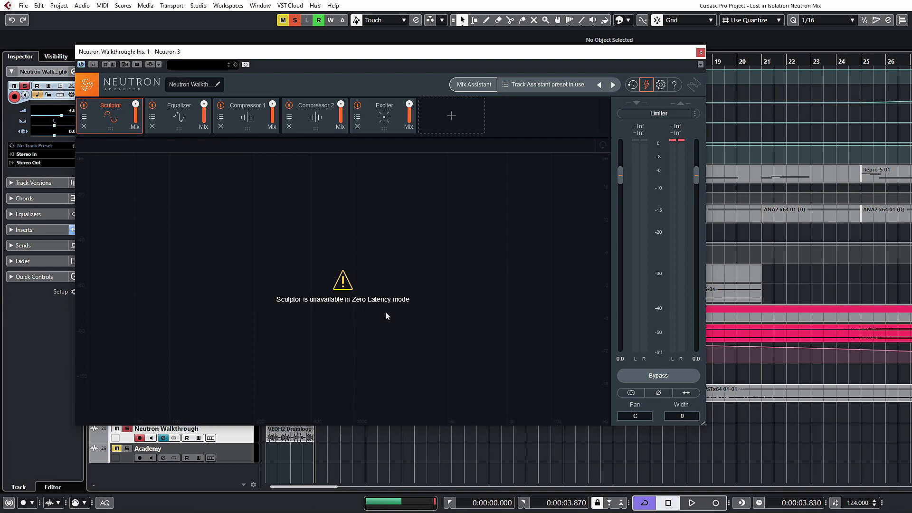
{"action": "mouse_move", "coordinate": [99, 104]}
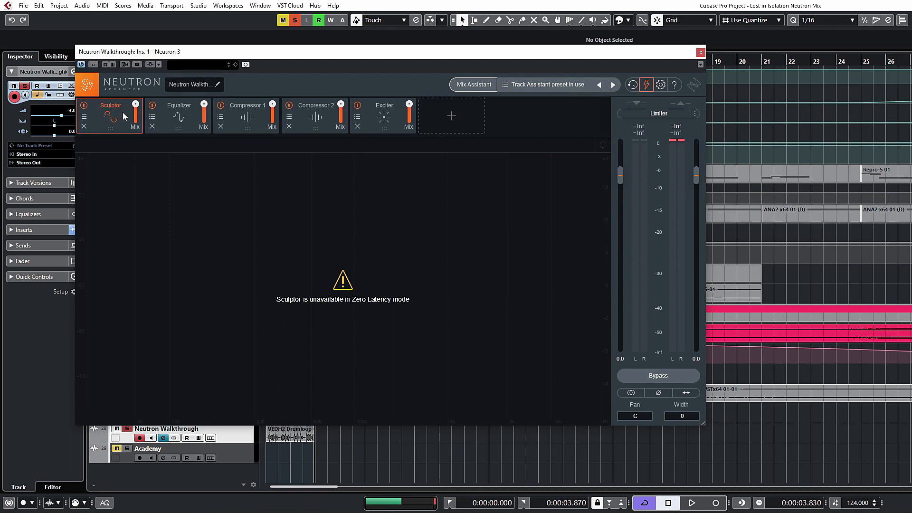
{"action": "mouse_move", "coordinate": [162, 135]}
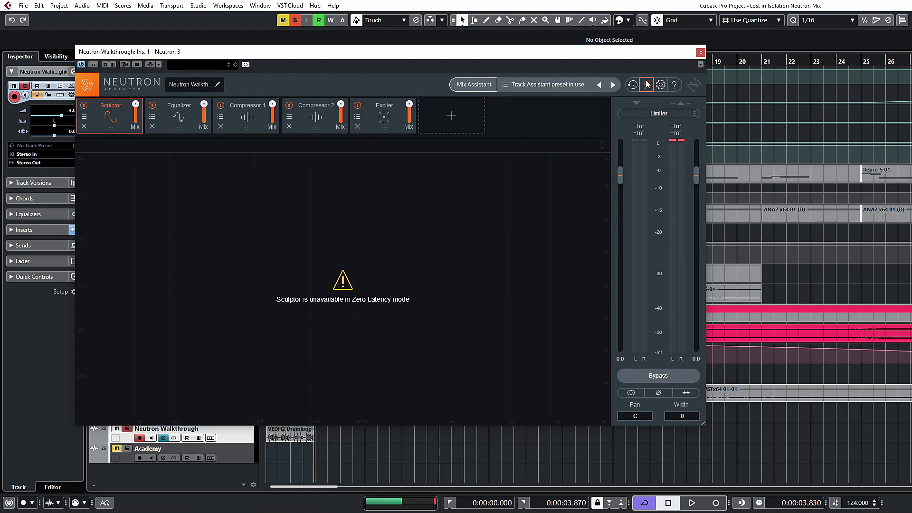
{"action": "mouse_move", "coordinate": [645, 85]}
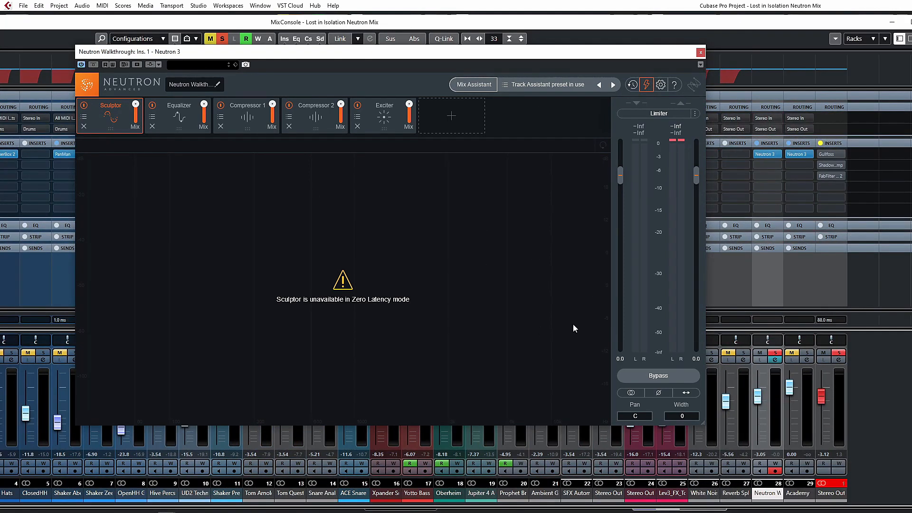
{"action": "mouse_move", "coordinate": [744, 347]}
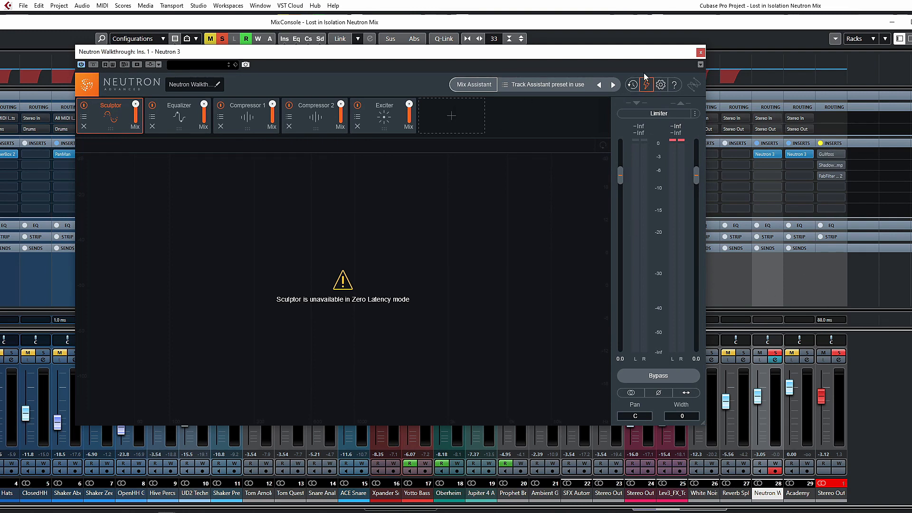
{"action": "mouse_move", "coordinate": [645, 85]}
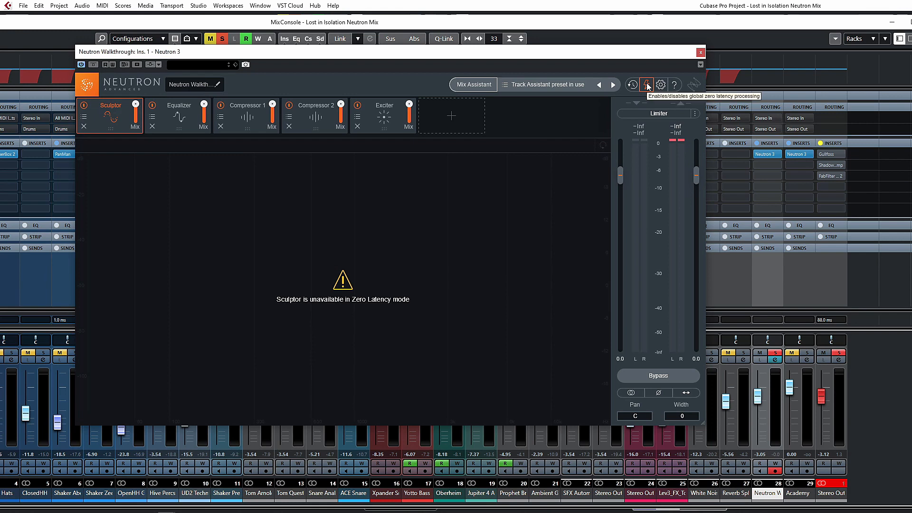
- Disable Zero Latency so Sculptor returns, checking Total Channel Latency in the MixConsole
{"action": "left_click", "coordinate": [645, 85]}
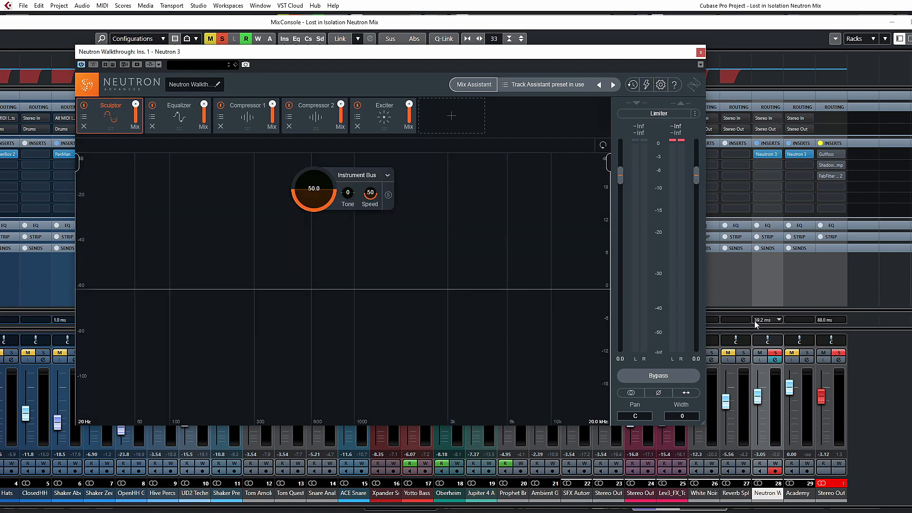
{"action": "mouse_move", "coordinate": [756, 322]}
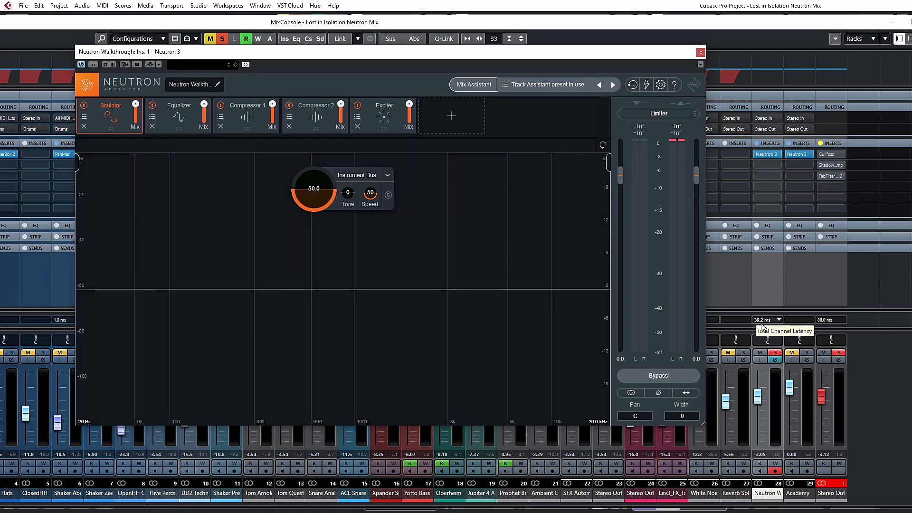
{"action": "mouse_move", "coordinate": [859, 446]}
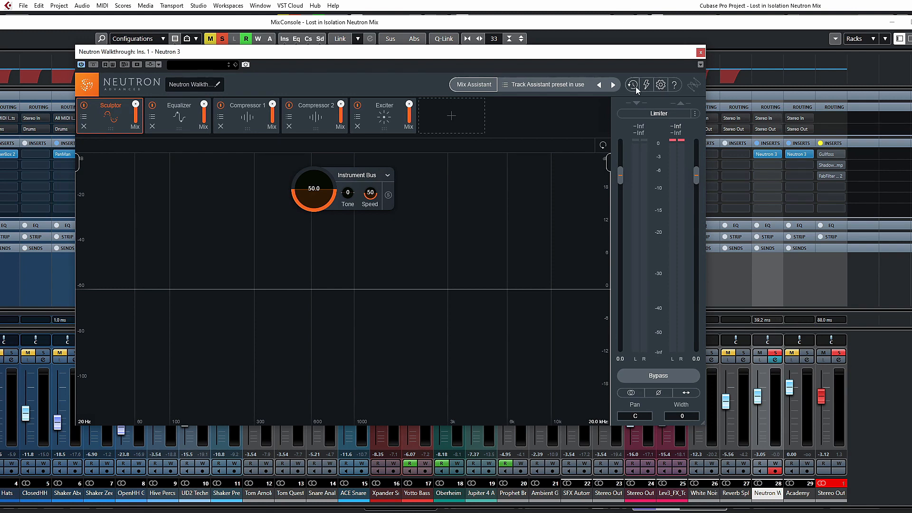
{"action": "mouse_move", "coordinate": [645, 85]}
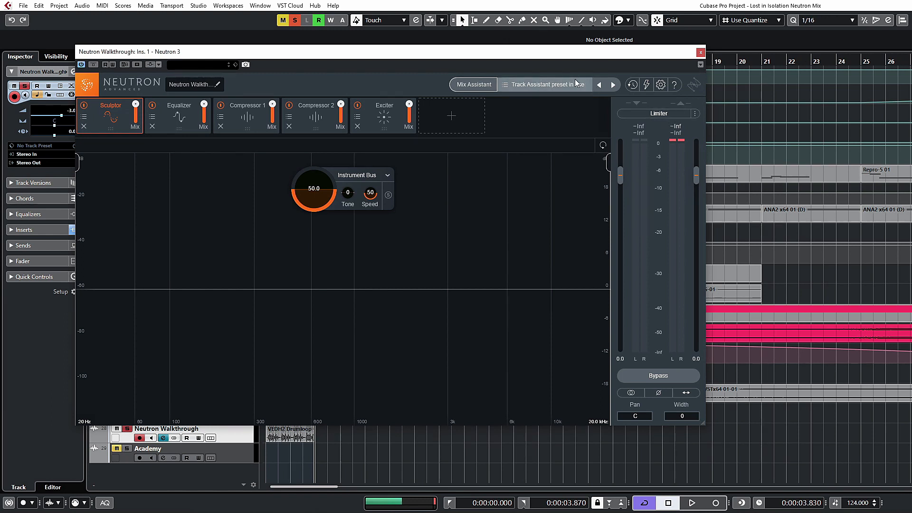
{"action": "mouse_move", "coordinate": [660, 84]}
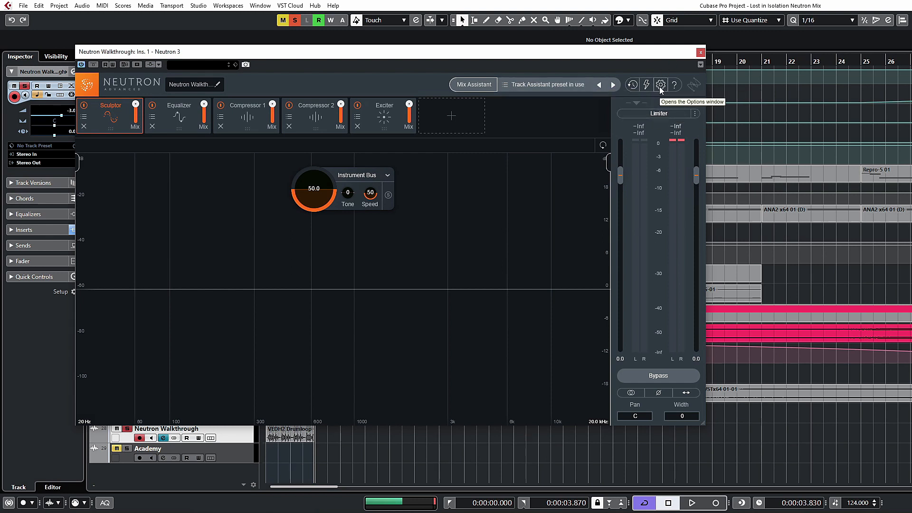
- Open Neutron 3's Options window from the gear button to show General settings
{"action": "left_click", "coordinate": [660, 85]}
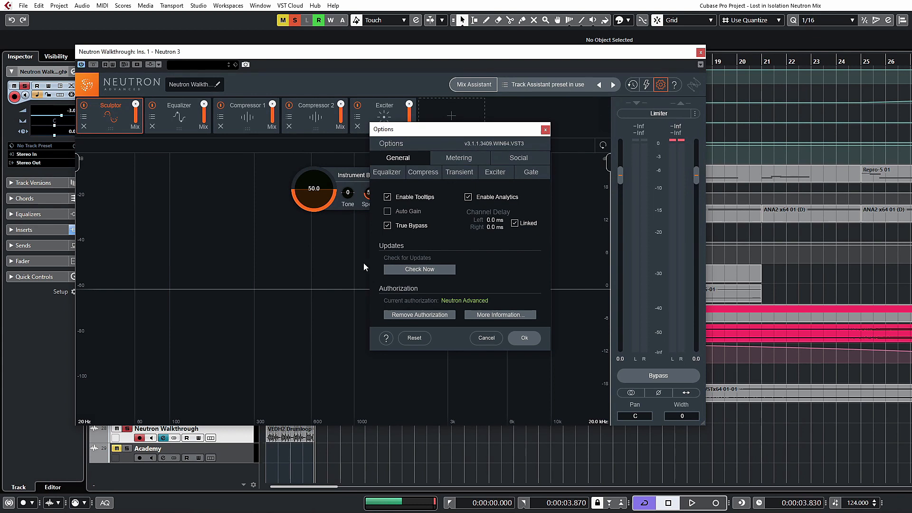
{"action": "mouse_move", "coordinate": [445, 226]}
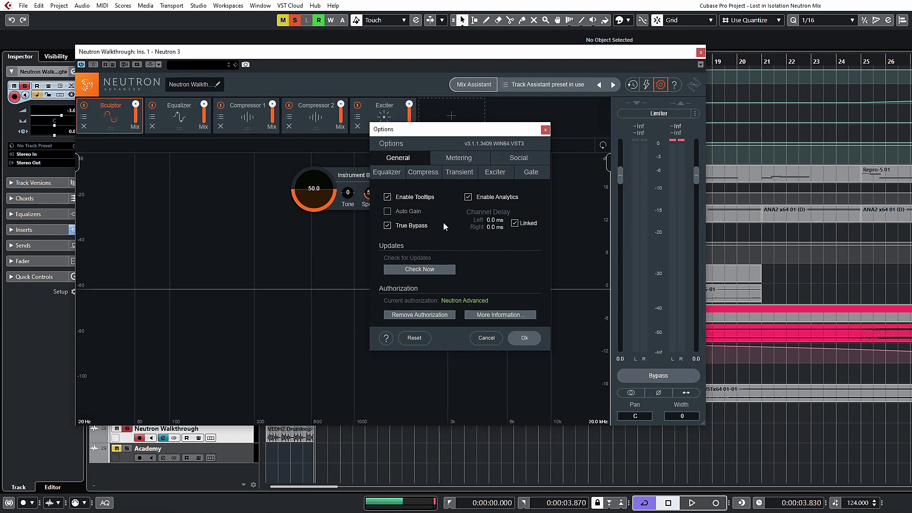
{"action": "mouse_move", "coordinate": [376, 227]}
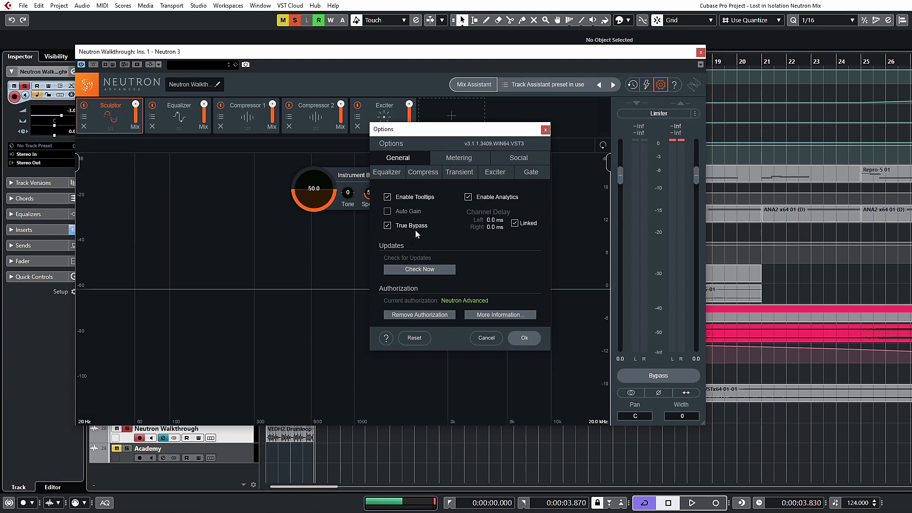
{"action": "mouse_move", "coordinate": [387, 226]}
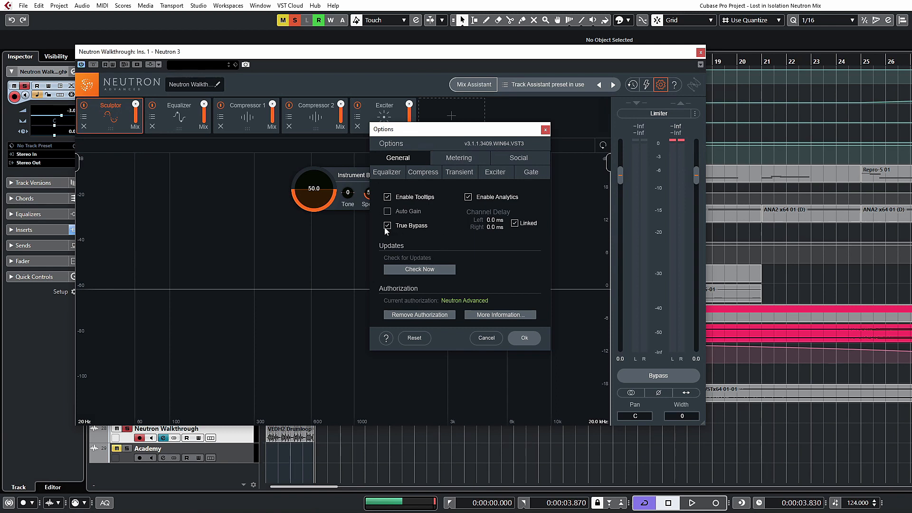
{"action": "mouse_move", "coordinate": [388, 226]}
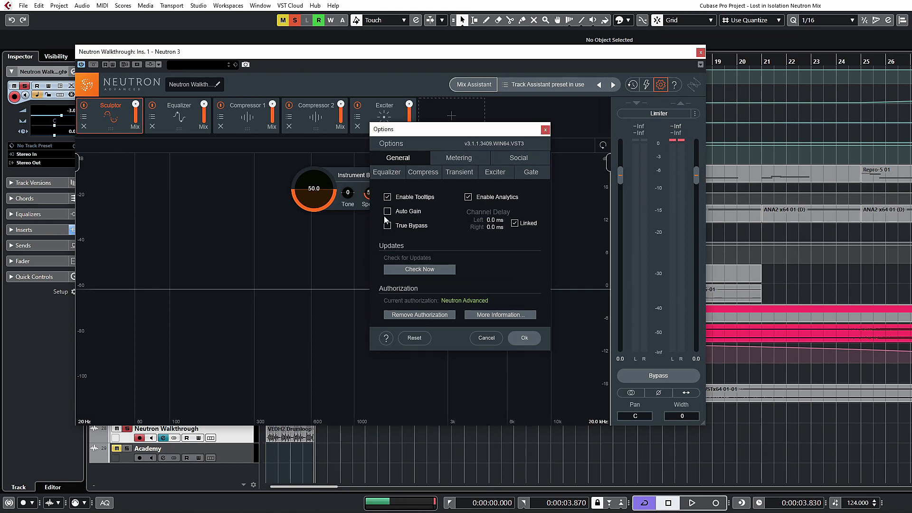
- Turn on Auto Gain in Neutron's General options, then toggle it again
{"action": "left_click", "coordinate": [388, 211]}
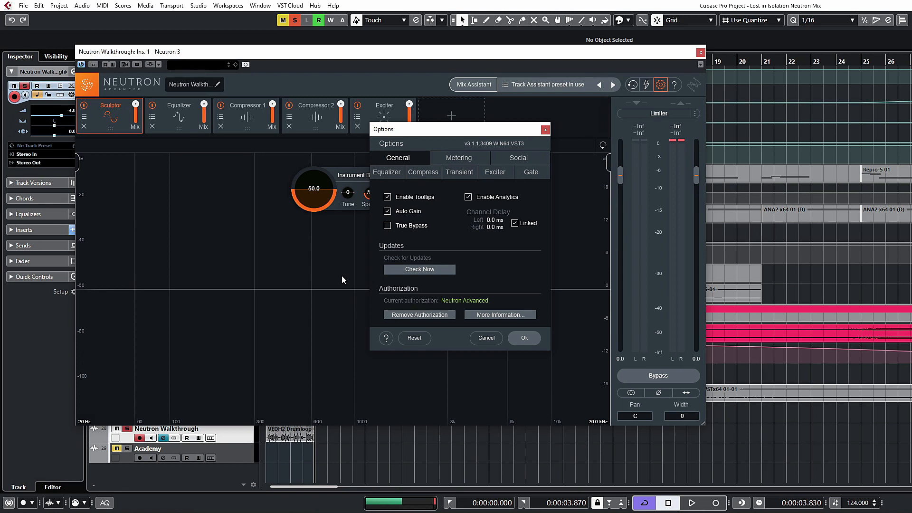
{"action": "mouse_move", "coordinate": [533, 169]}
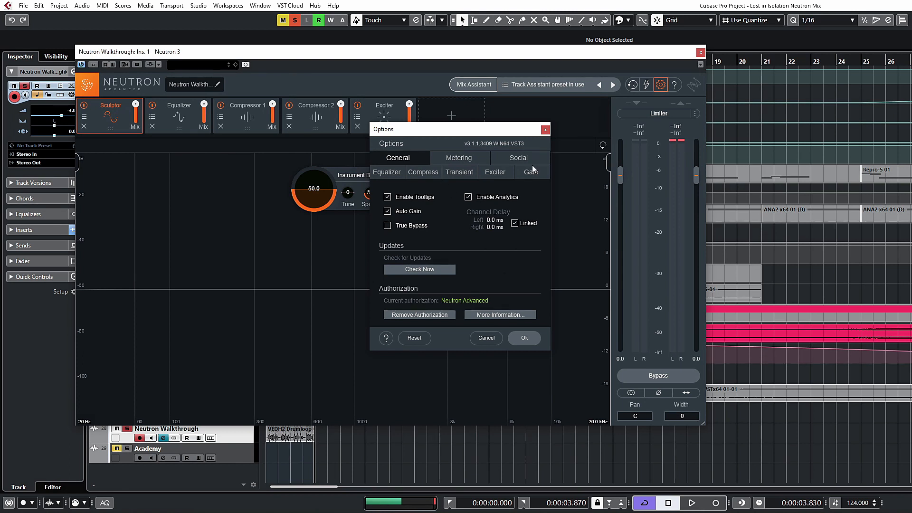
{"action": "mouse_move", "coordinate": [686, 64]}
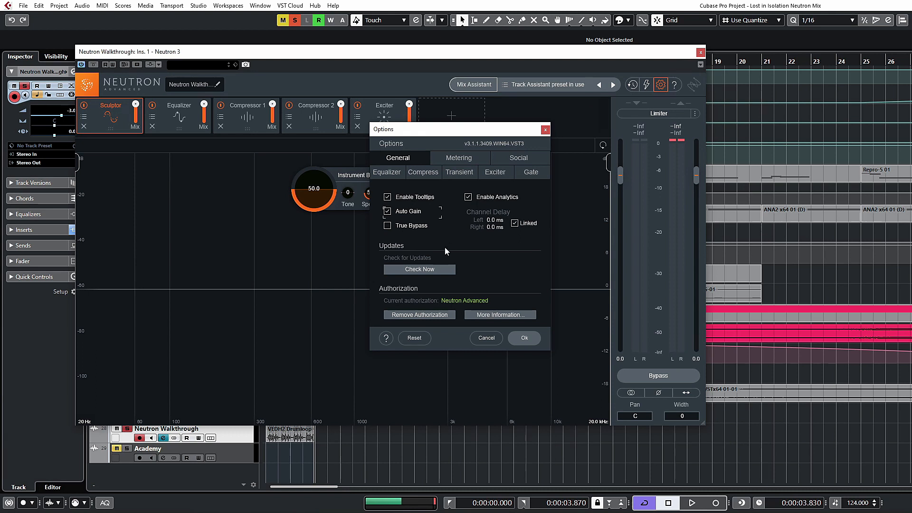
{"action": "mouse_move", "coordinate": [654, 408]}
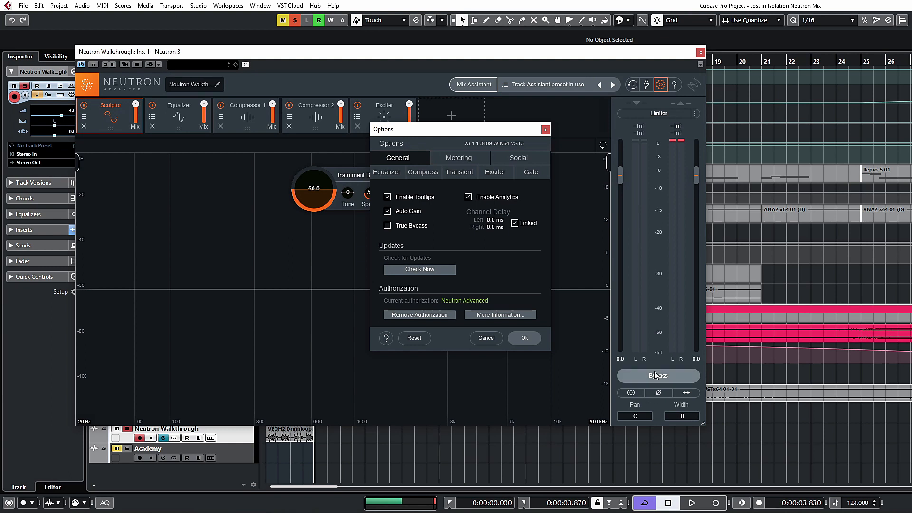
{"action": "mouse_move", "coordinate": [657, 375]}
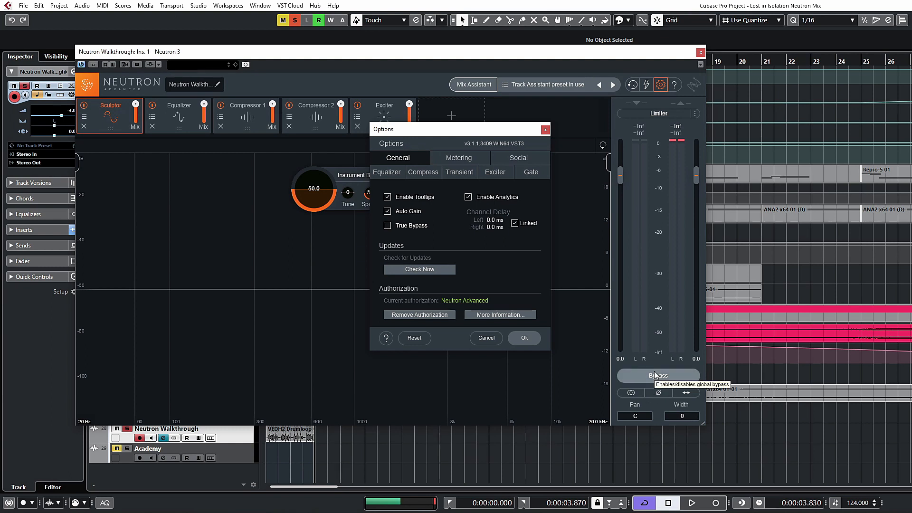
{"action": "left_click", "coordinate": [387, 210]}
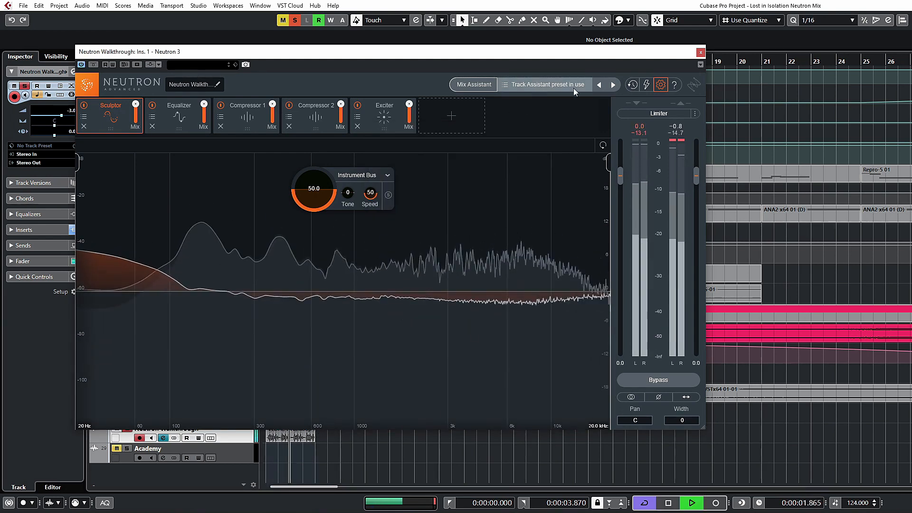
- Close and reopen Neutron's Options, turning Auto Gain back on
{"action": "left_click", "coordinate": [658, 379]}
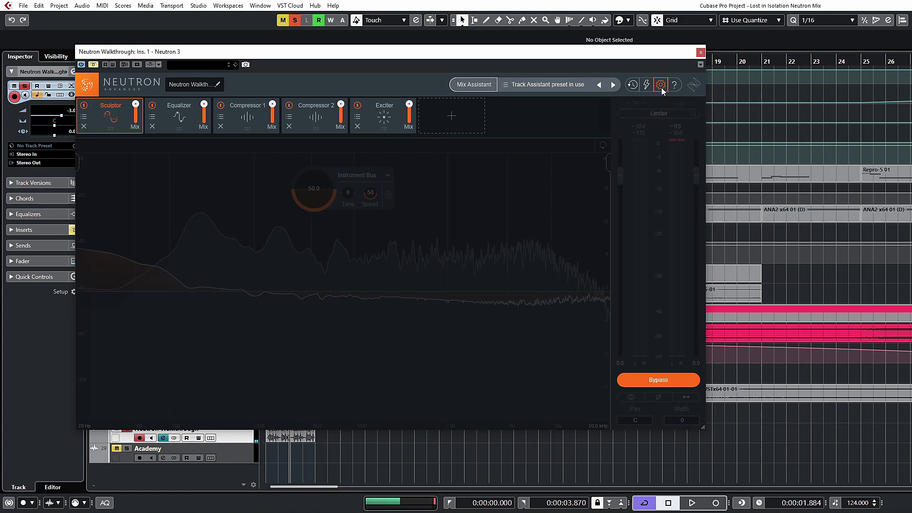
{"action": "left_click", "coordinate": [660, 85]}
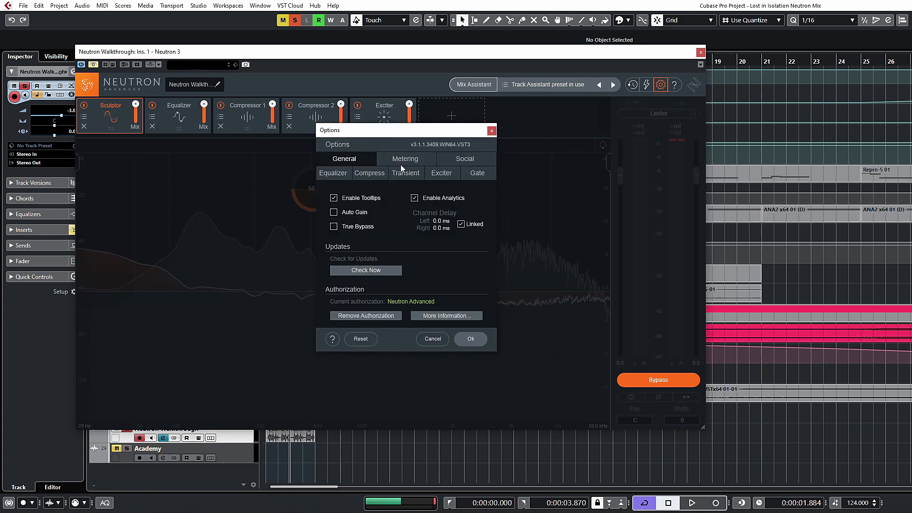
{"action": "left_click", "coordinate": [334, 212]}
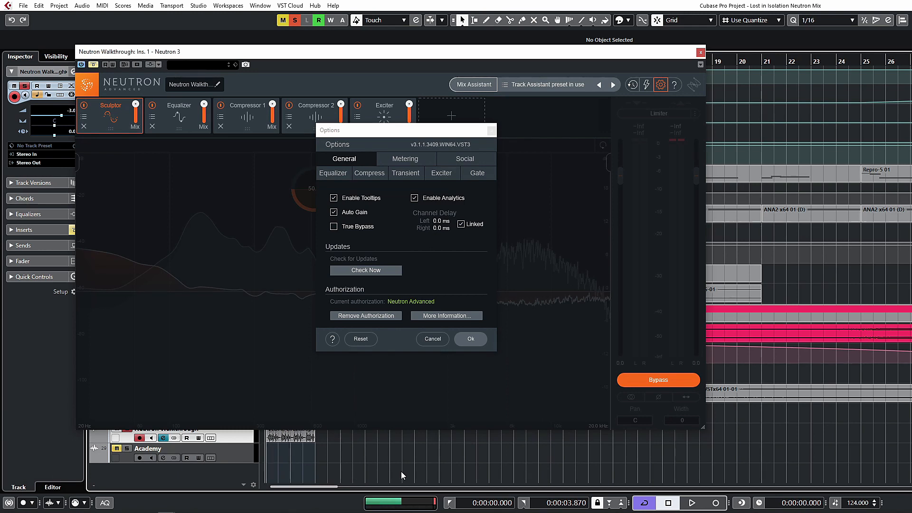
- Play the drum loop, switch Neutron's global bypass off, and reopen Options
{"action": "left_click", "coordinate": [691, 502]}
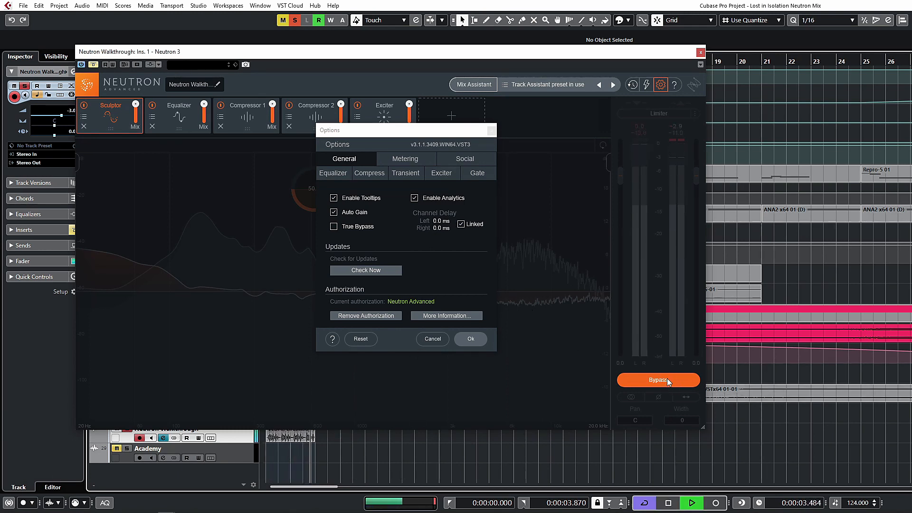
{"action": "left_click", "coordinate": [432, 339]}
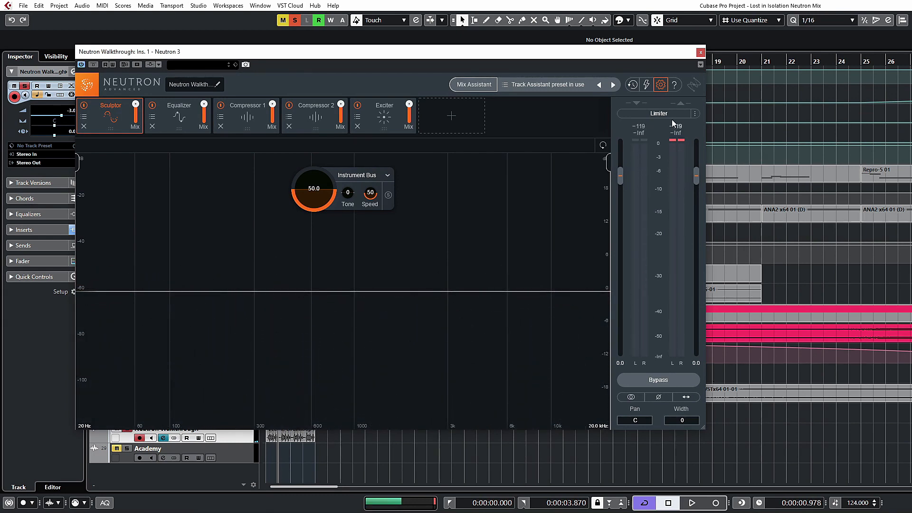
{"action": "left_click", "coordinate": [660, 85]}
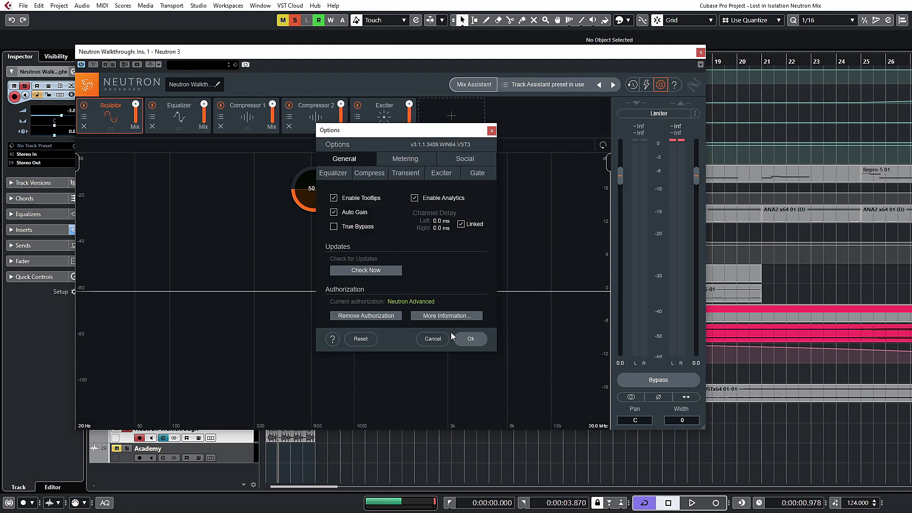
{"action": "mouse_move", "coordinate": [656, 409]}
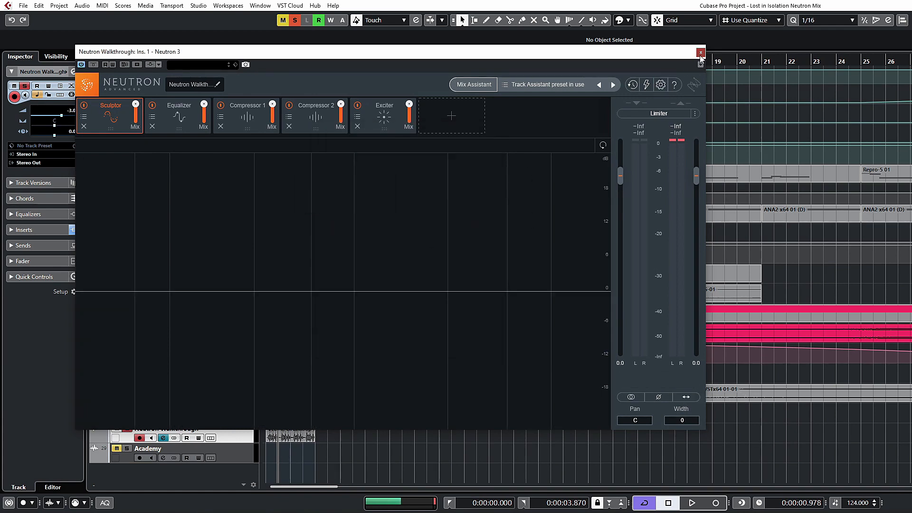
- Reopen Neutron 3 from the Neutron Walkthrough track's Channel Settings insert slot
{"action": "left_click", "coordinate": [700, 52]}
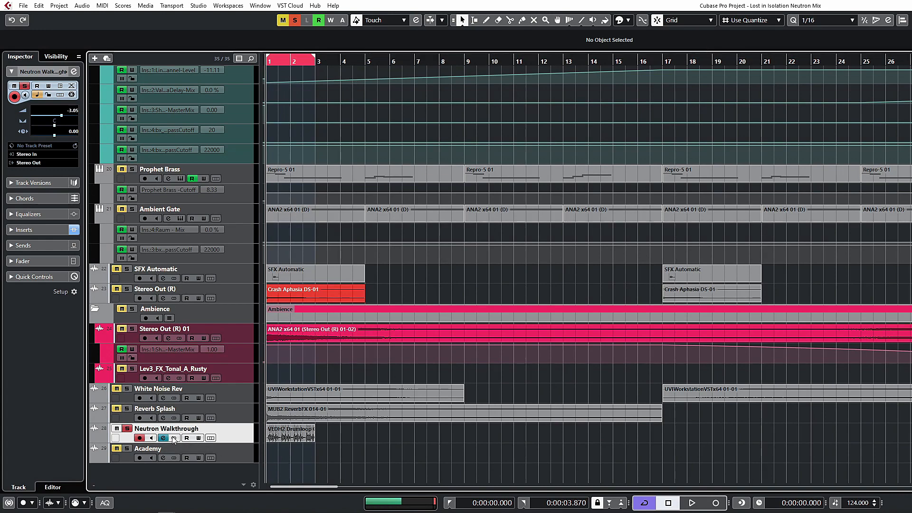
{"action": "left_click", "coordinate": [163, 438]}
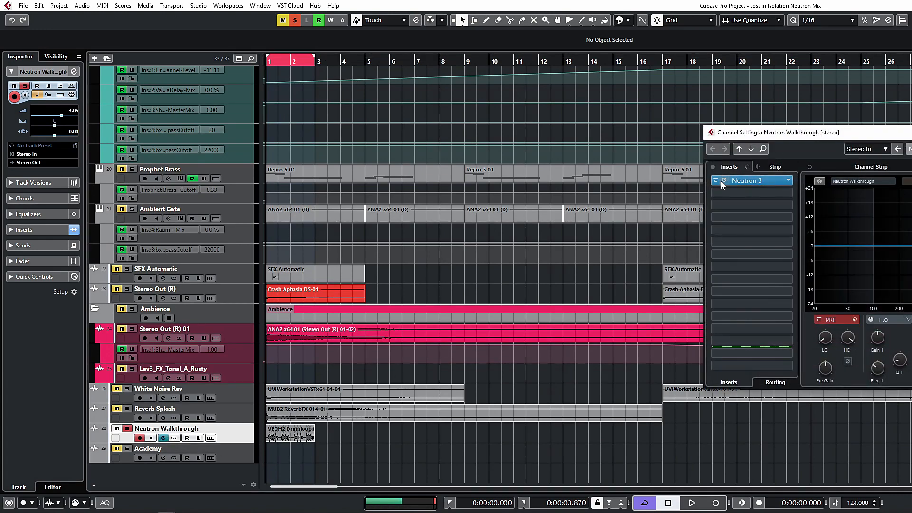
{"action": "left_click", "coordinate": [722, 181]}
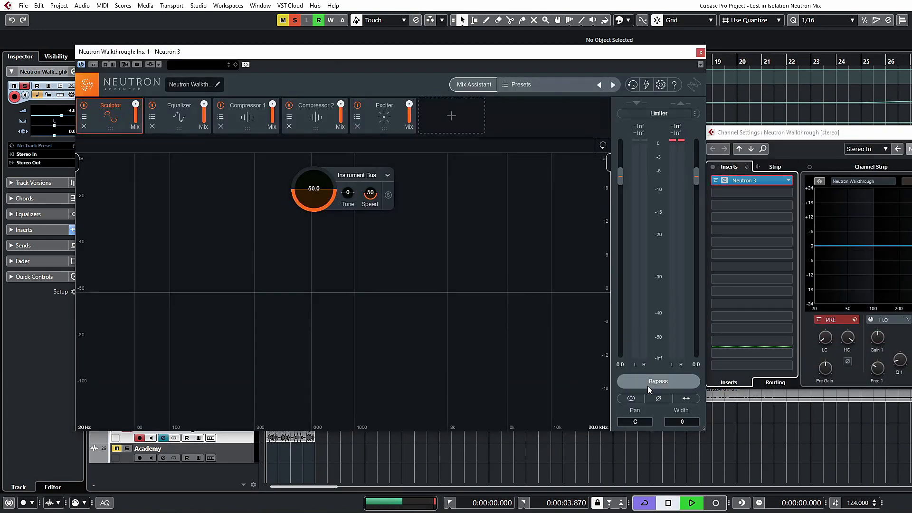
- Audition the drums with Neutron bypassed and then active again
{"action": "left_click", "coordinate": [658, 380]}
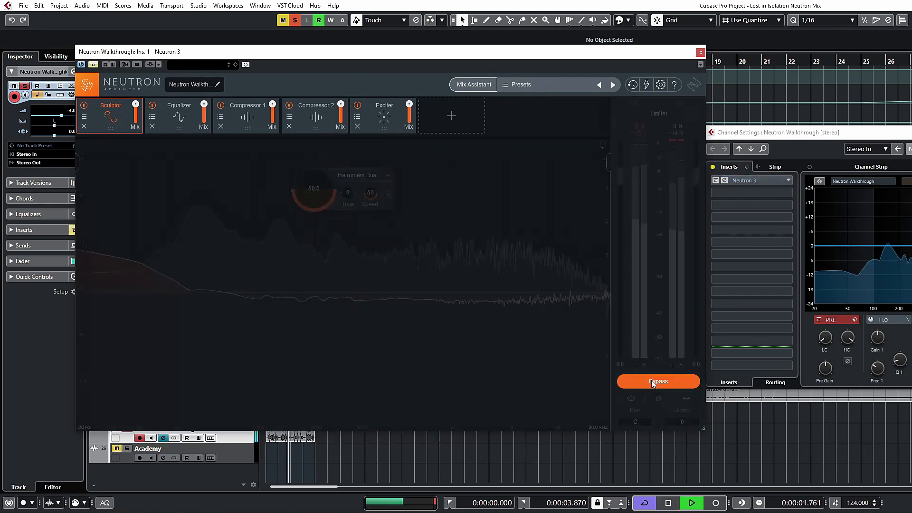
{"action": "left_click", "coordinate": [657, 380]}
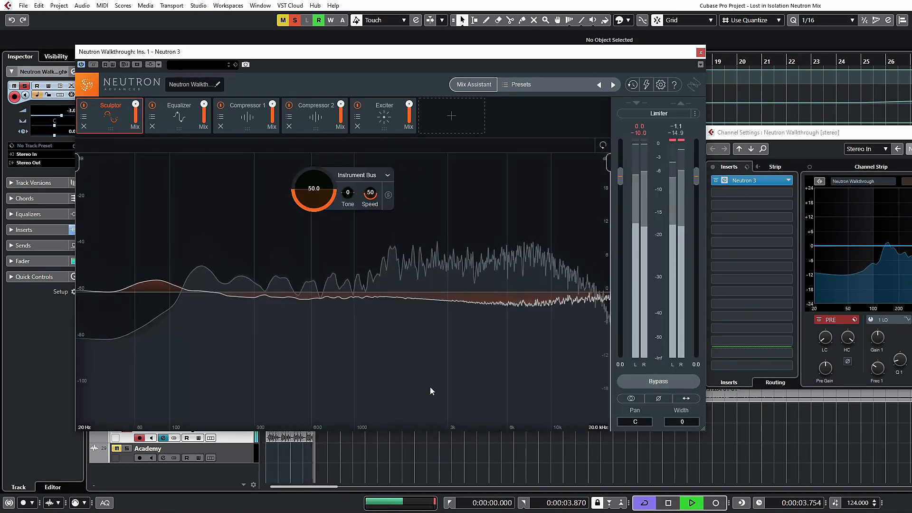
{"action": "left_click", "coordinate": [691, 502]}
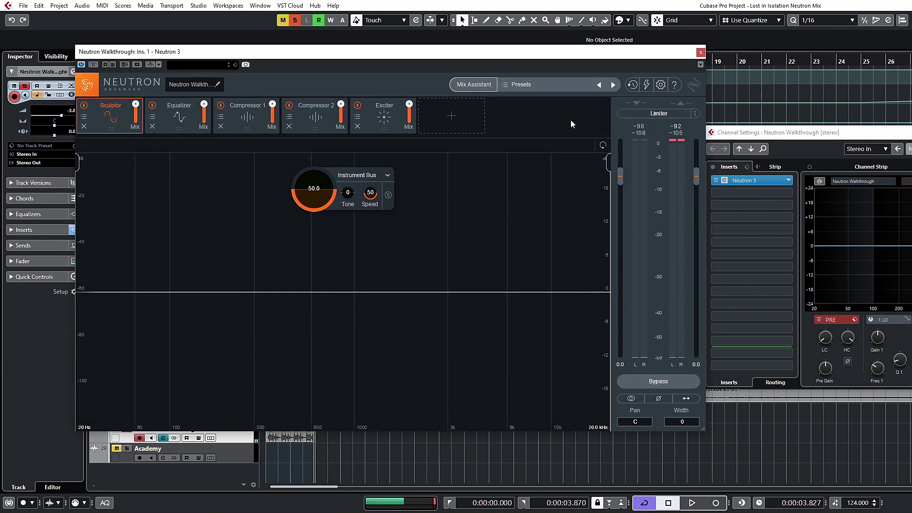
- Unlink Channel Delay in Neutron's Options and show the Metering page
{"action": "left_click", "coordinate": [660, 84]}
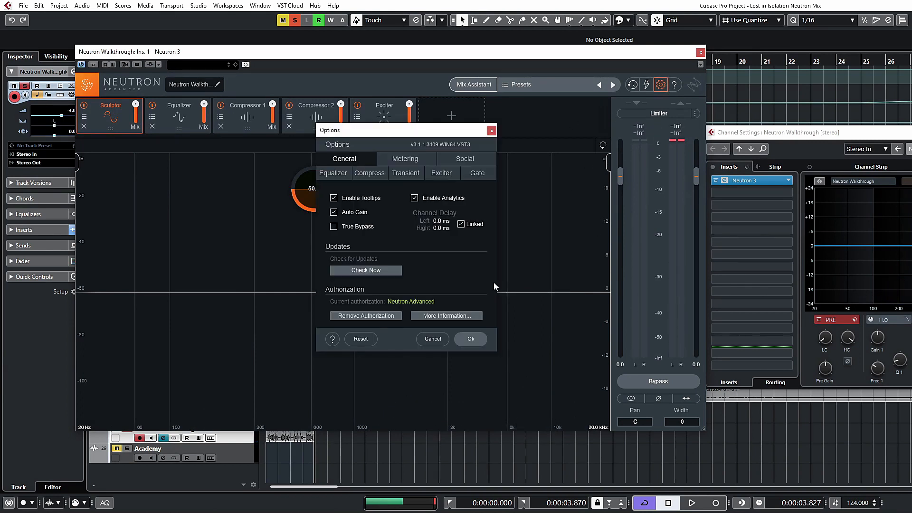
{"action": "mouse_move", "coordinate": [389, 254]}
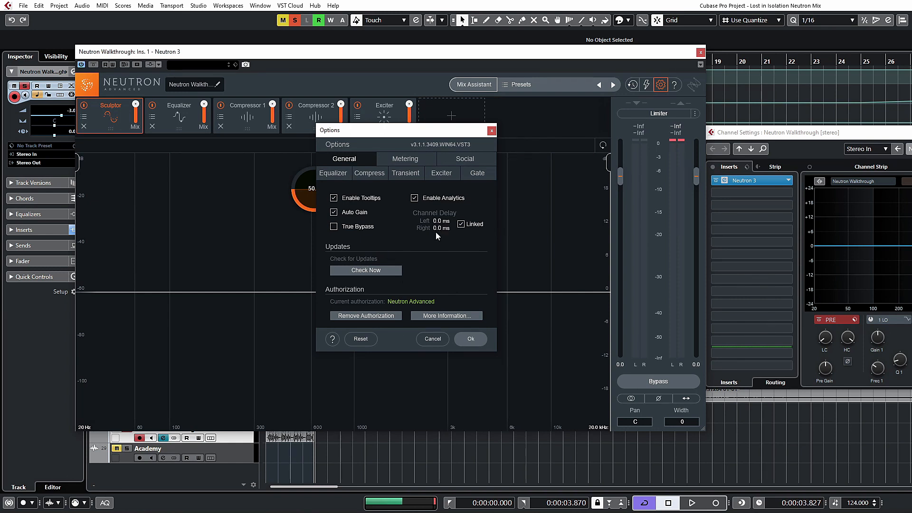
{"action": "left_click", "coordinate": [460, 224]}
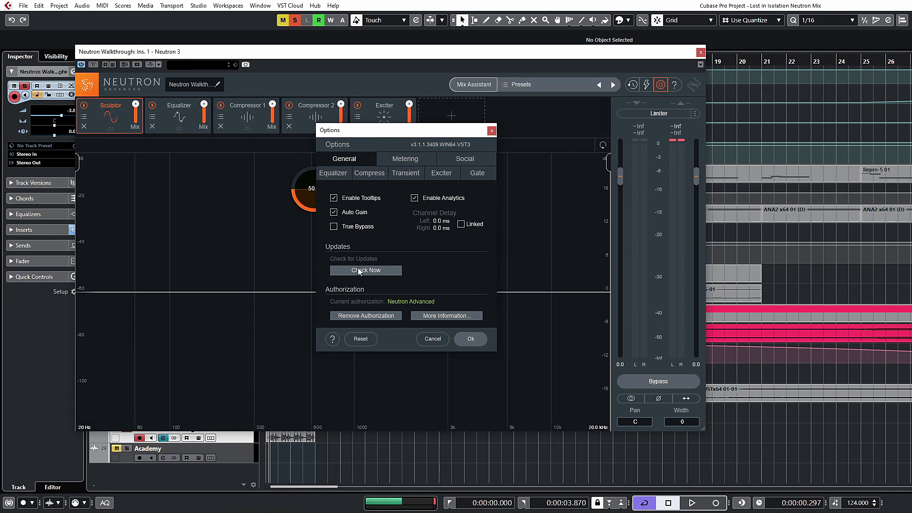
{"action": "left_click", "coordinate": [405, 158]}
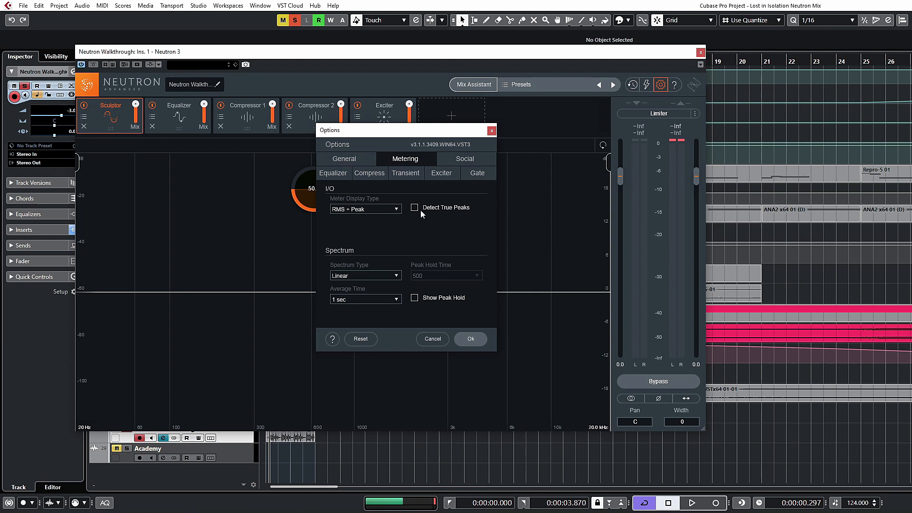
- Enable Detect True Peaks, then browse Social, Equalizer, Compressor and Gate option pages
{"action": "left_click", "coordinate": [414, 207]}
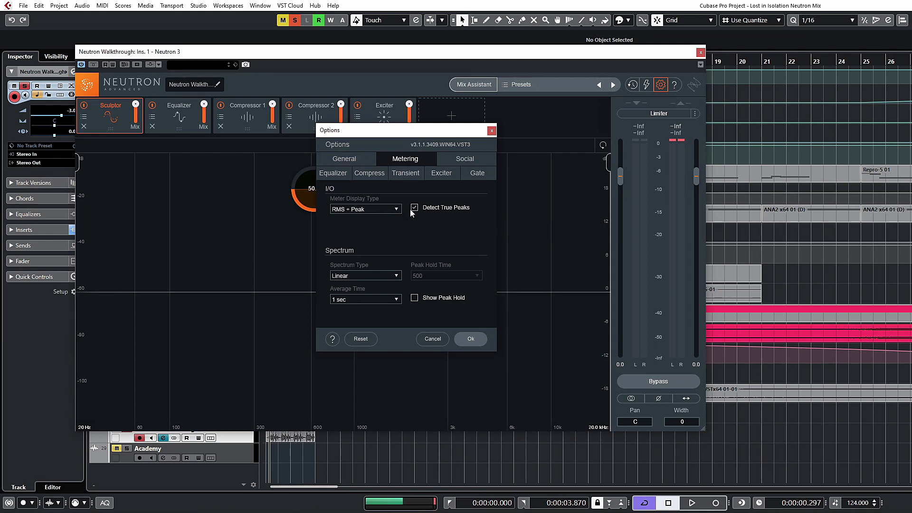
{"action": "mouse_move", "coordinate": [414, 208]}
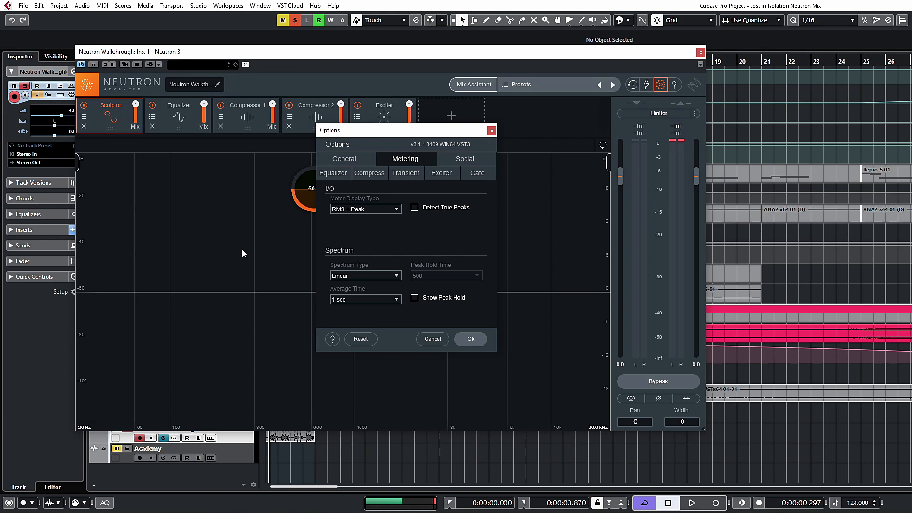
{"action": "mouse_move", "coordinate": [473, 303]}
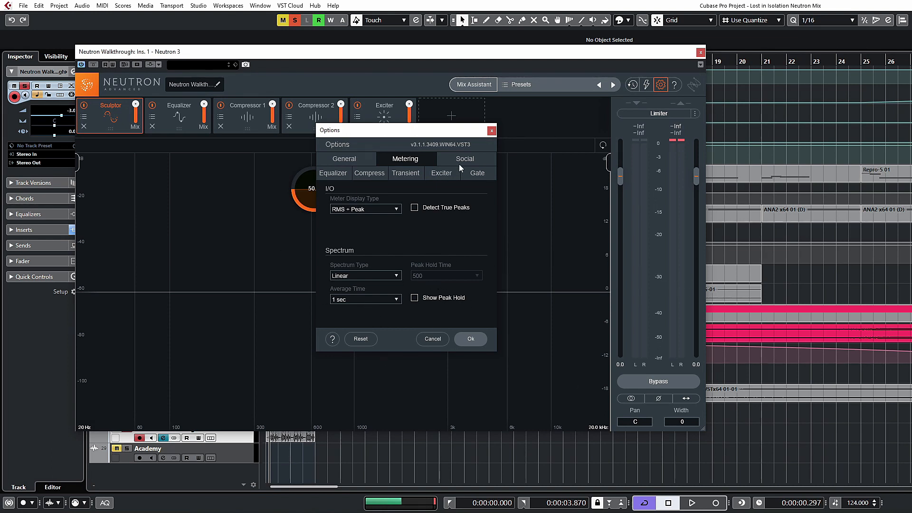
{"action": "left_click", "coordinate": [465, 158]}
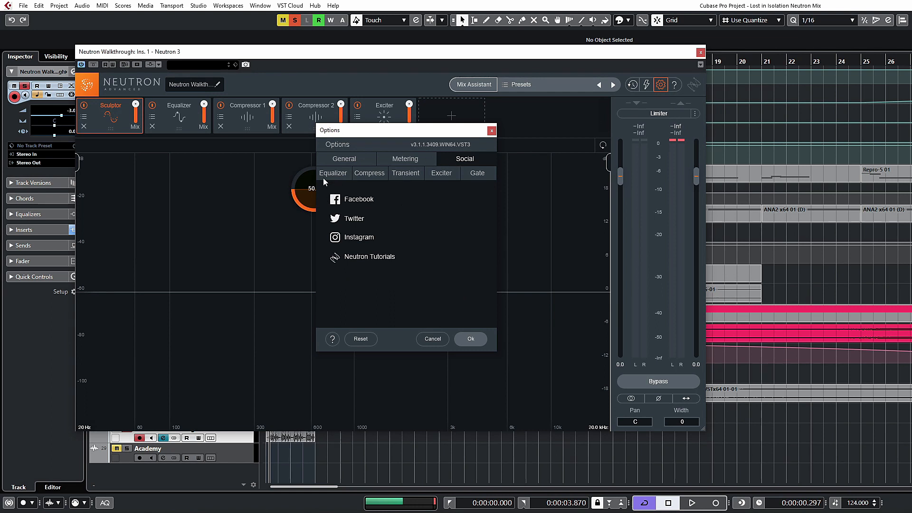
{"action": "mouse_move", "coordinate": [313, 268]}
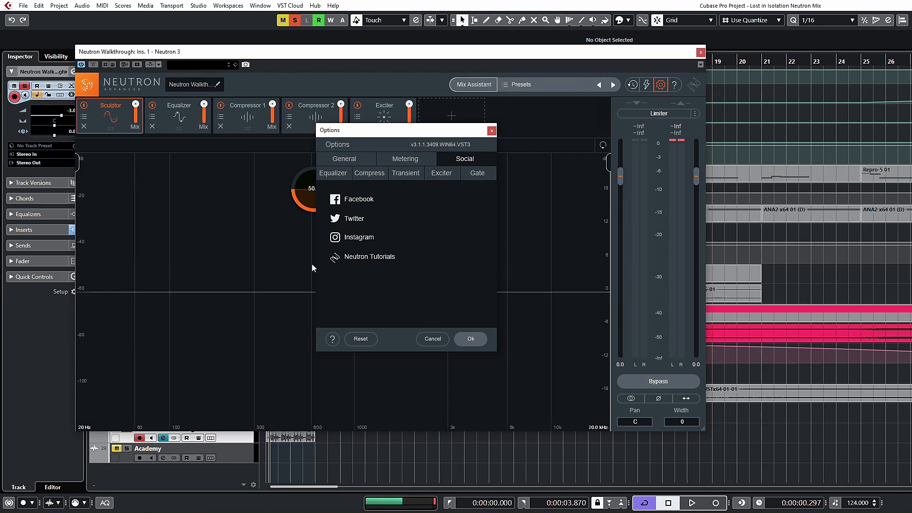
{"action": "left_click", "coordinate": [333, 173]}
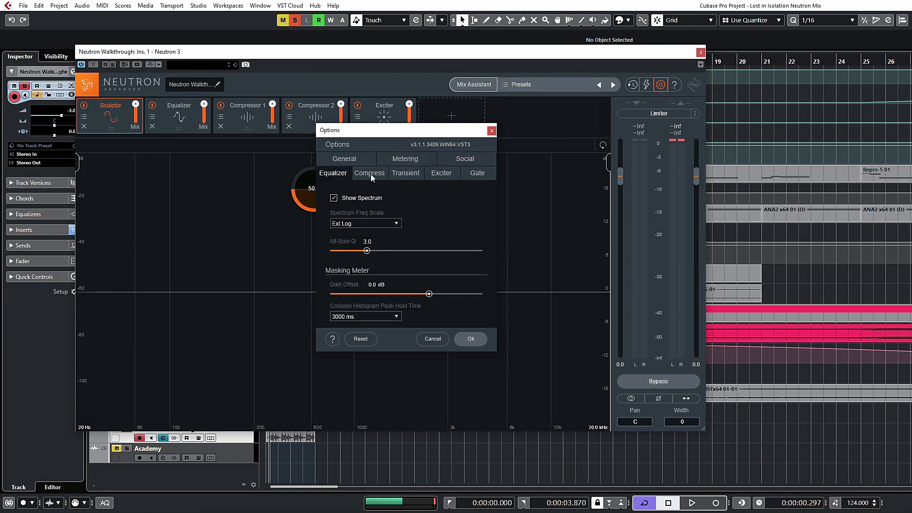
{"action": "left_click", "coordinate": [368, 172]}
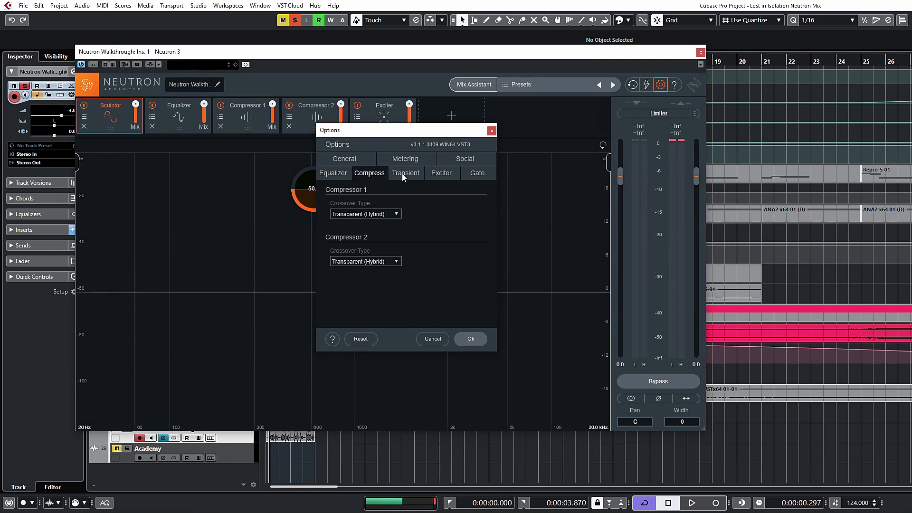
{"action": "left_click", "coordinate": [476, 173]}
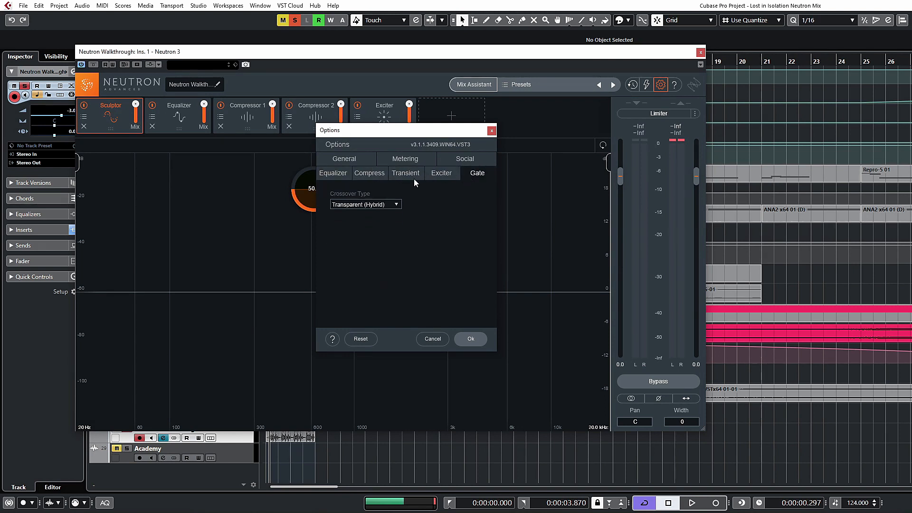
{"action": "left_click", "coordinate": [333, 173]}
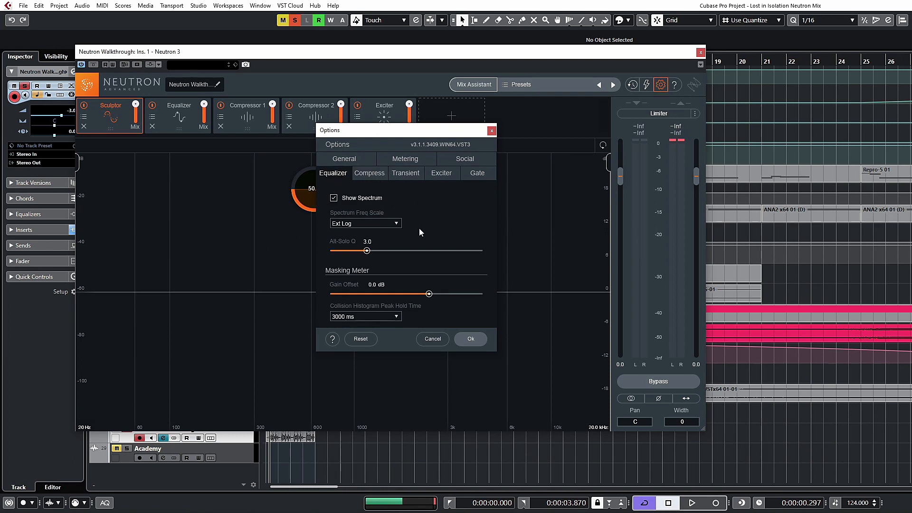
{"action": "mouse_move", "coordinate": [521, 293]}
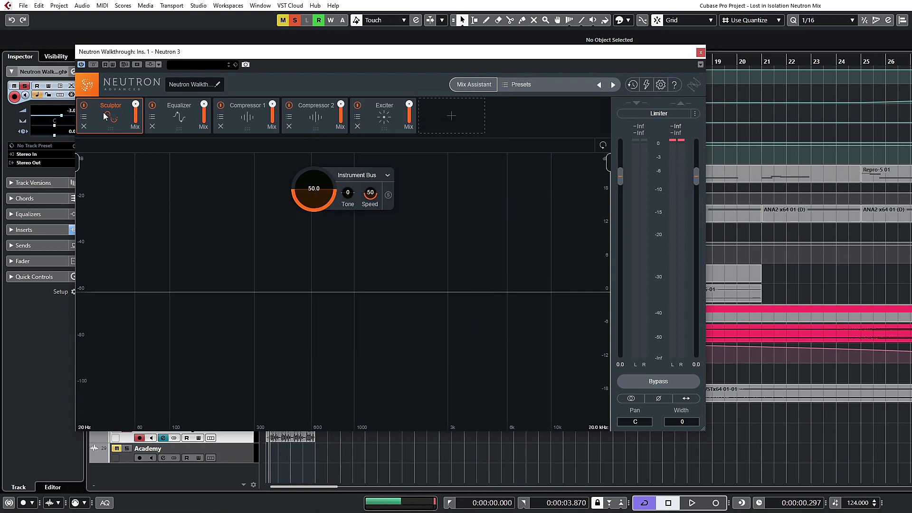
- Open the + empty slot's list of modules available to add
{"action": "left_click", "coordinate": [451, 115]}
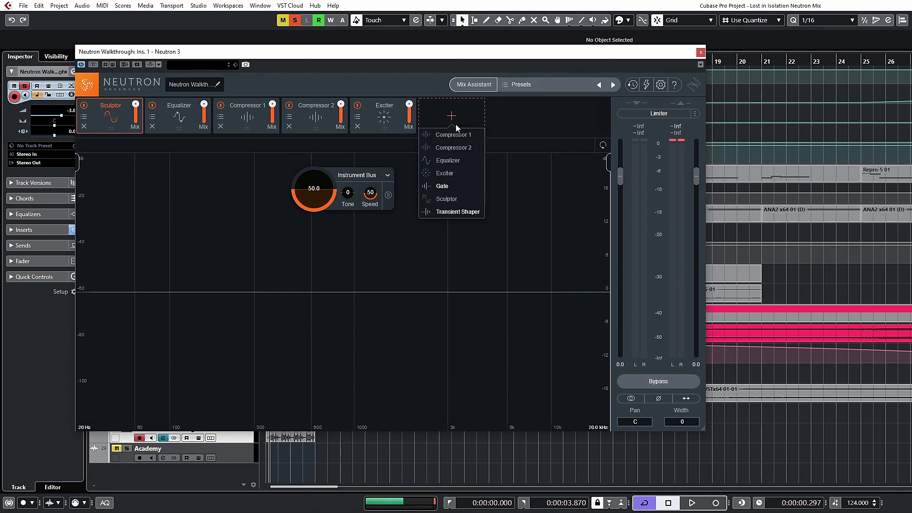
{"action": "mouse_move", "coordinate": [417, 186]}
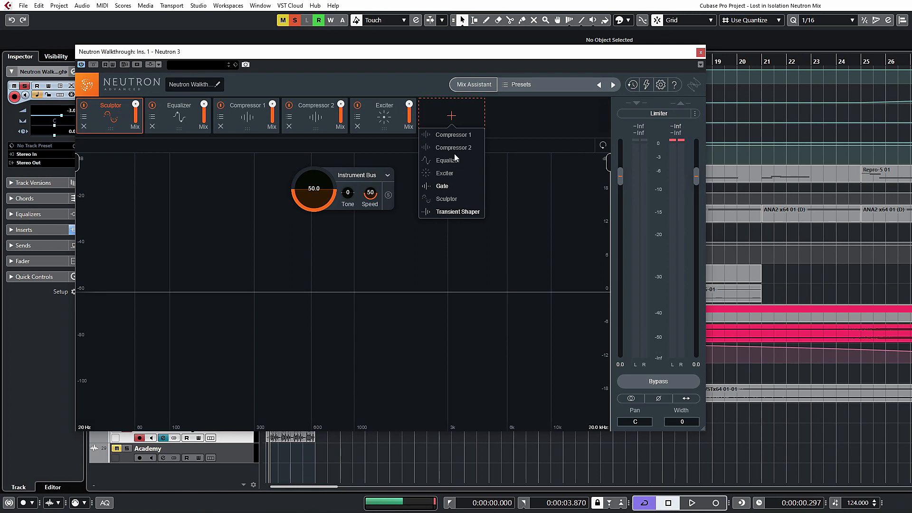
{"action": "mouse_move", "coordinate": [453, 144]}
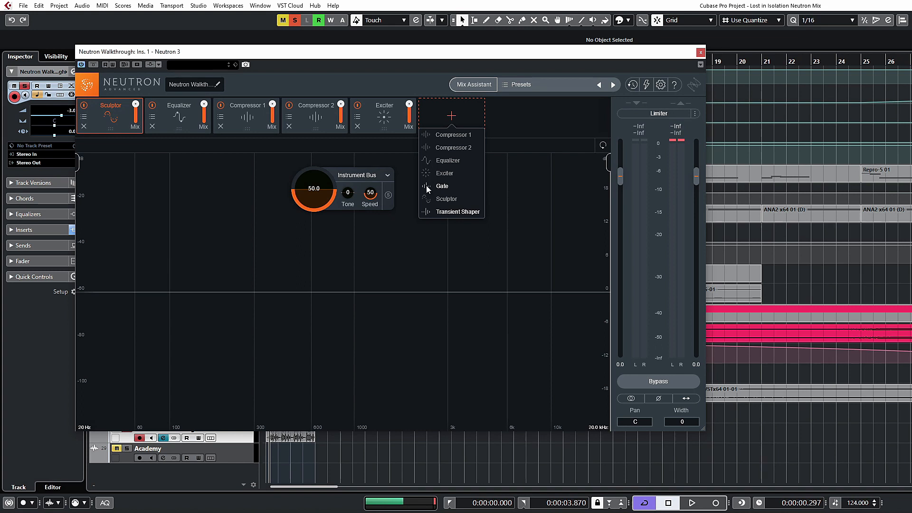
{"action": "mouse_move", "coordinate": [460, 220]}
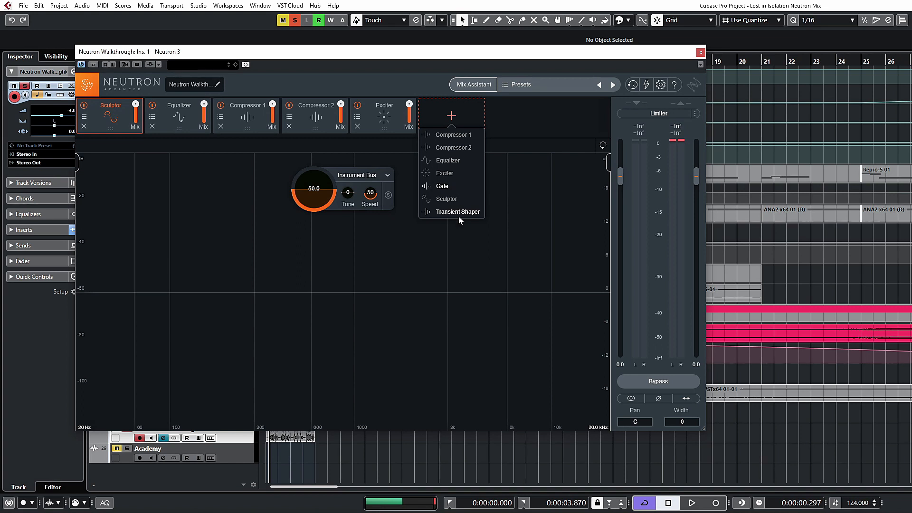
{"action": "mouse_move", "coordinate": [439, 202]}
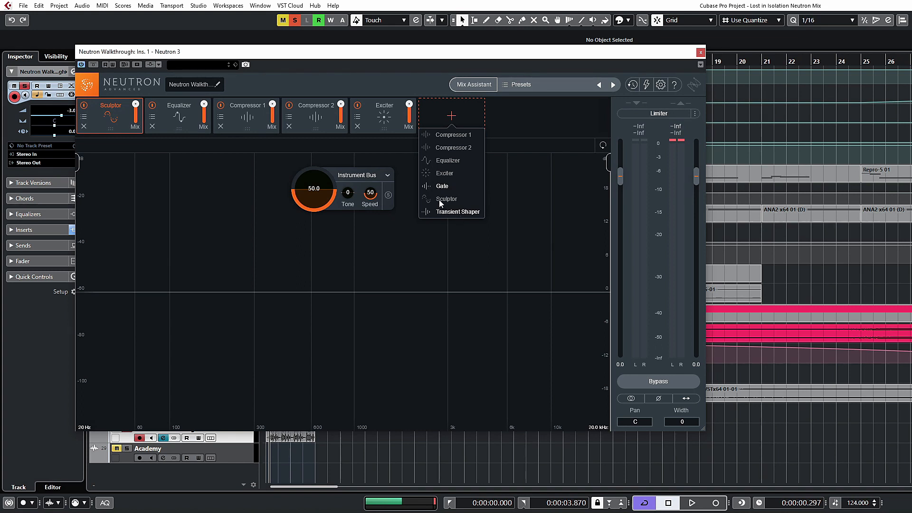
{"action": "mouse_move", "coordinate": [422, 157]}
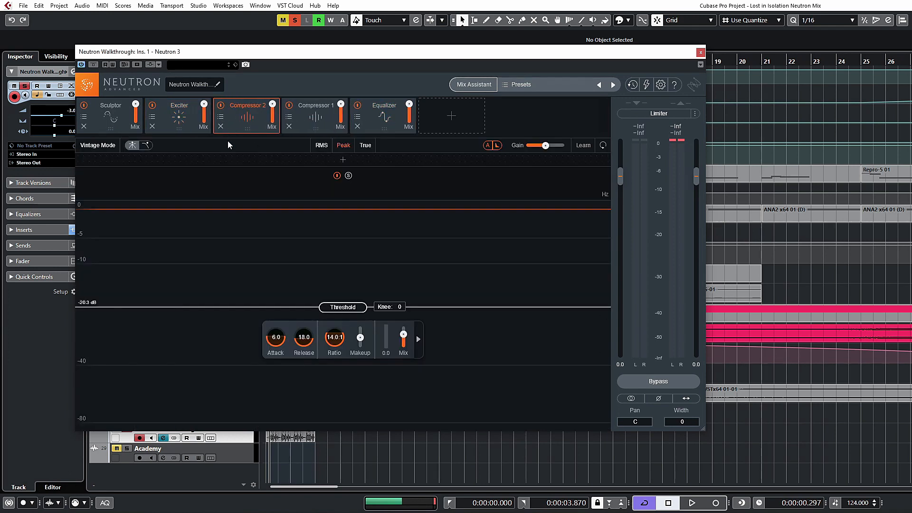
{"action": "mouse_move", "coordinate": [220, 133]}
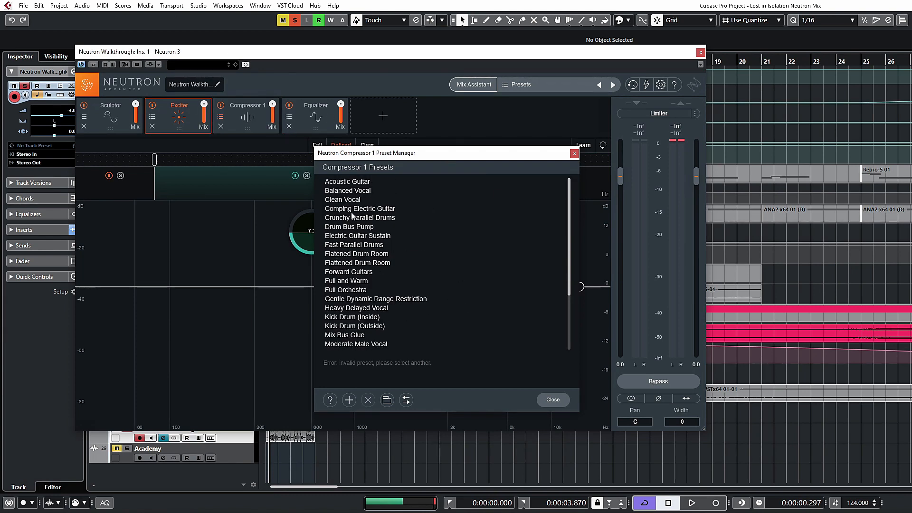
{"action": "mouse_move", "coordinate": [619, 223]}
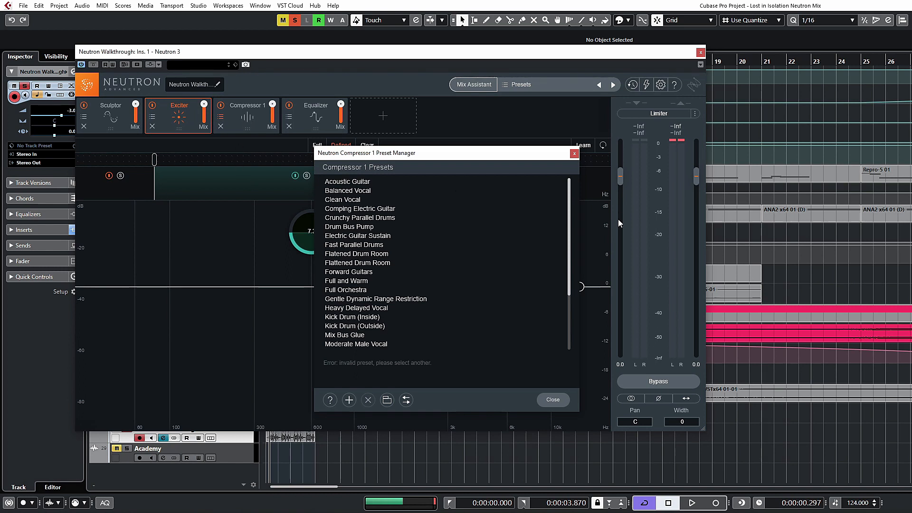
- Close the Compressor 1 Preset Manager and show Compressor 1's settings
{"action": "left_click", "coordinate": [552, 399]}
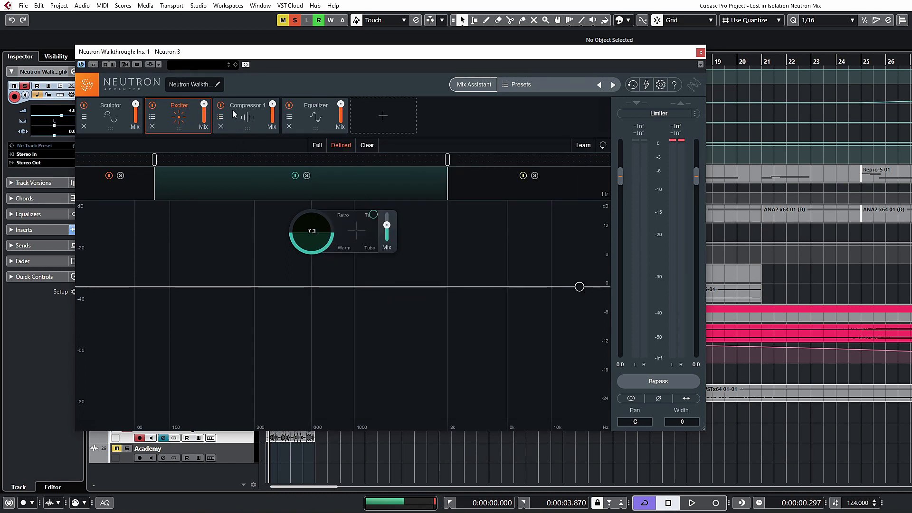
{"action": "left_click", "coordinate": [246, 106]}
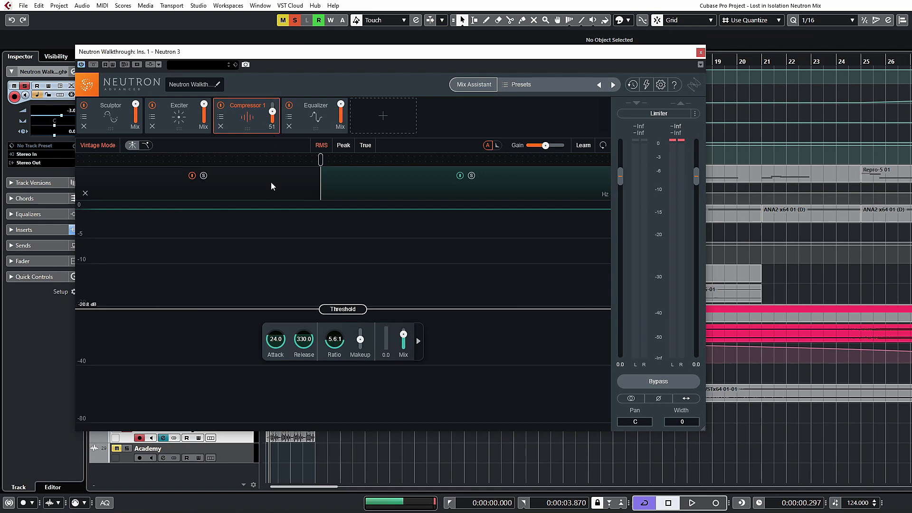
- Set Compressor 1 mix to 100, view Sculptor, Exciter and Equalizer, closing the EQ presets
{"action": "left_click_drag", "start_coordinate": [270, 111], "coordinate": [270, 104]}
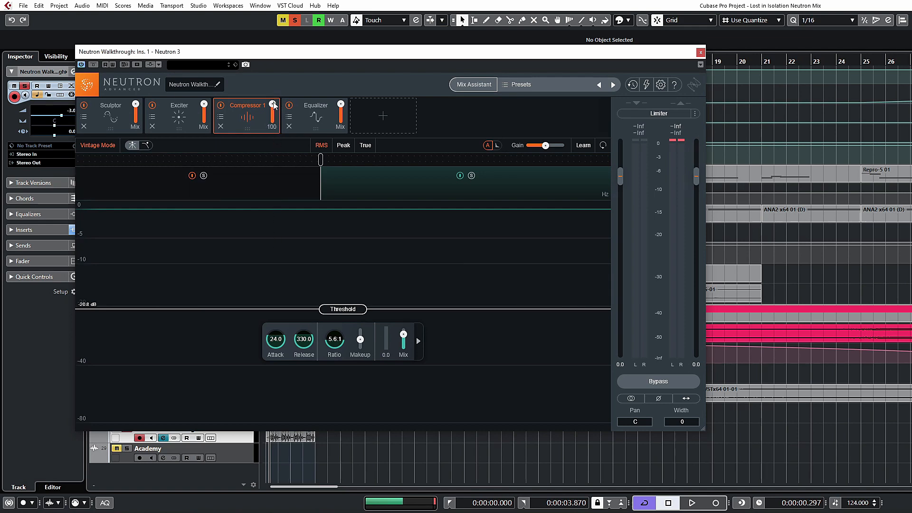
{"action": "left_click_drag", "start_coordinate": [271, 110], "coordinate": [271, 125]}
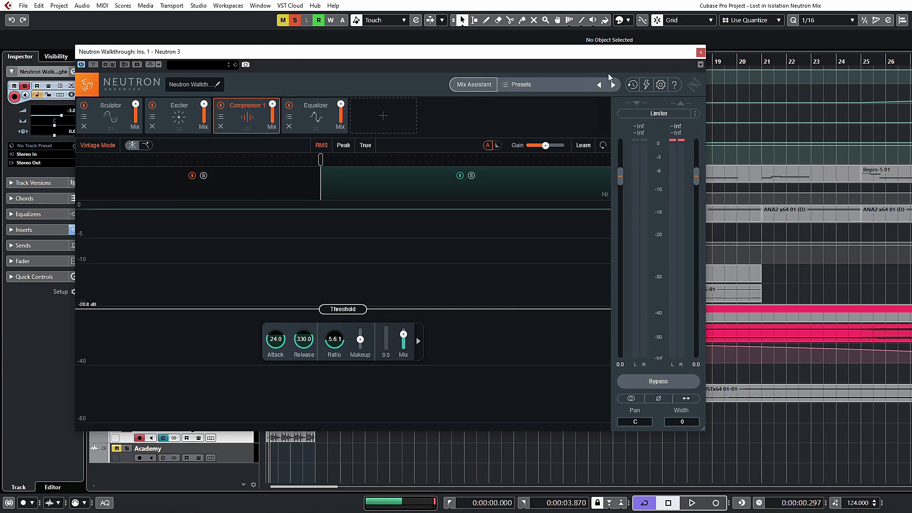
{"action": "mouse_move", "coordinate": [382, 122]}
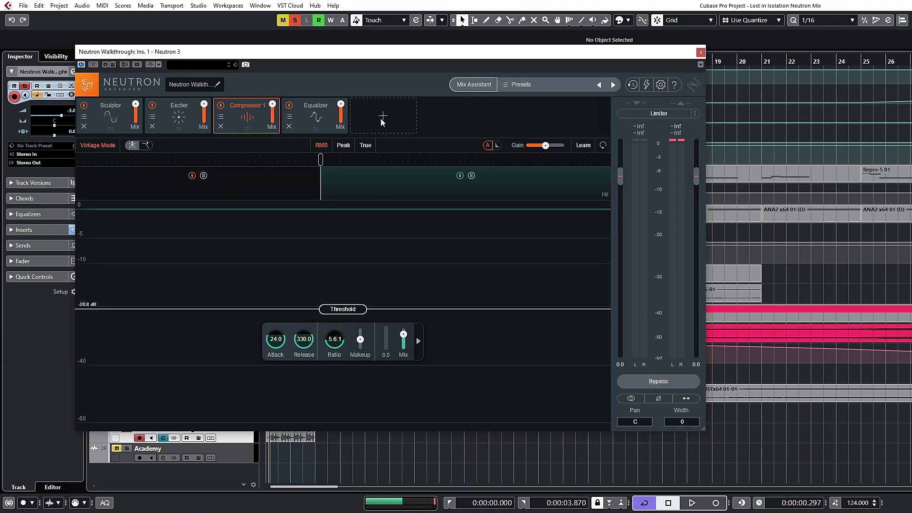
{"action": "left_click", "coordinate": [109, 114]}
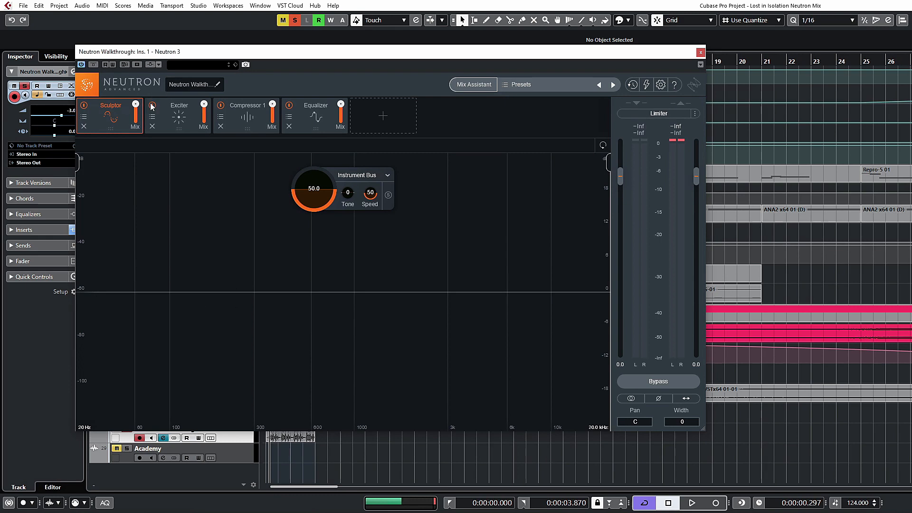
{"action": "left_click", "coordinate": [178, 114]}
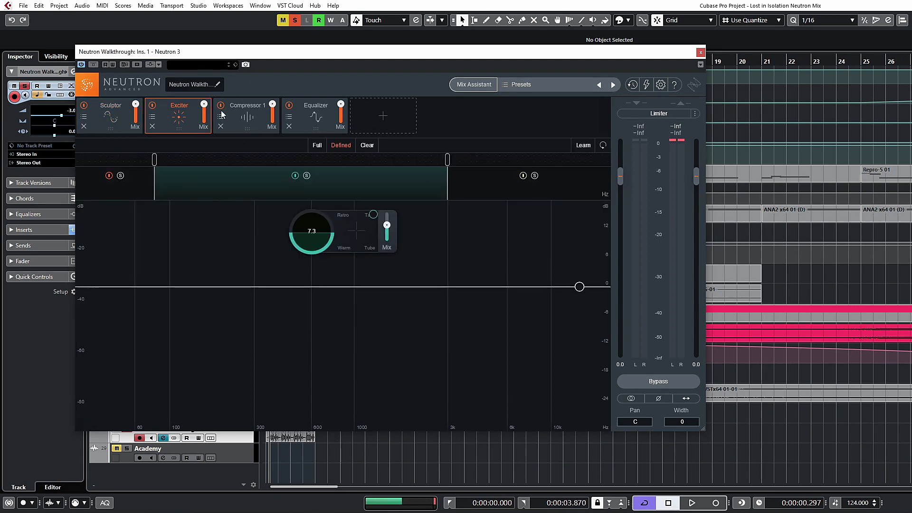
{"action": "left_click", "coordinate": [316, 116]}
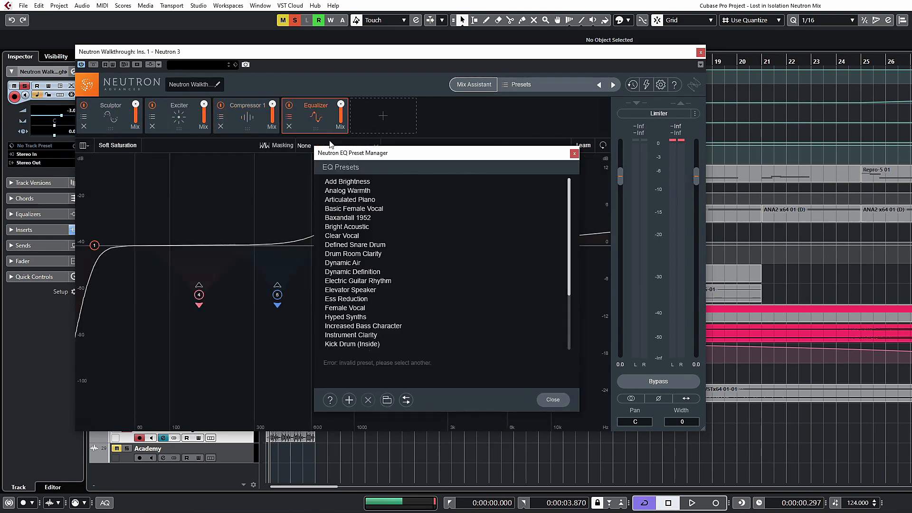
{"action": "left_click", "coordinate": [551, 399]}
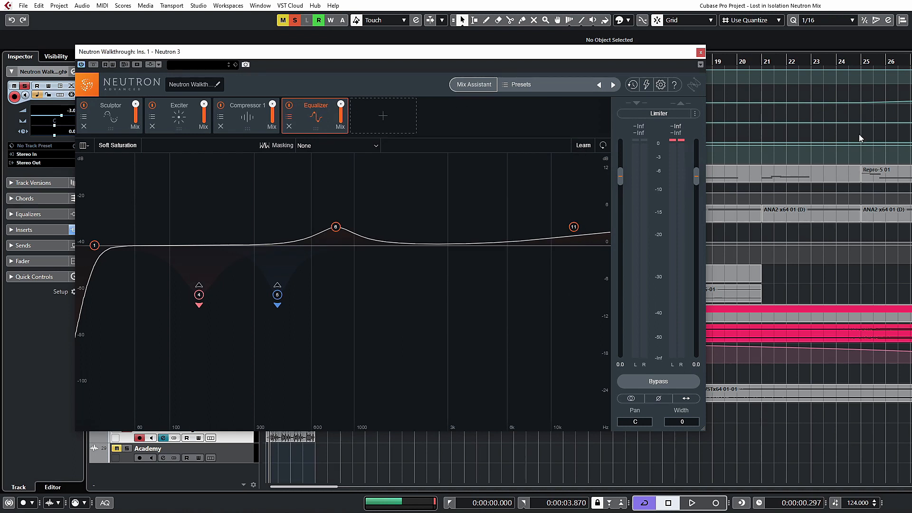
{"action": "mouse_move", "coordinate": [578, 460]}
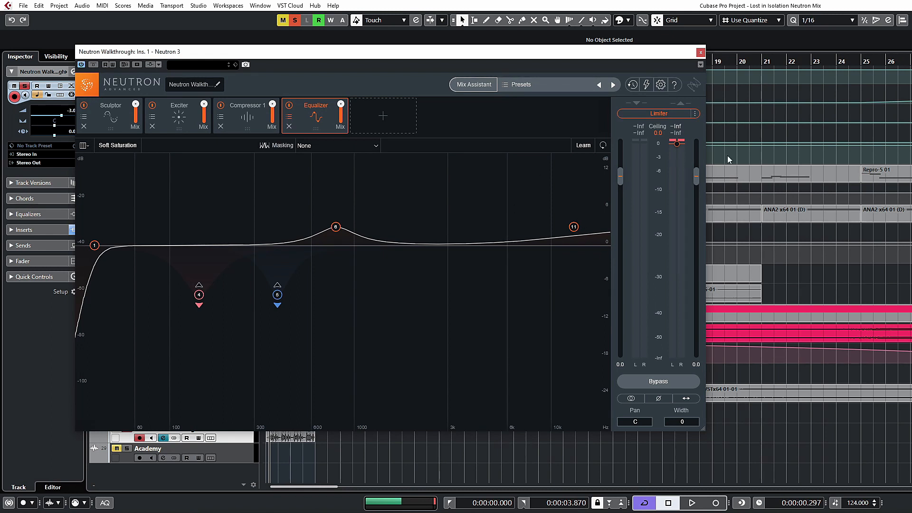
- Set the Limiter to Clear style, Hard mode, lower its ceiling, and play the drums
{"action": "left_click", "coordinate": [693, 122]}
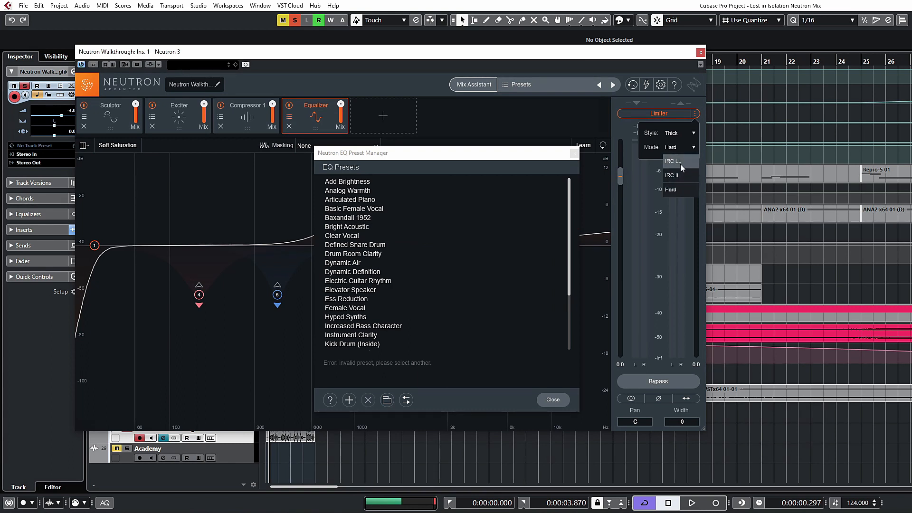
{"action": "left_click", "coordinate": [678, 147]}
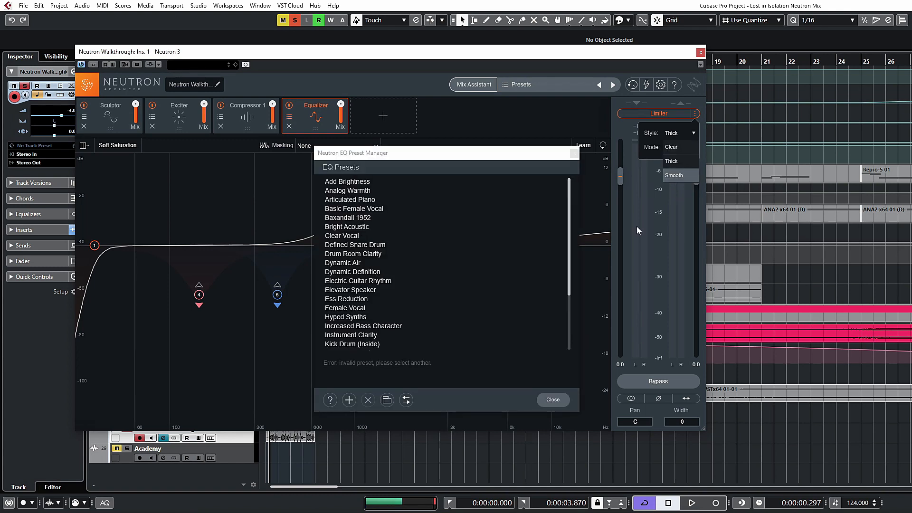
{"action": "left_click", "coordinate": [672, 147]}
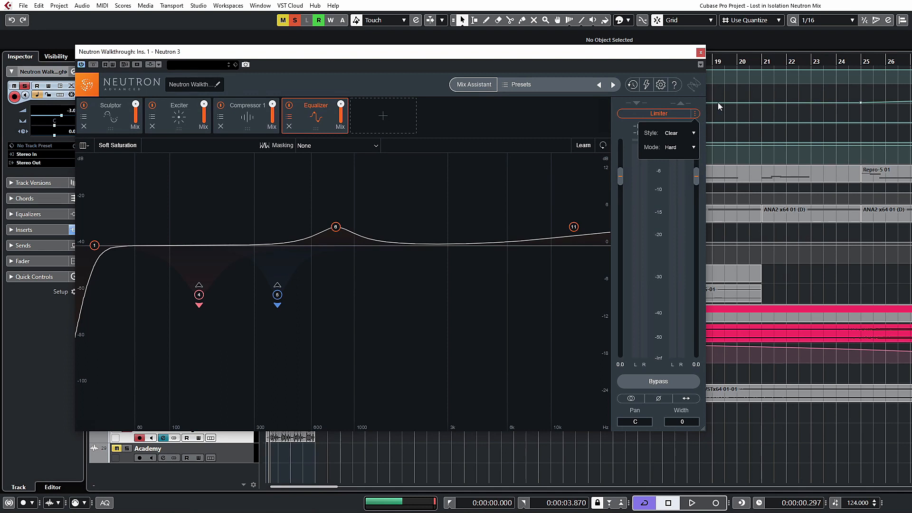
{"action": "mouse_move", "coordinate": [678, 212]}
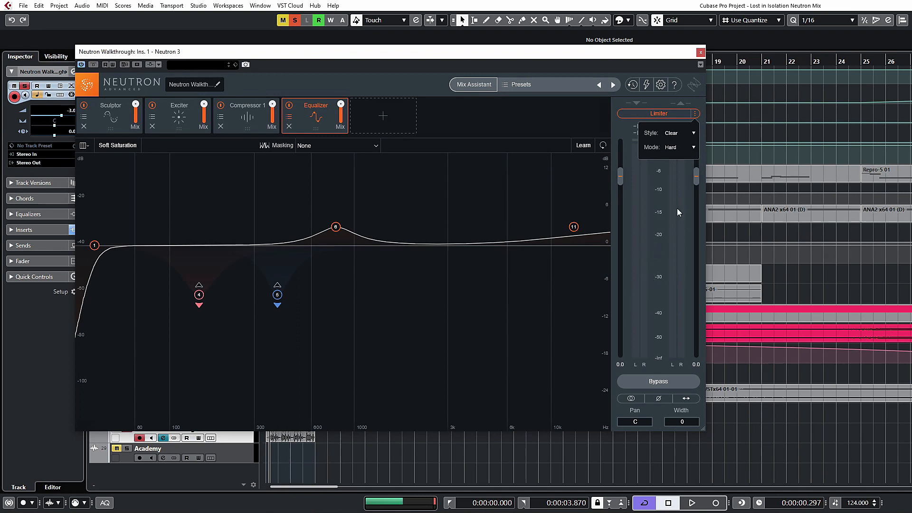
{"action": "left_click", "coordinate": [695, 119]}
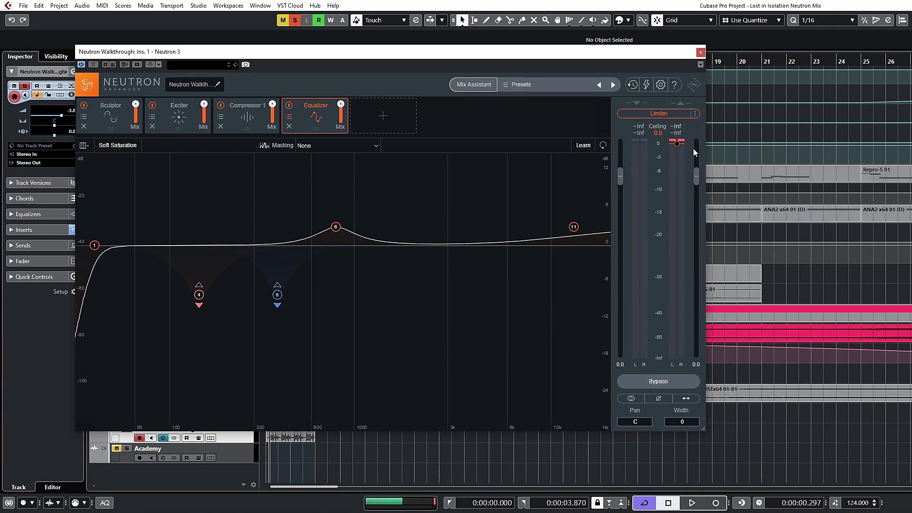
{"action": "mouse_move", "coordinate": [677, 148]}
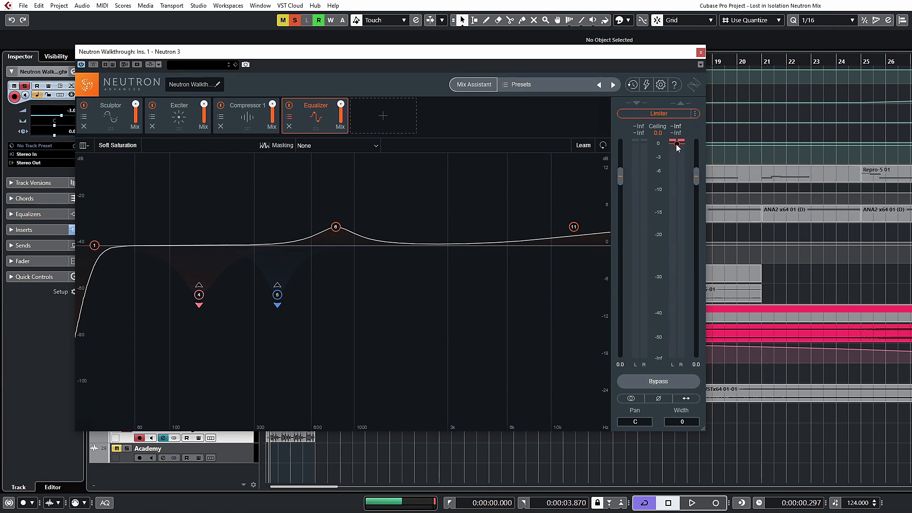
{"action": "left_click_drag", "start_coordinate": [676, 143], "coordinate": [677, 177]}
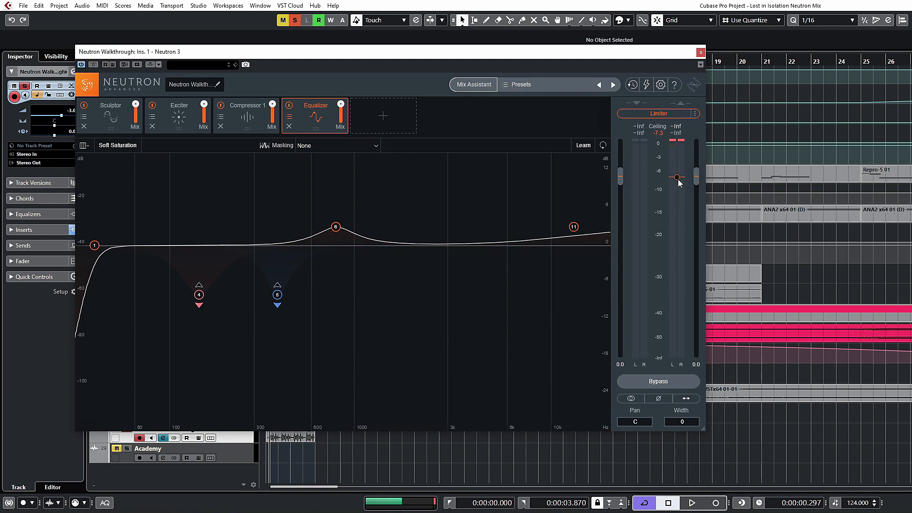
{"action": "left_click", "coordinate": [691, 502]}
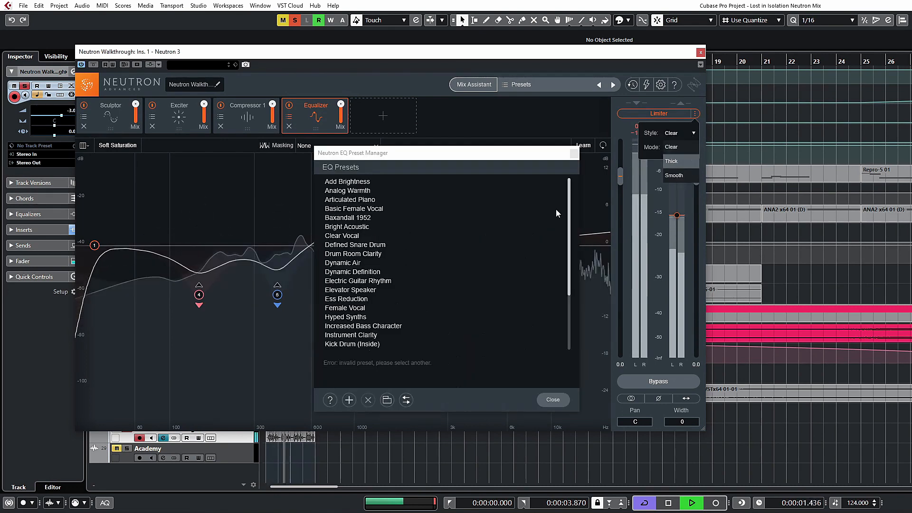
- Audition the Smooth and Thick limiter styles, then return to Clear style with Hard mode
{"action": "left_click", "coordinate": [674, 175]}
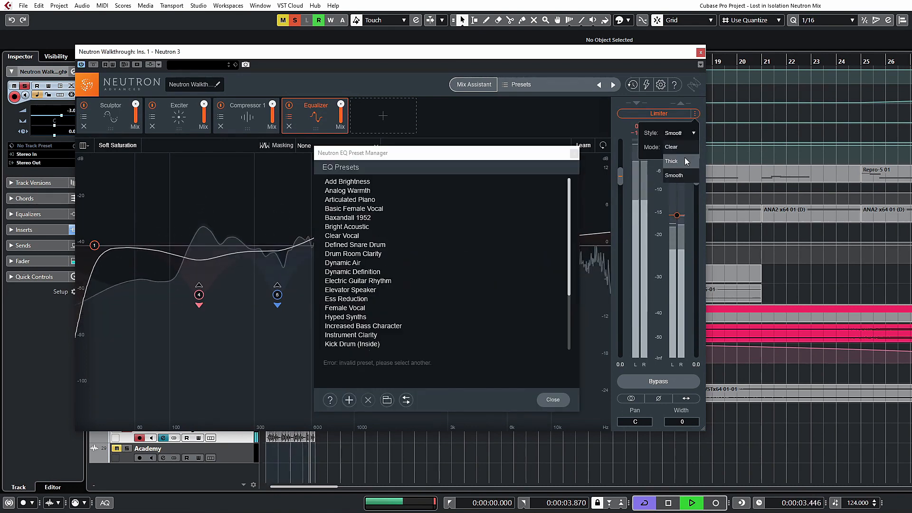
{"action": "left_click", "coordinate": [670, 161]}
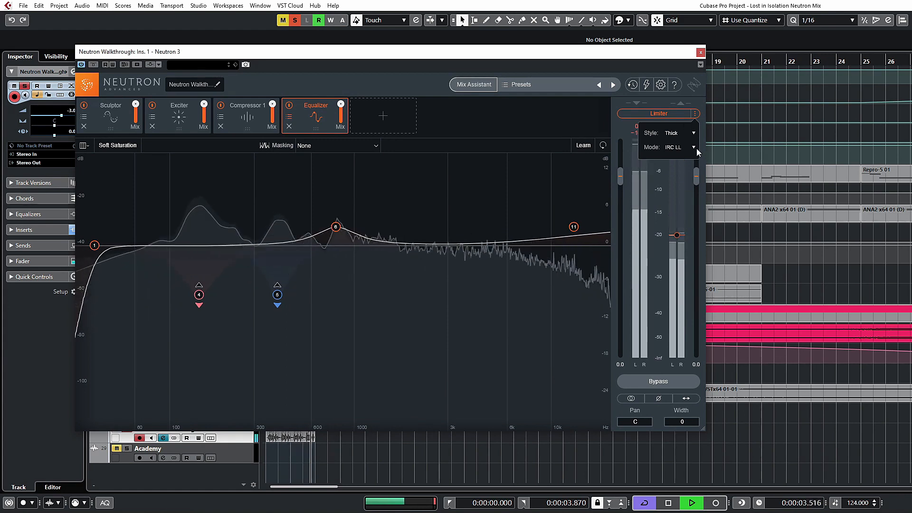
{"action": "left_click", "coordinate": [669, 147]}
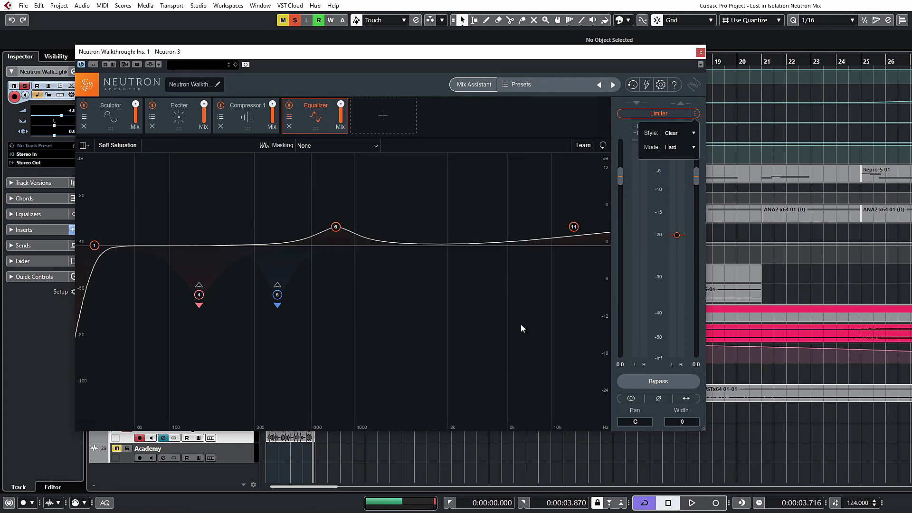
{"action": "mouse_move", "coordinate": [692, 266]}
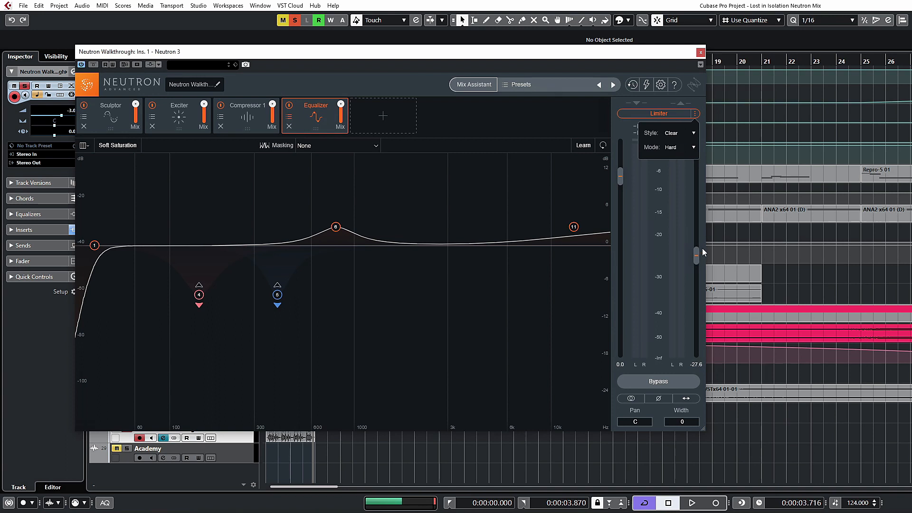
- Drag Neutron's output gain fader to -0.6 dB, keeping the limiter ceiling at 0.0 dB
{"action": "left_click_drag", "start_coordinate": [695, 253], "coordinate": [694, 174]}
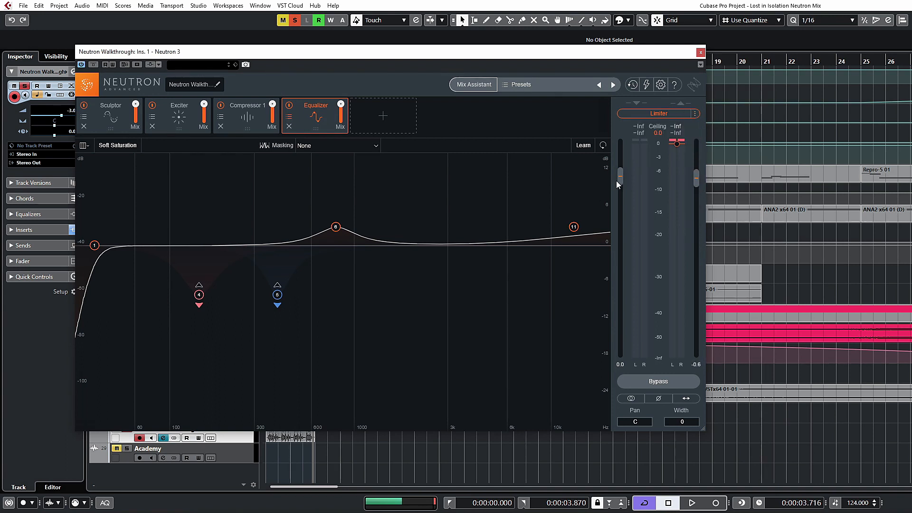
{"action": "mouse_move", "coordinate": [620, 183]}
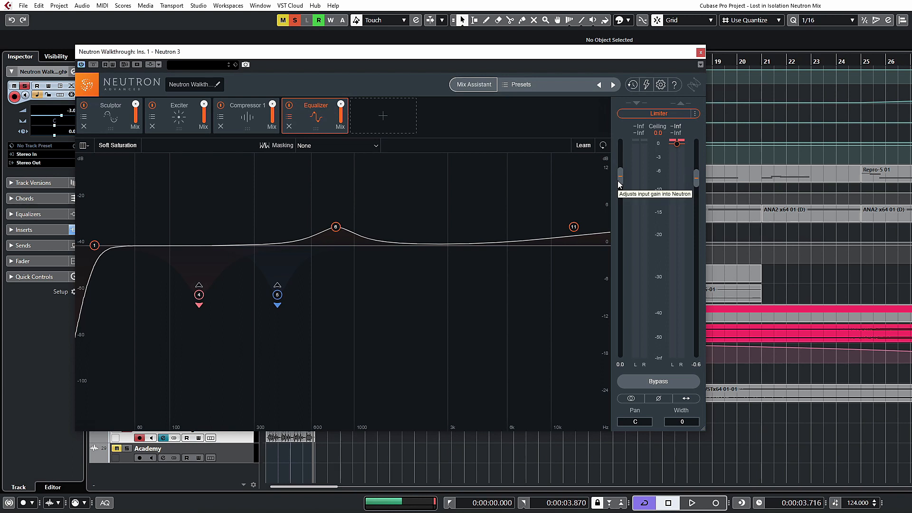
{"action": "mouse_move", "coordinate": [697, 187]}
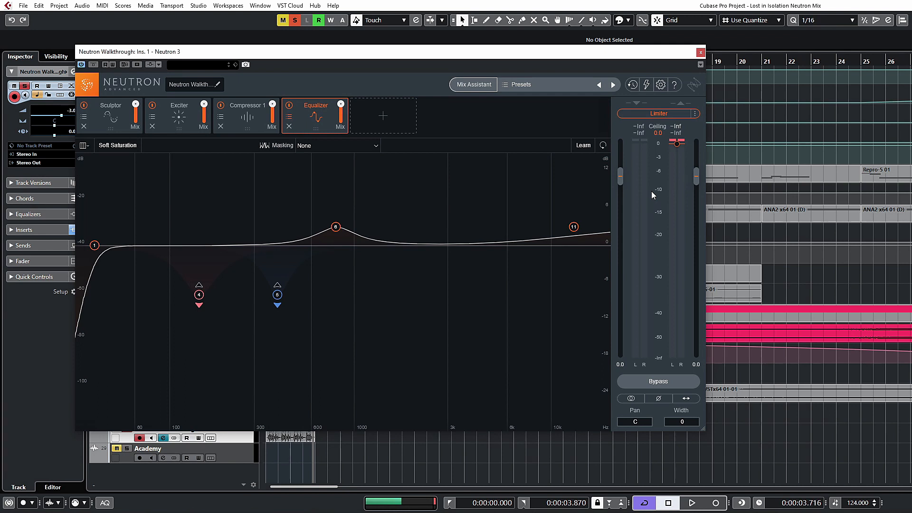
{"action": "mouse_move", "coordinate": [658, 371]}
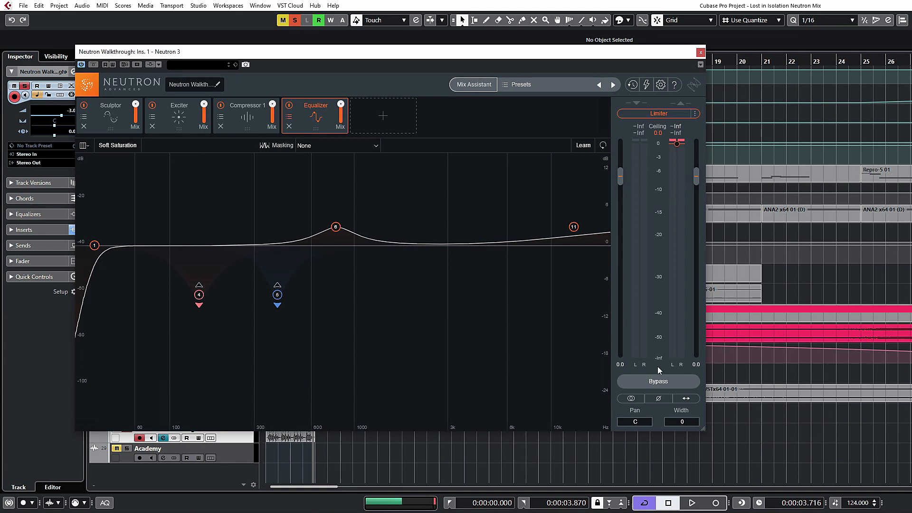
{"action": "mouse_move", "coordinate": [630, 398]}
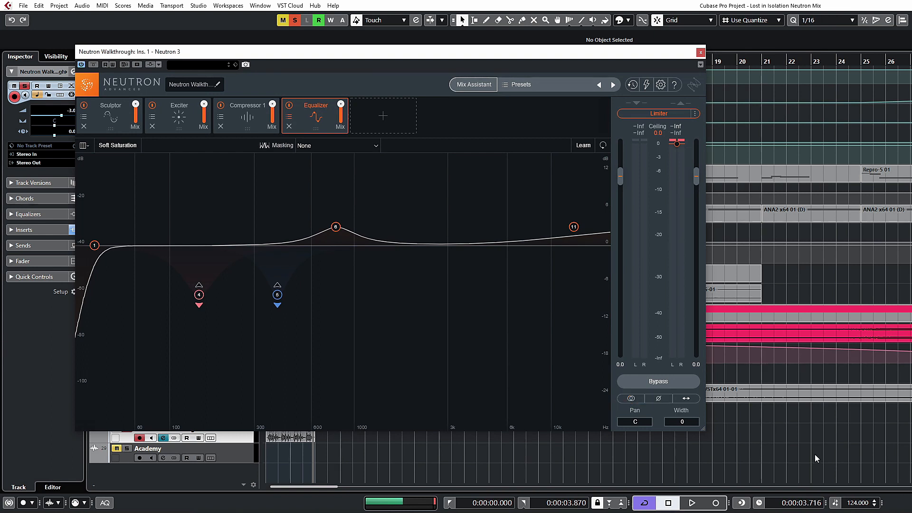
{"action": "mouse_move", "coordinate": [657, 398]}
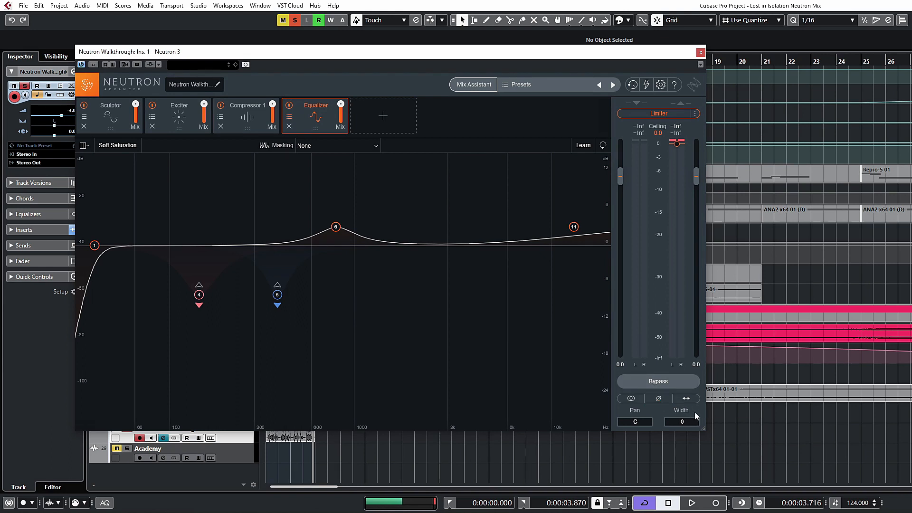
{"action": "mouse_move", "coordinate": [687, 399]}
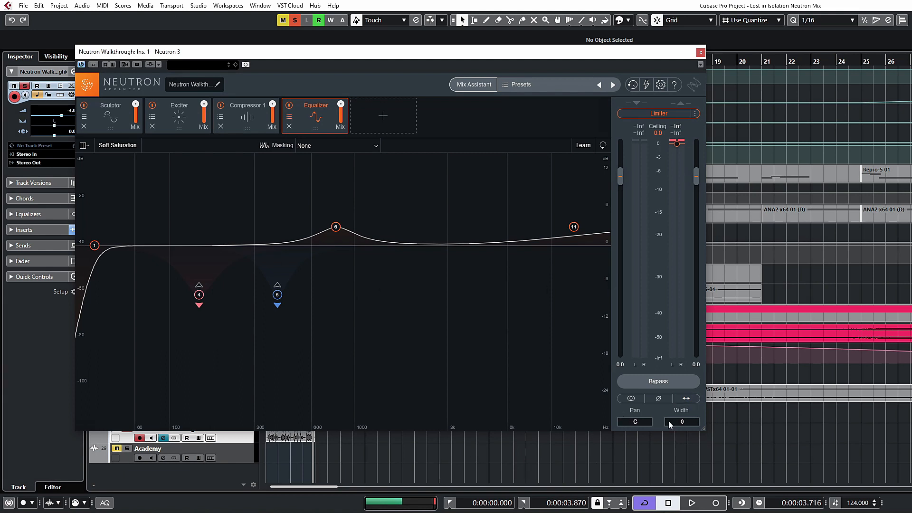
{"action": "mouse_move", "coordinate": [634, 429]}
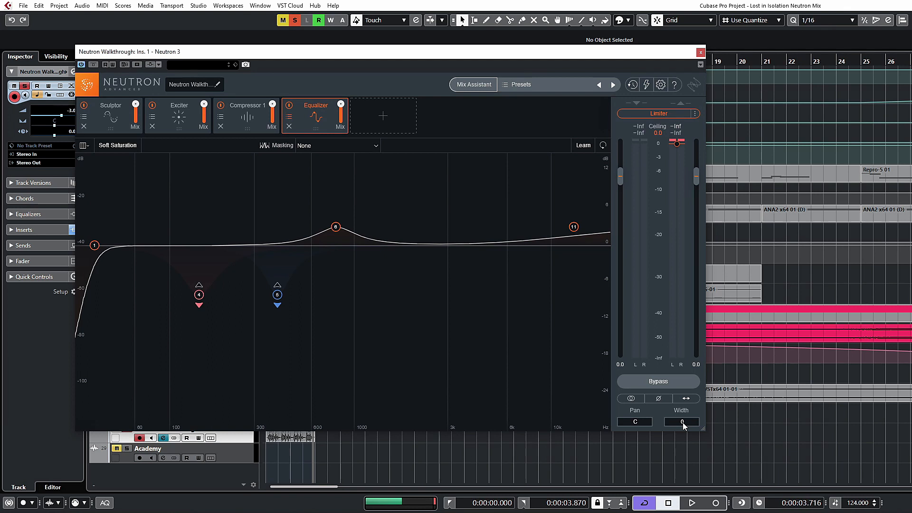
{"action": "mouse_move", "coordinate": [683, 428]}
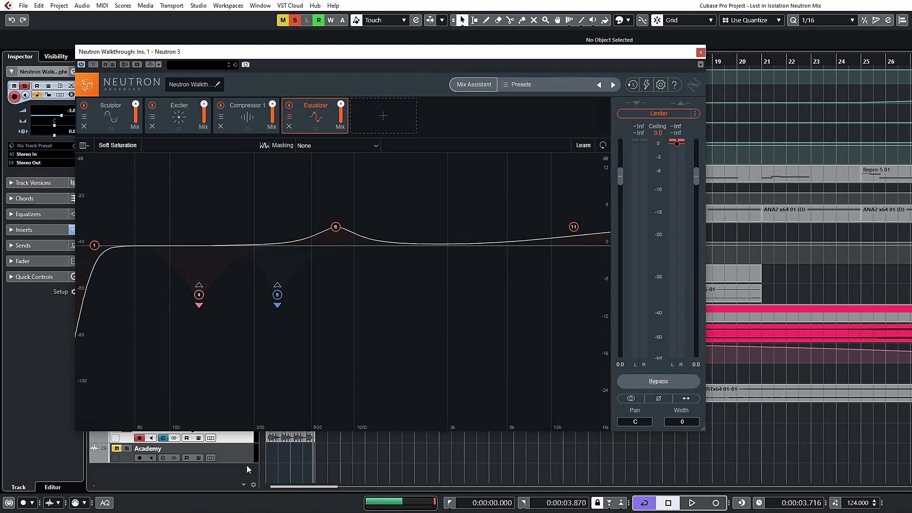
{"action": "mouse_move", "coordinate": [215, 157]}
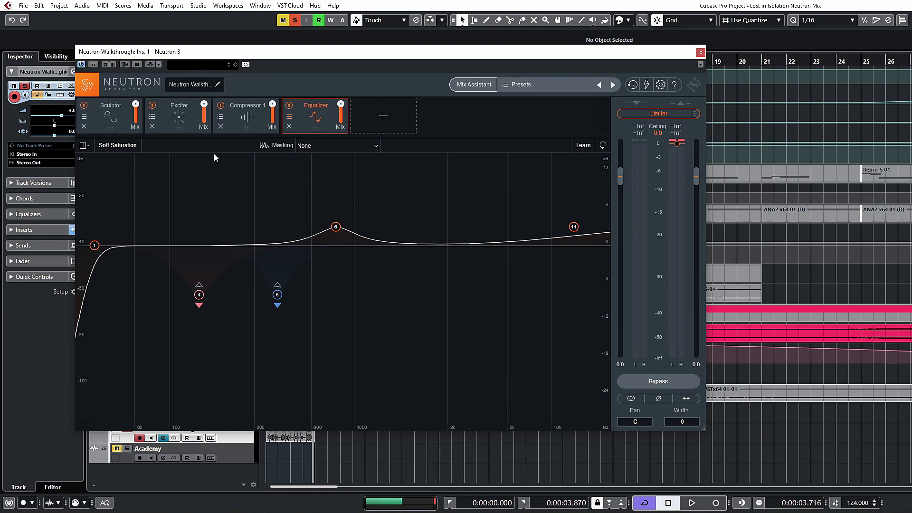